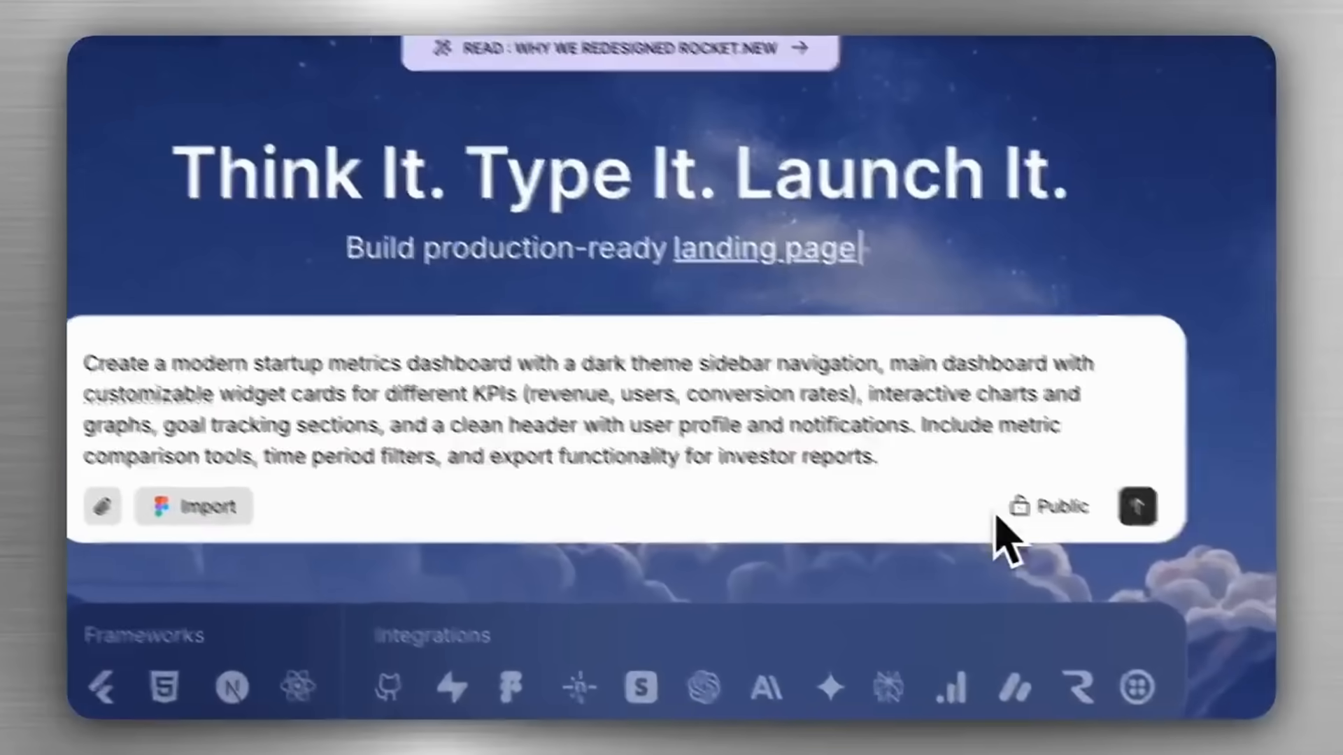
Submit the dark startup metrics dashboard prompt, then scroll through the Landing page templates
{"action": "left_click", "coordinate": [1136, 506]}
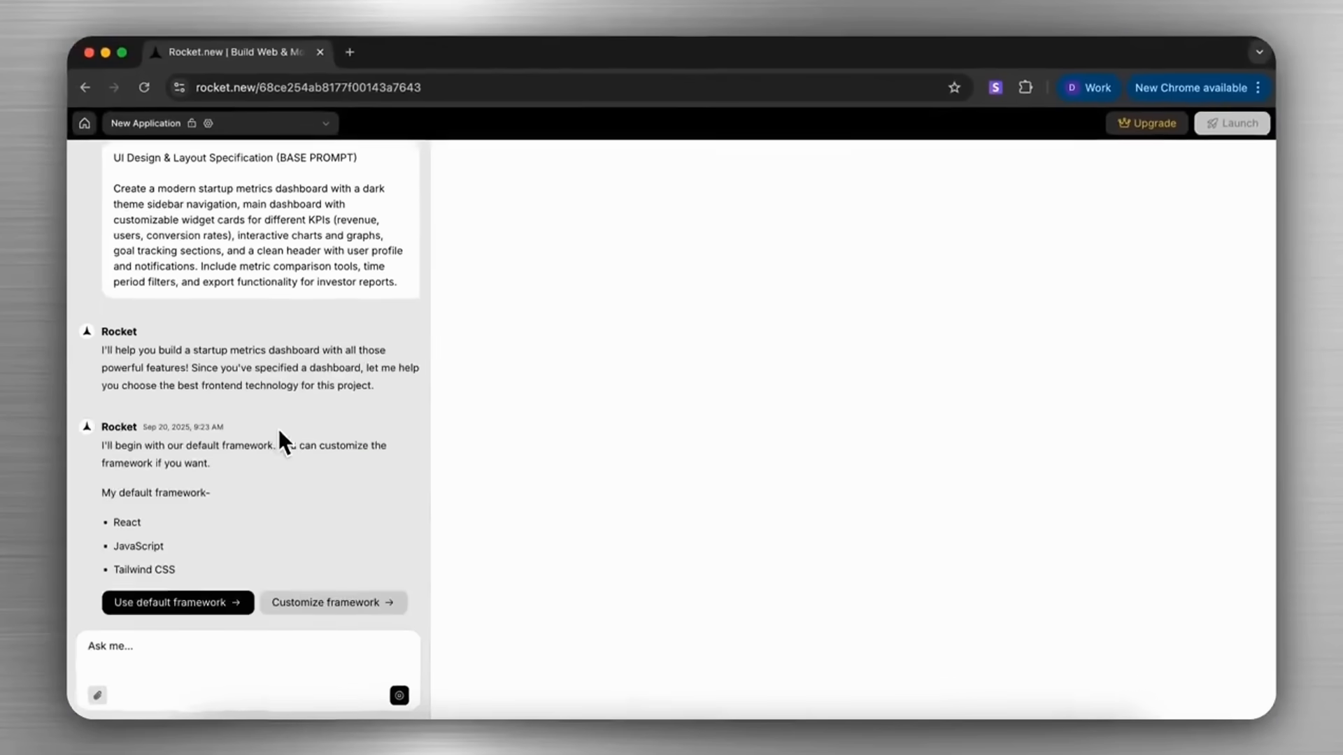
{"action": "left_click", "coordinate": [177, 602]}
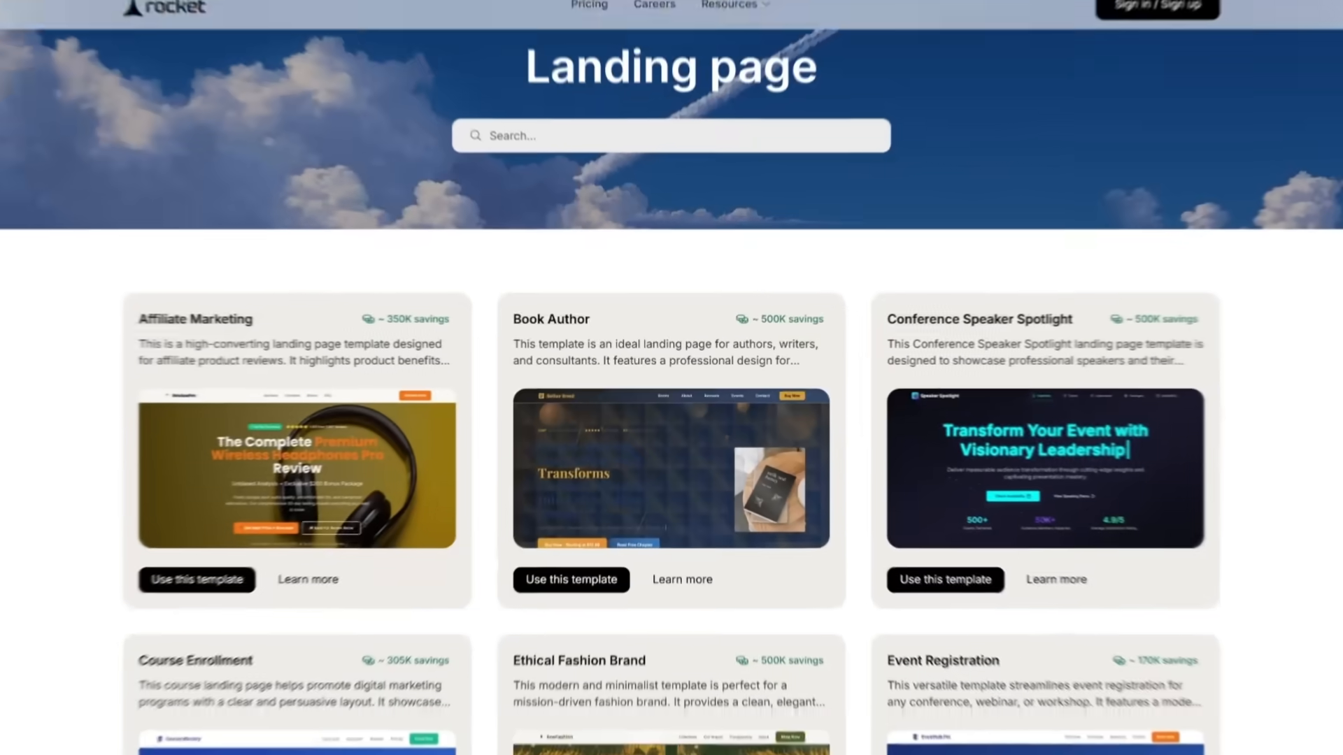
{"action": "scroll", "scroll_direction": "down", "scroll_amount": 3}
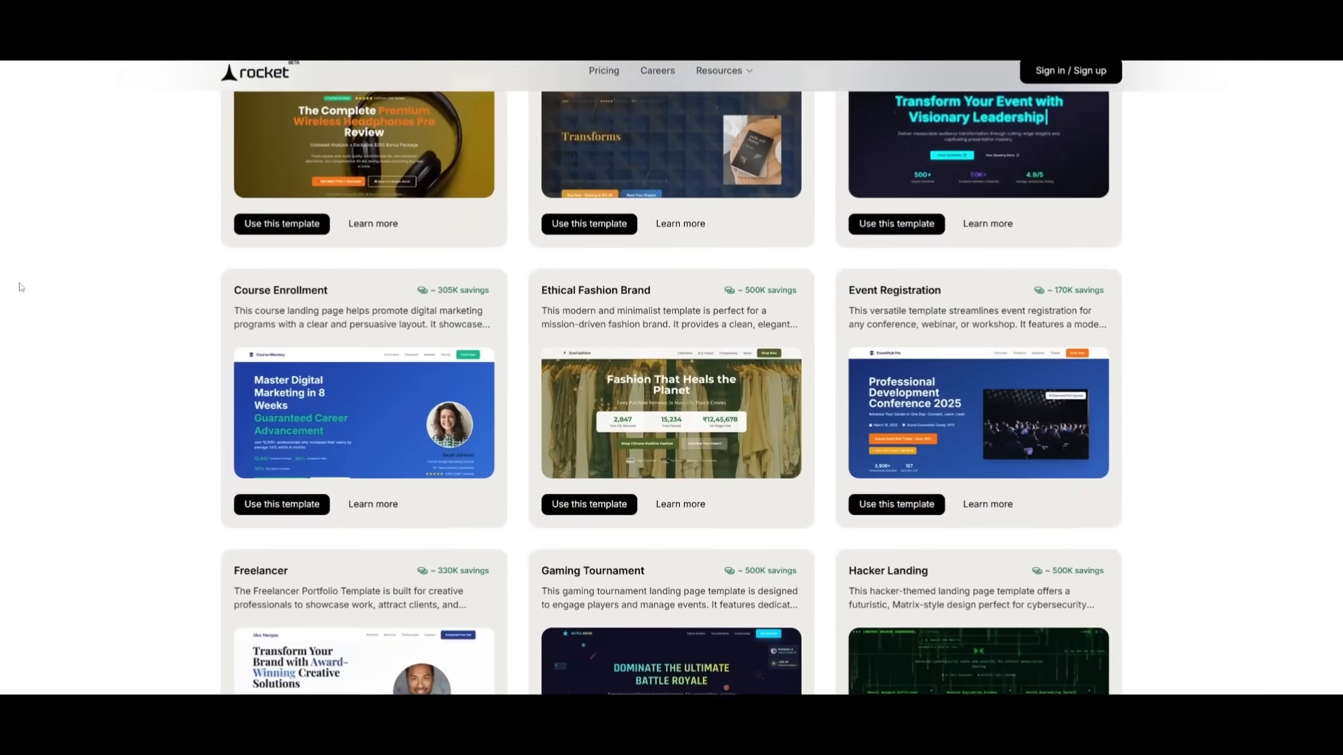
{"action": "scroll", "scroll_direction": "down", "scroll_amount": 3}
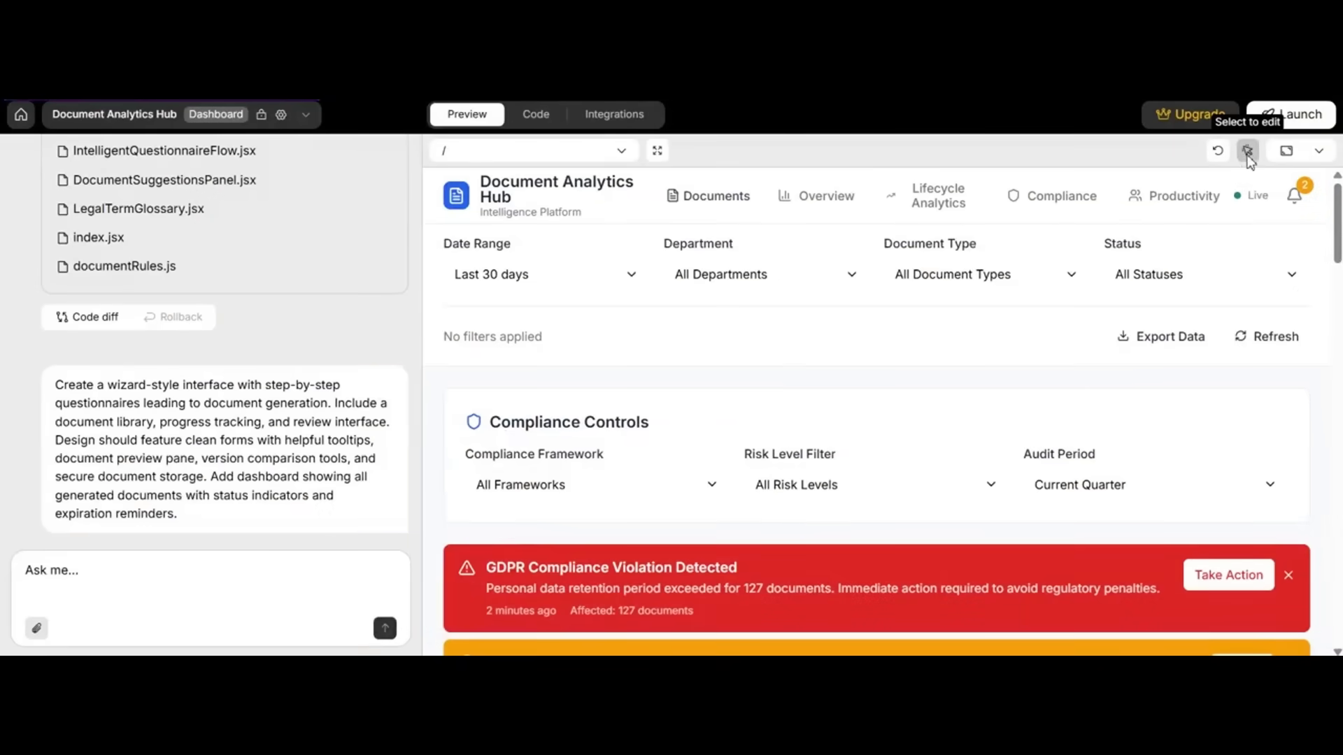
Pick a heading to restyle, browse the Code files and expand Supabase under Integrations
{"action": "left_click", "coordinate": [1248, 151]}
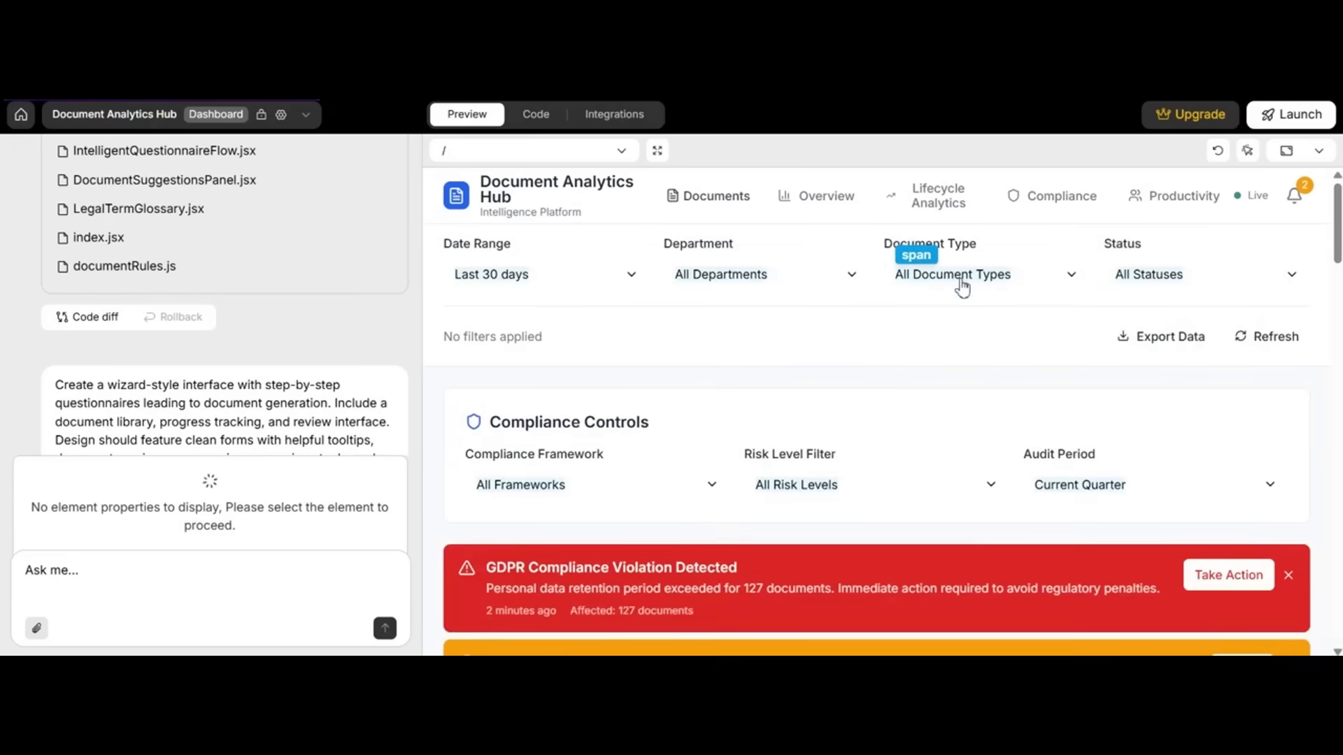
{"action": "left_click", "coordinate": [915, 255]}
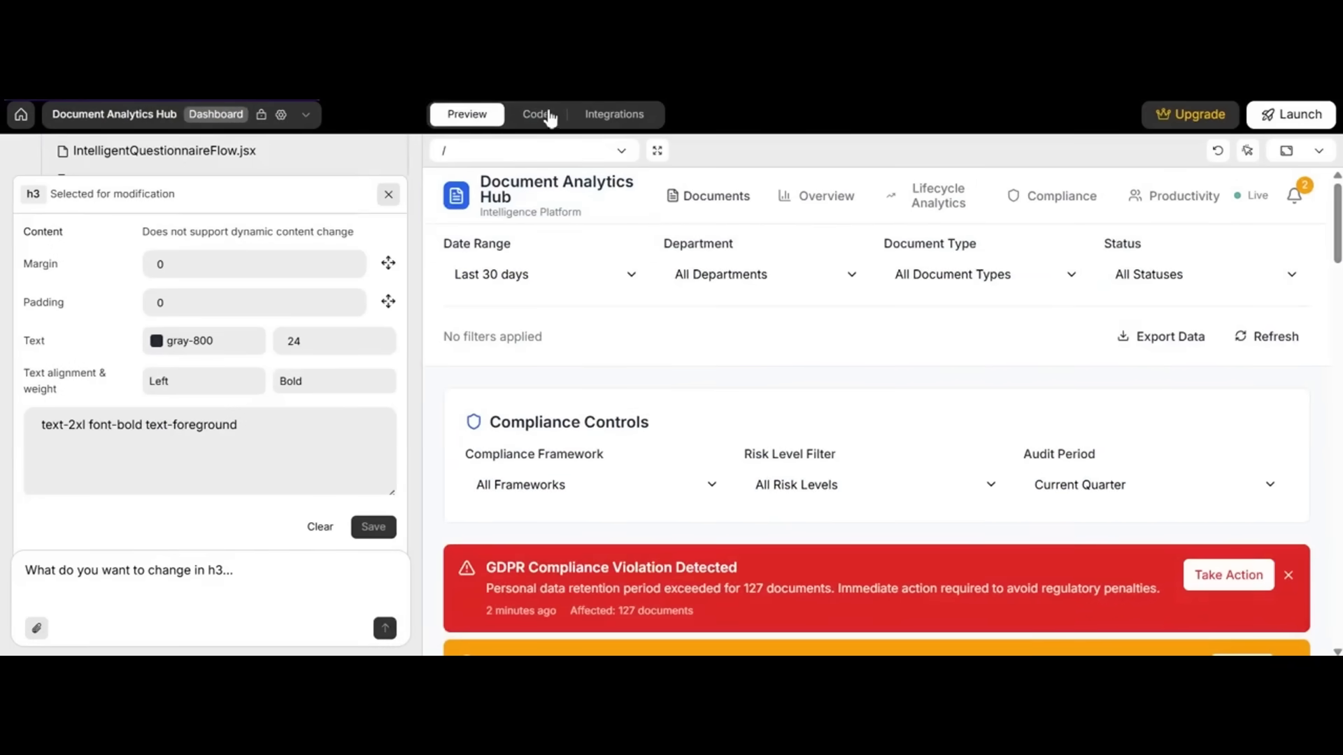
{"action": "left_click", "coordinate": [535, 114]}
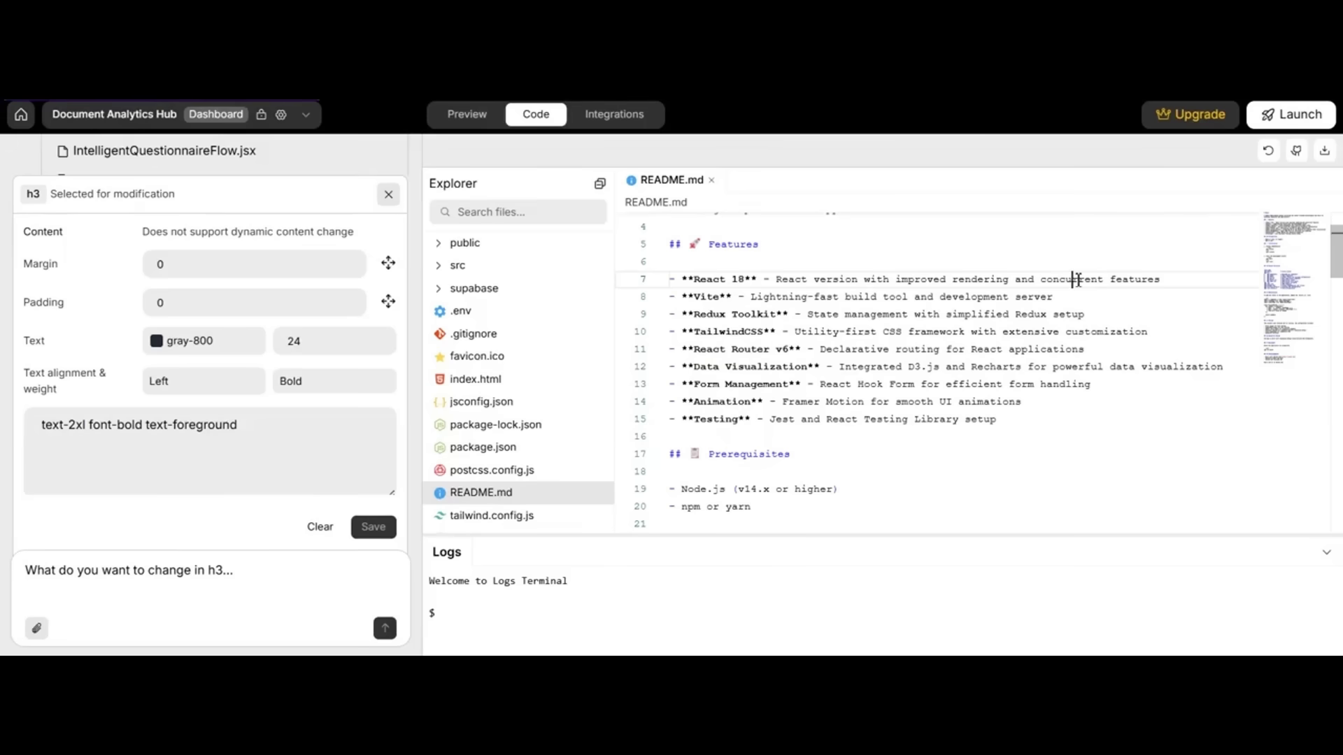
{"action": "double_click", "coordinate": [1075, 279]}
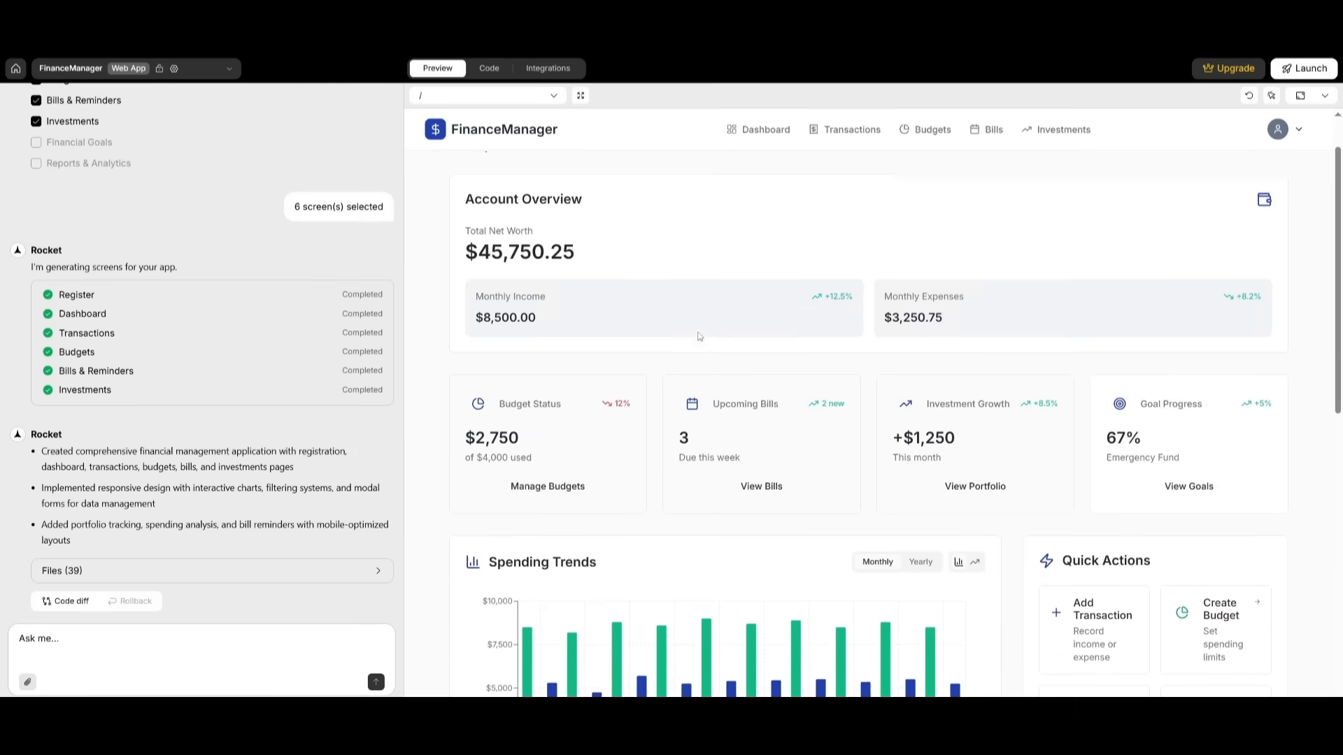
{"action": "scroll", "scroll_direction": "up", "scroll_amount": 3}
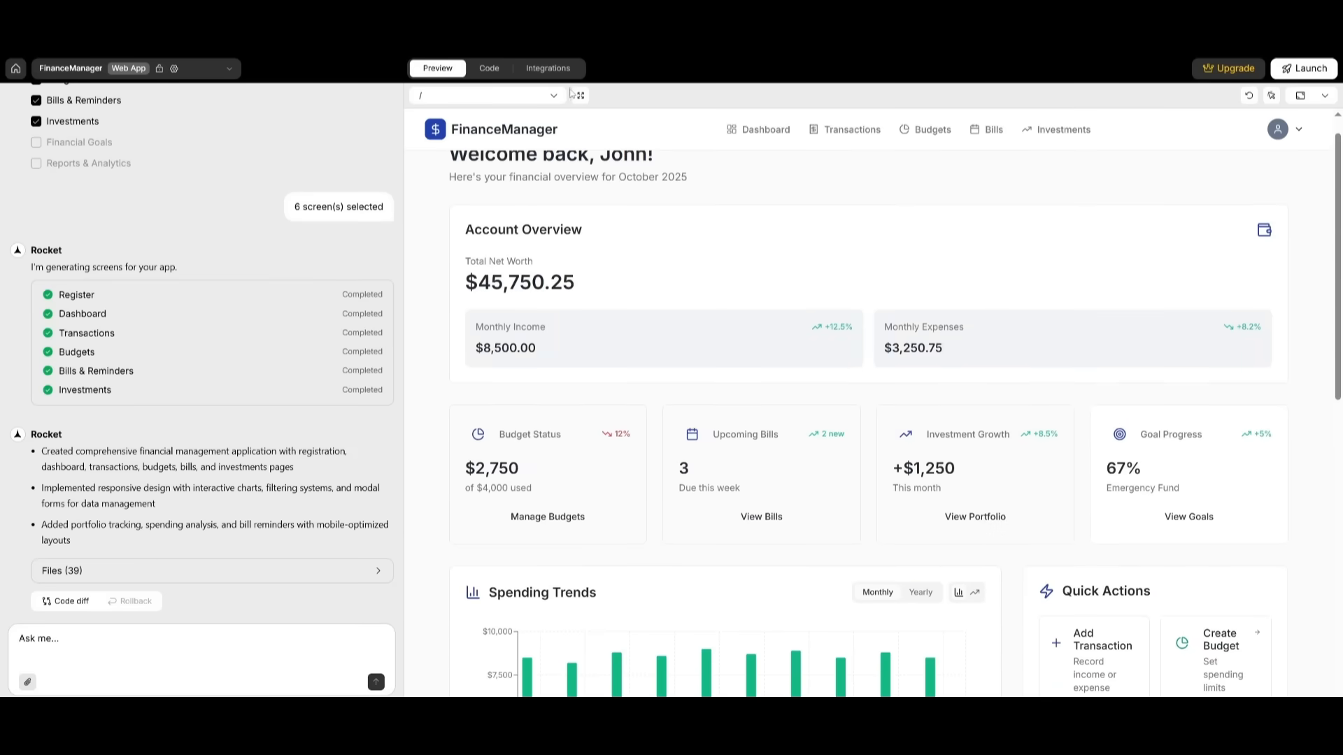
{"action": "left_click", "coordinate": [547, 68]}
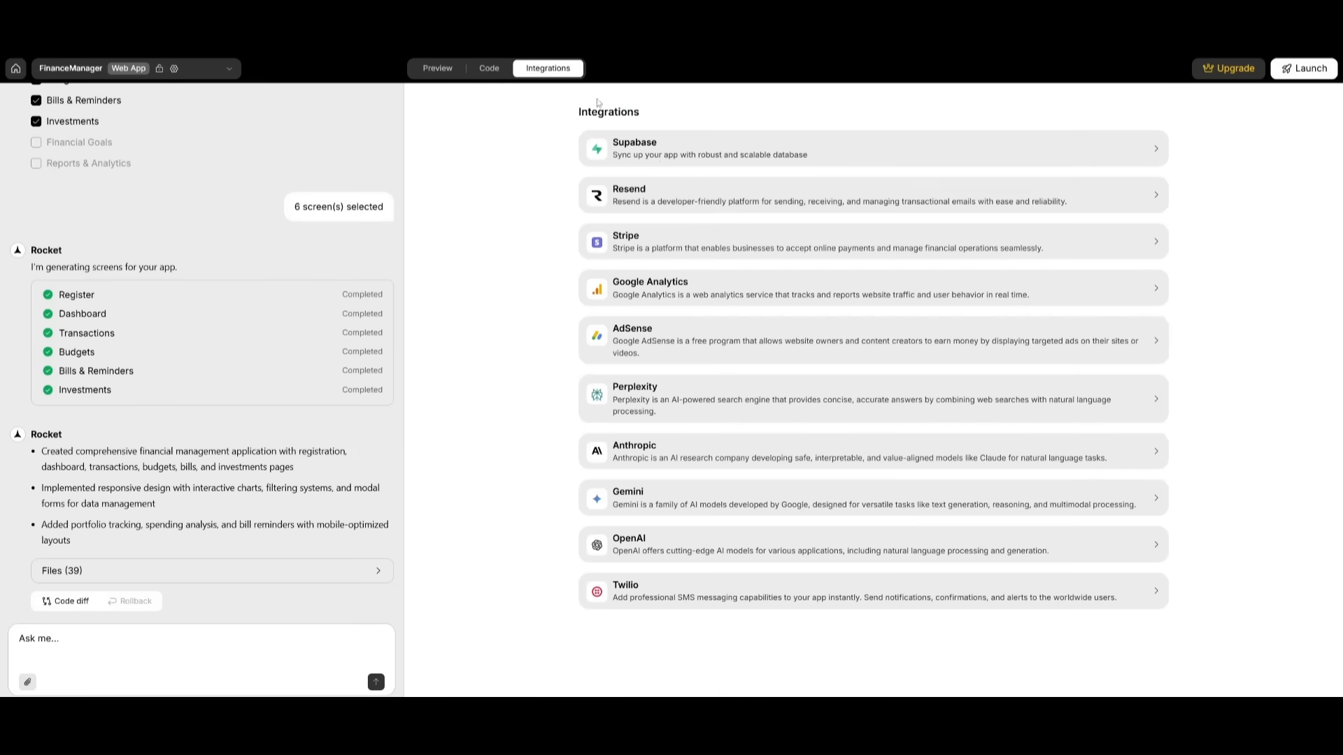
{"action": "mouse_move", "coordinate": [629, 475]}
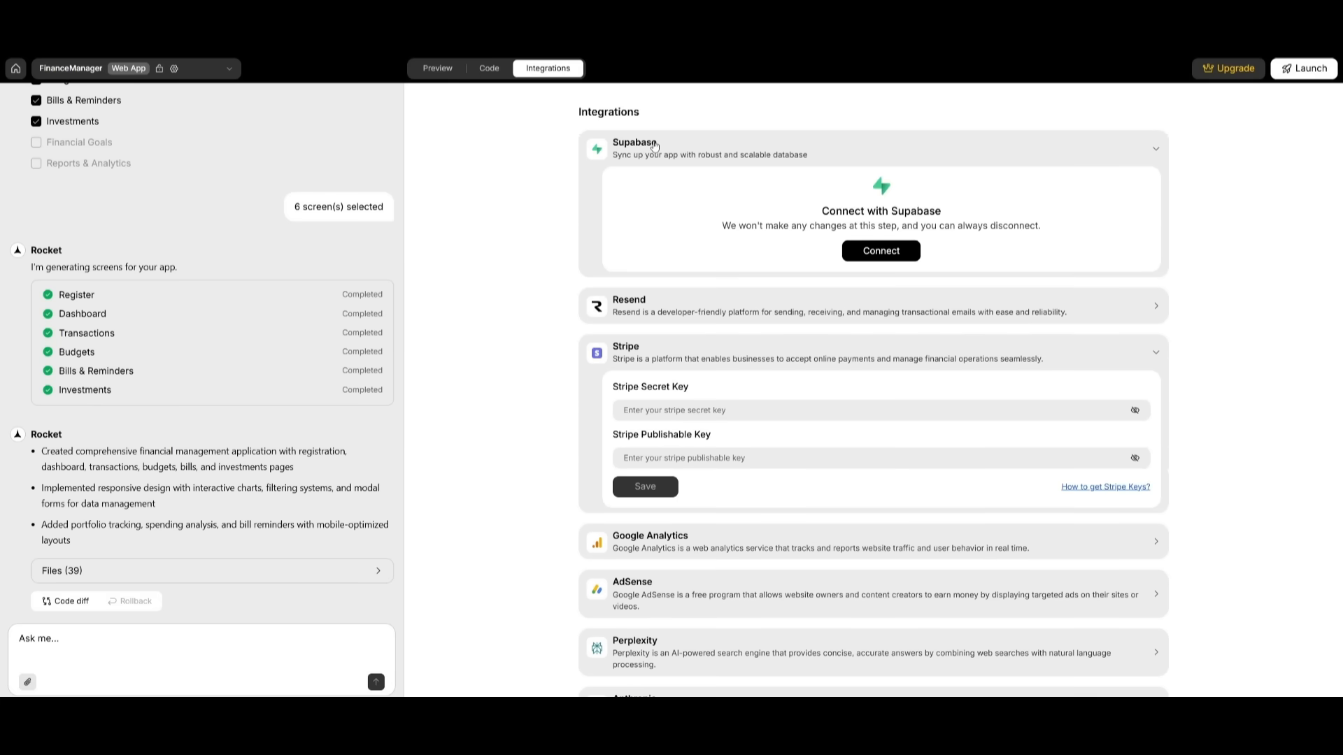
{"action": "left_click", "coordinate": [437, 67]}
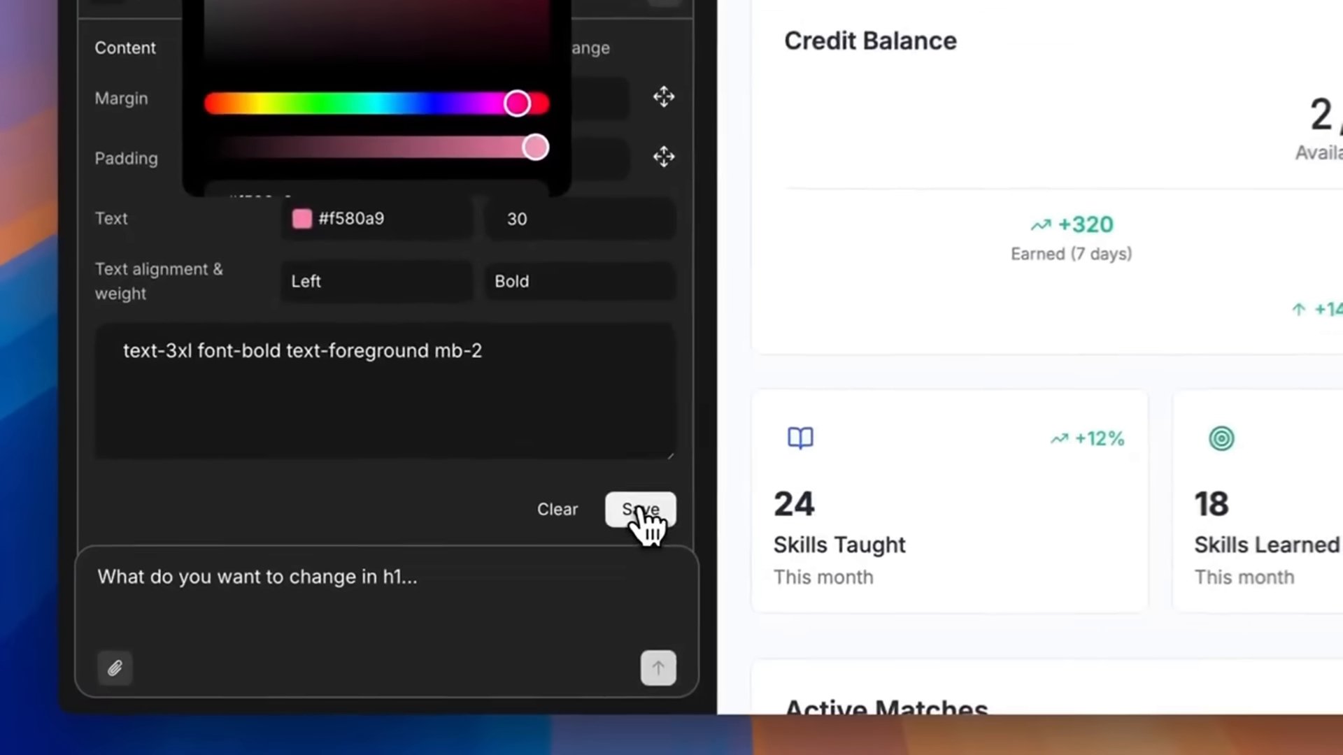
Save the pink heading style and build an Android APK via Launch > Install on Phone
{"action": "left_click", "coordinate": [640, 510]}
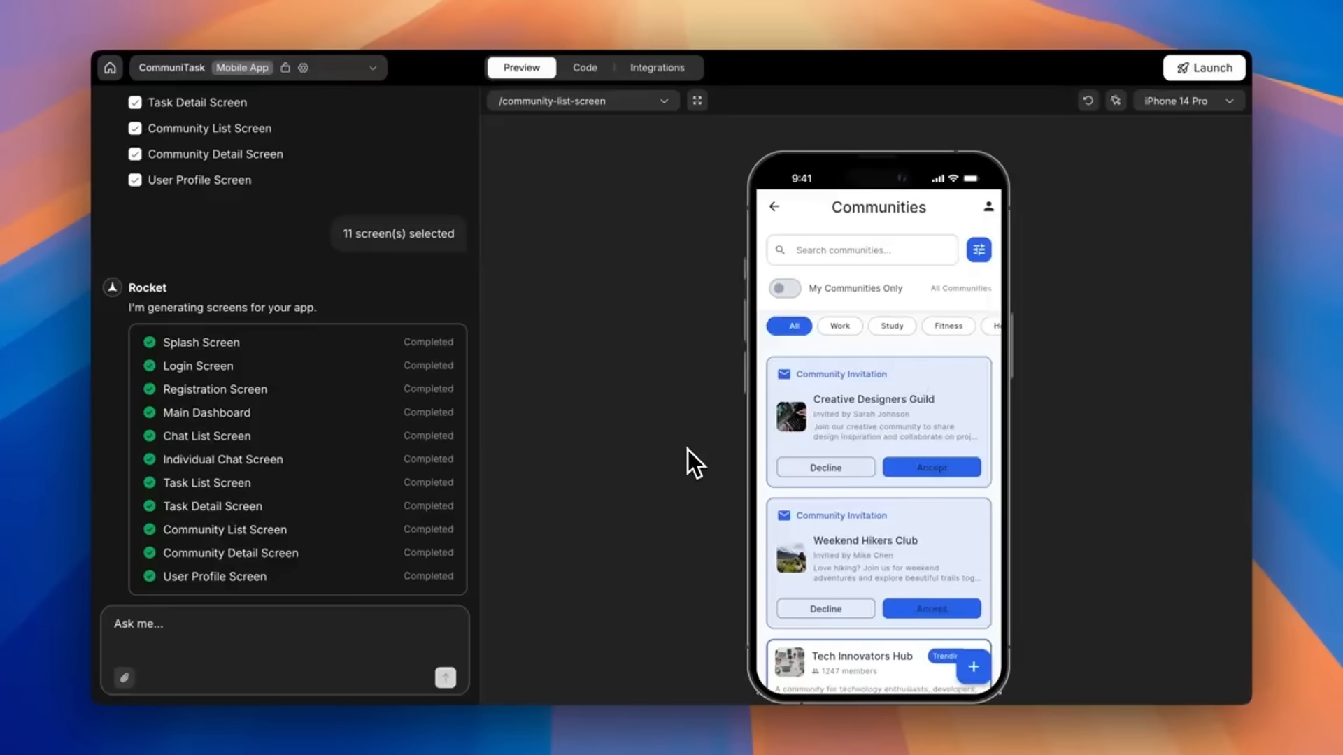
{"action": "left_click", "coordinate": [1202, 67]}
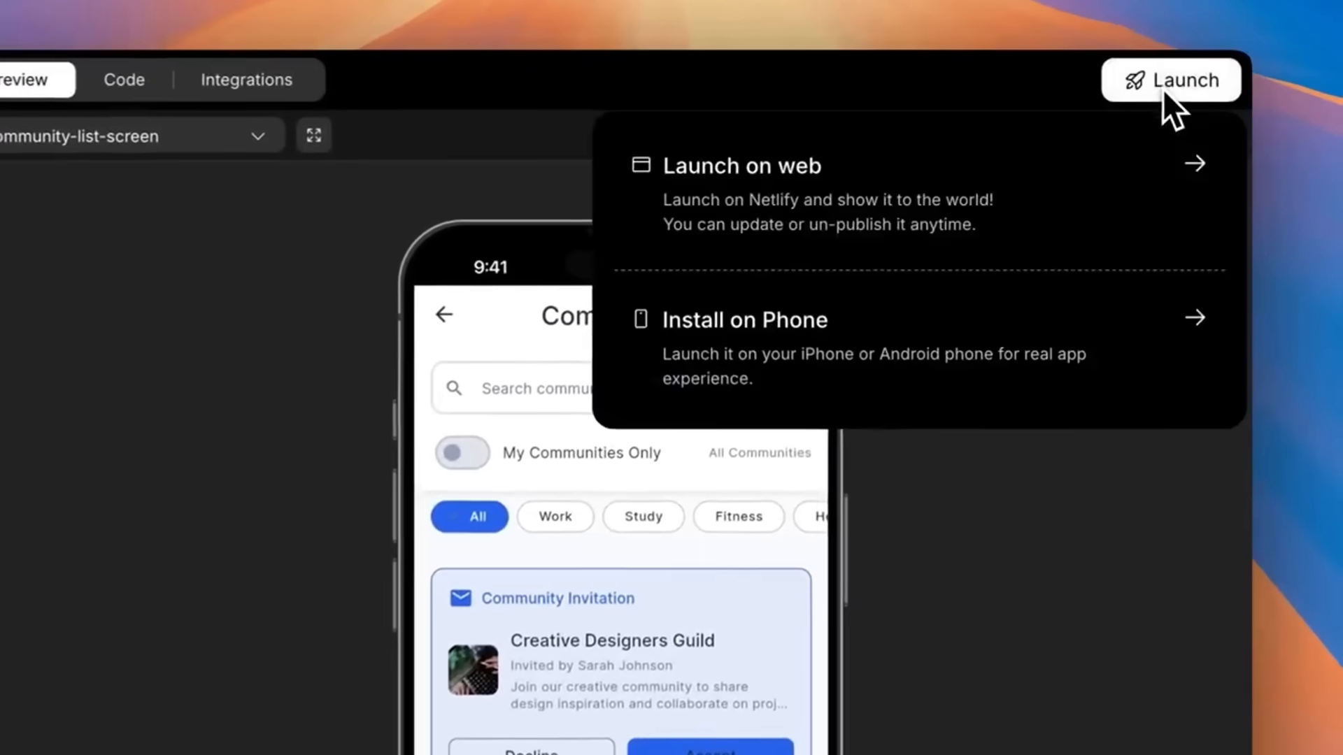
{"action": "left_click", "coordinate": [744, 319]}
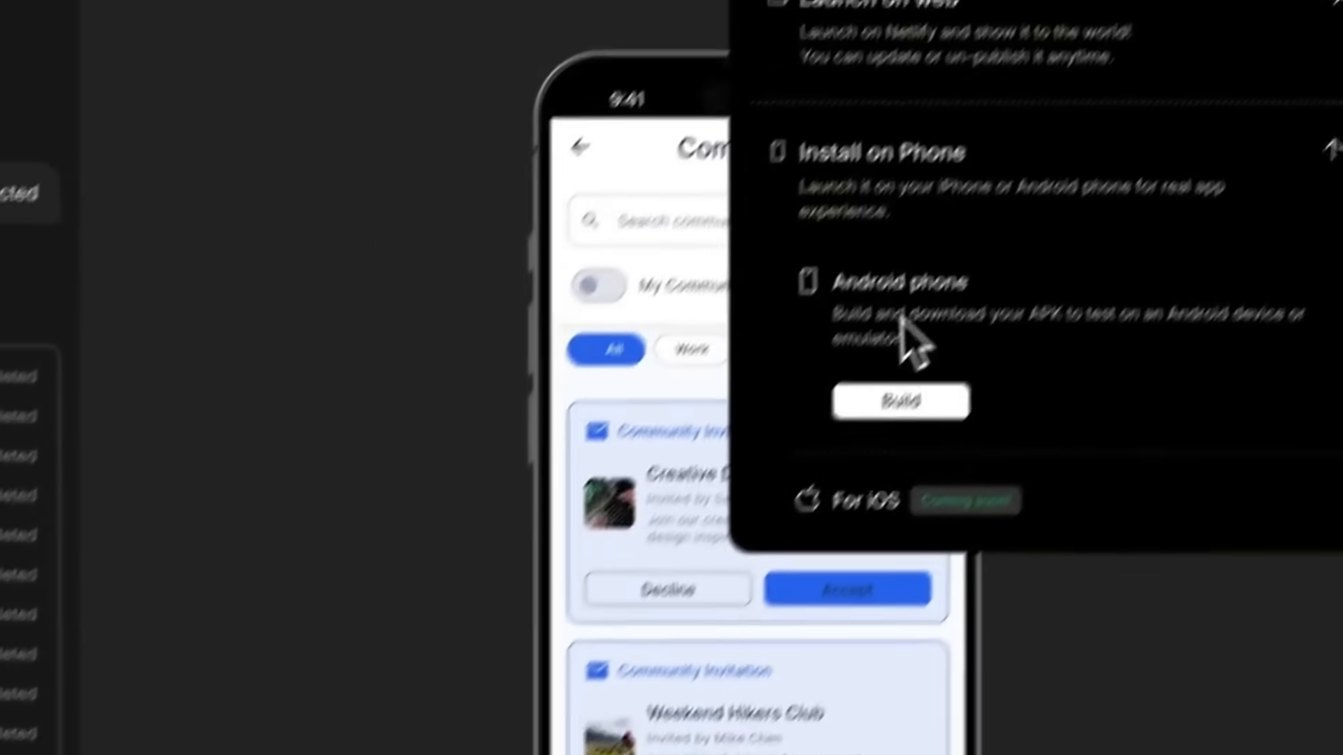
{"action": "left_click", "coordinate": [900, 401]}
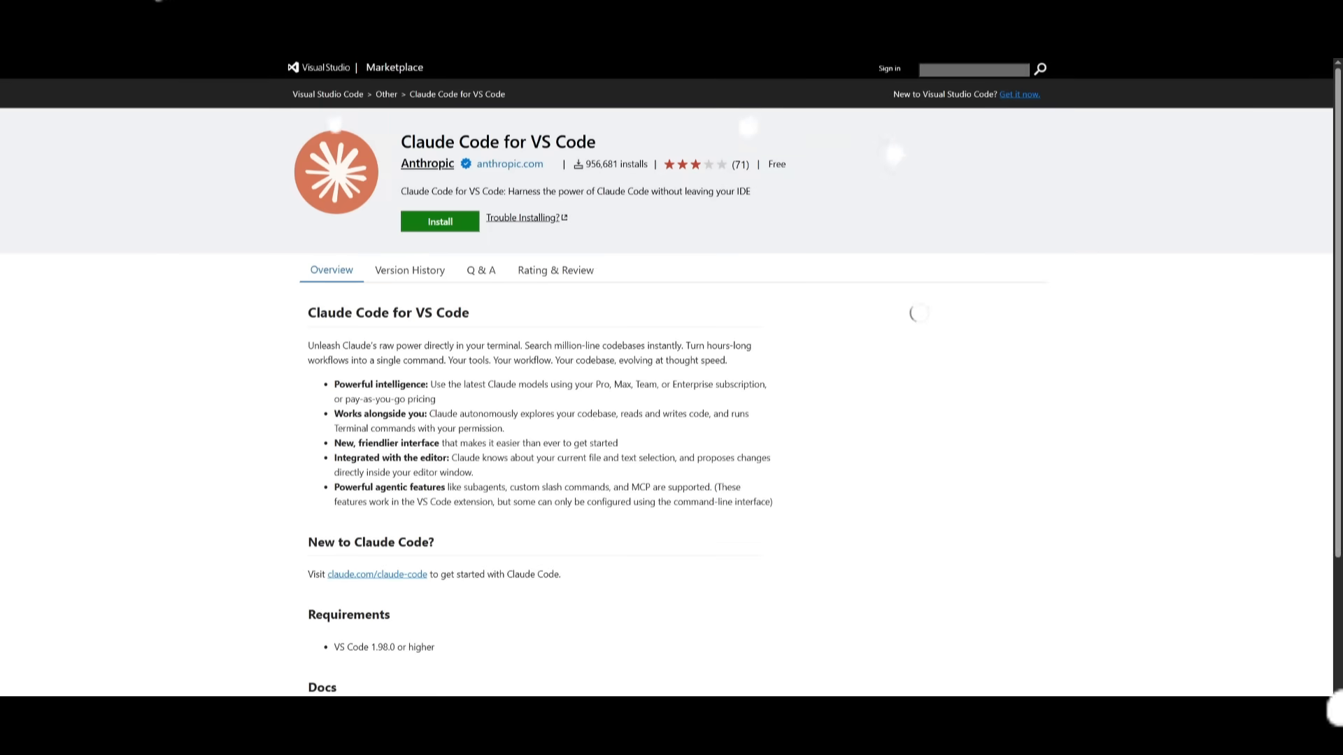
{"action": "mouse_move", "coordinate": [504, 390]}
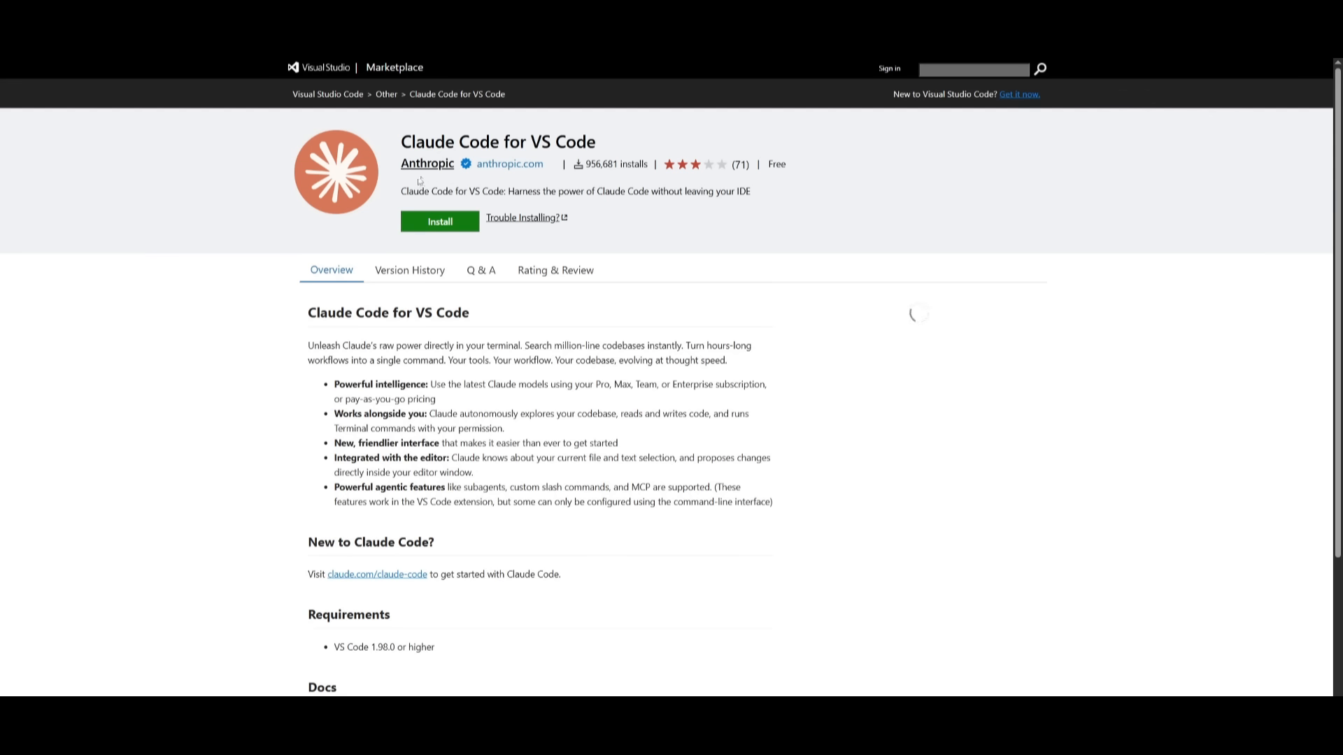
Install Claude Code for VS Code from the Marketplace and let the browser open VS Code
{"action": "left_click", "coordinate": [439, 221]}
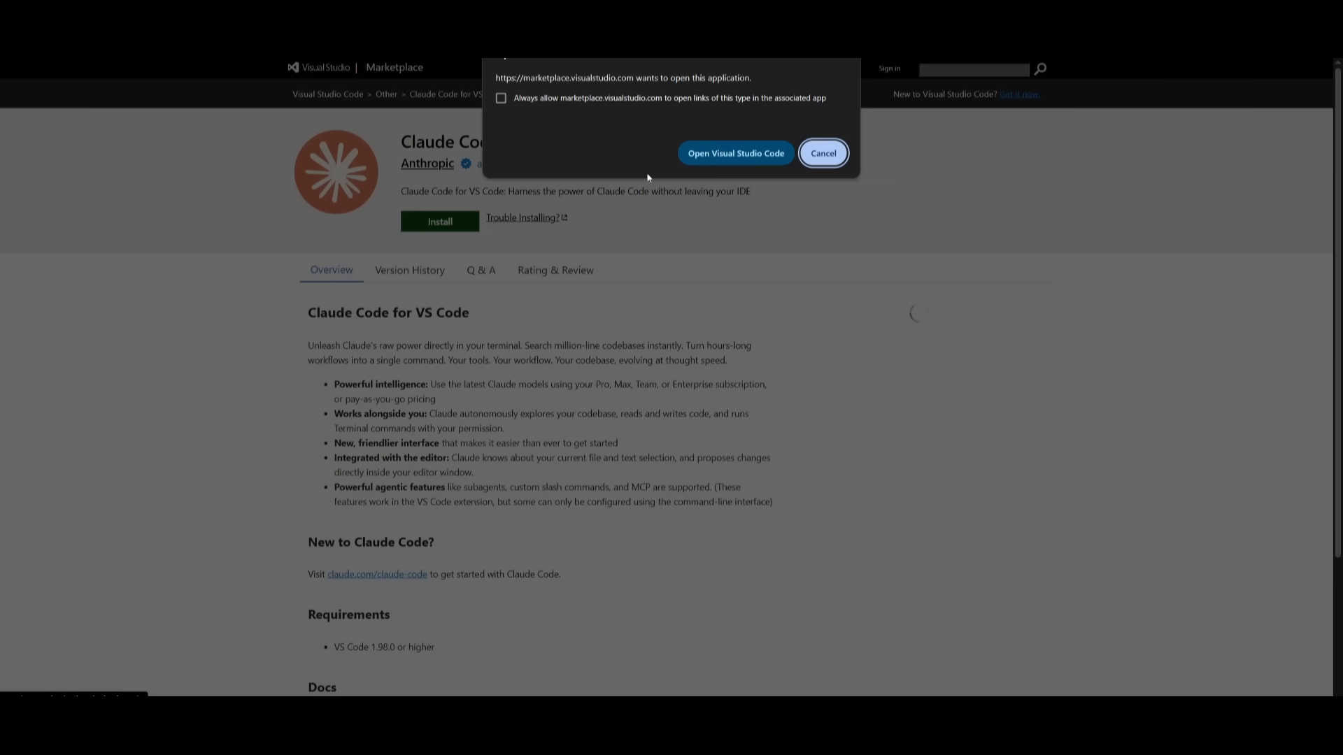
{"action": "left_click", "coordinate": [821, 153]}
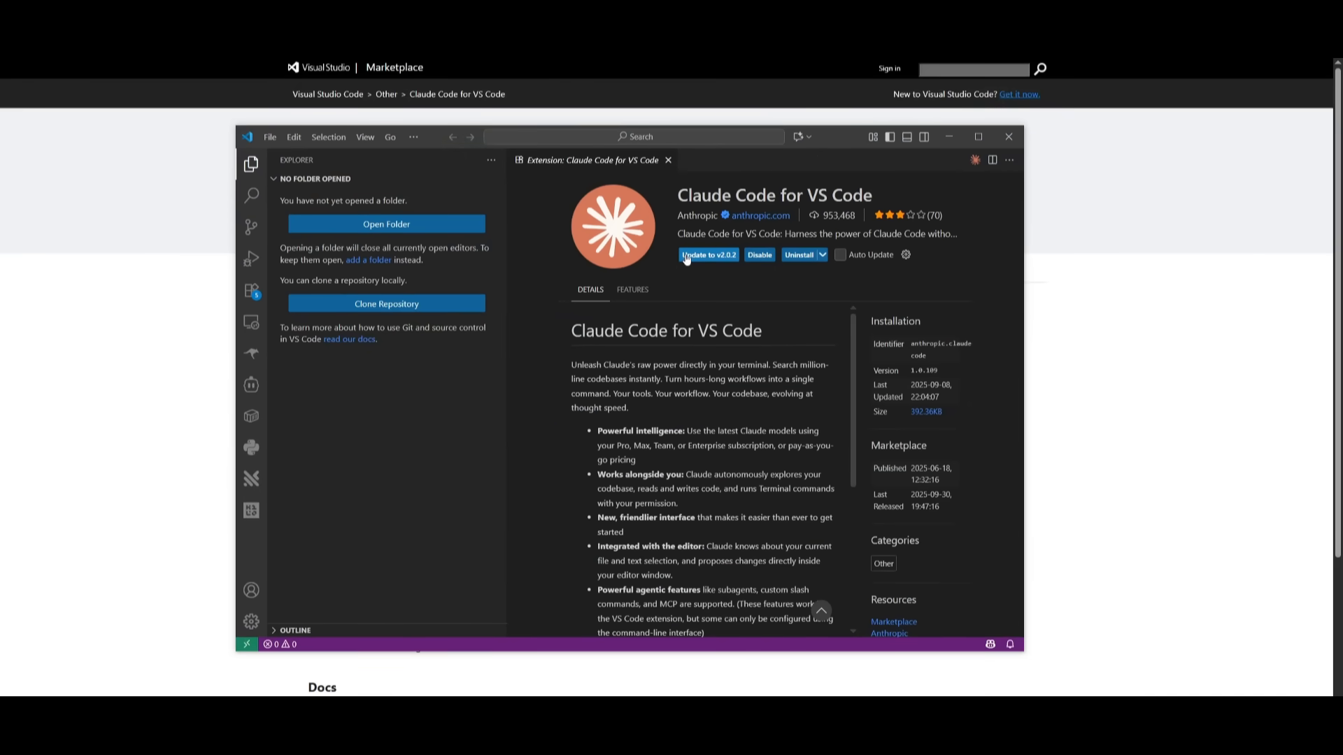
Update the Claude Code extension to 2.0.2 and open it in a new editor tab
{"action": "left_click", "coordinate": [707, 255]}
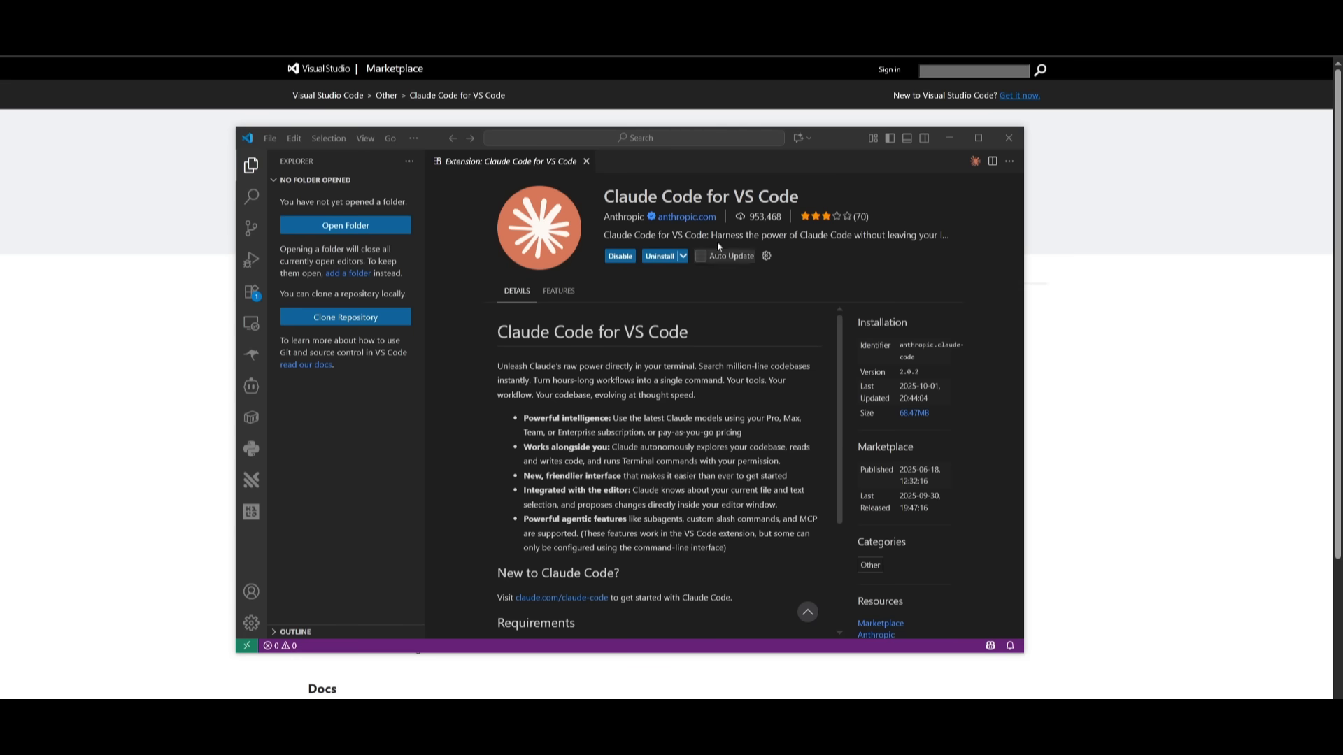
{"action": "mouse_move", "coordinate": [968, 166]}
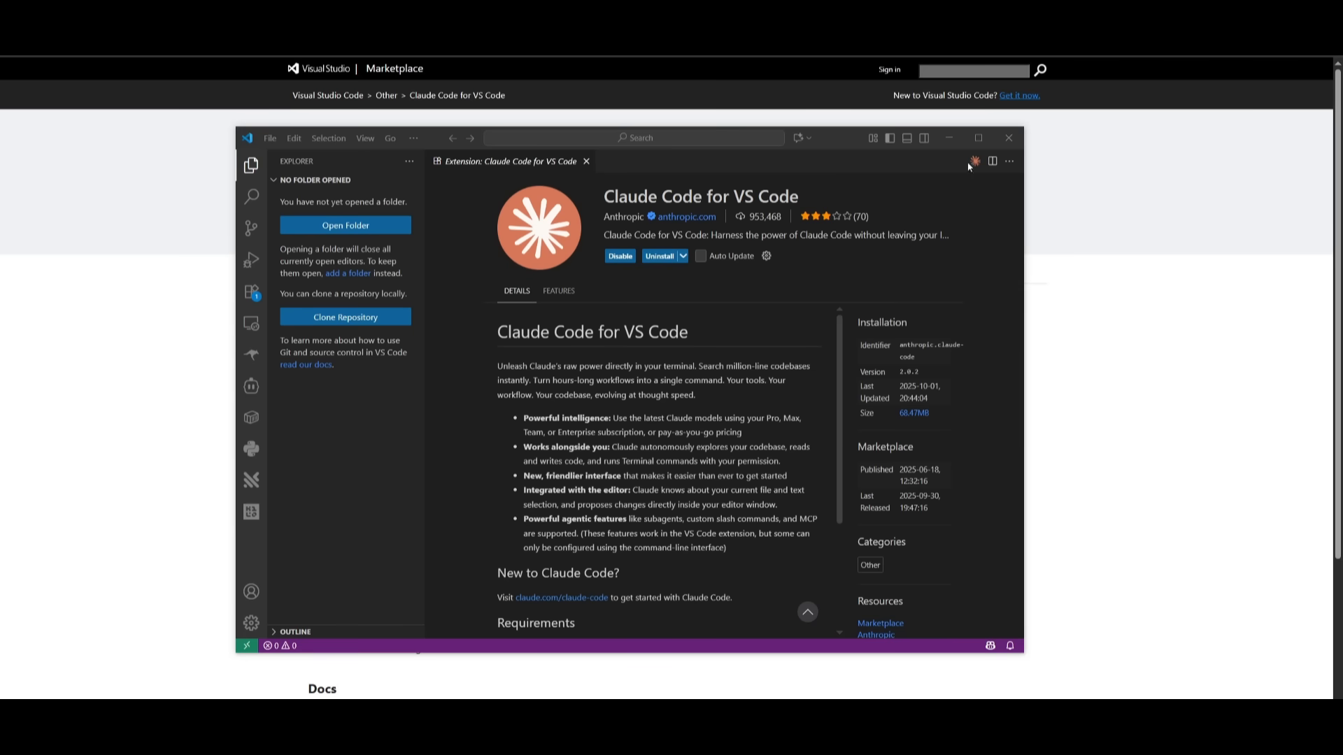
{"action": "mouse_move", "coordinate": [973, 161]}
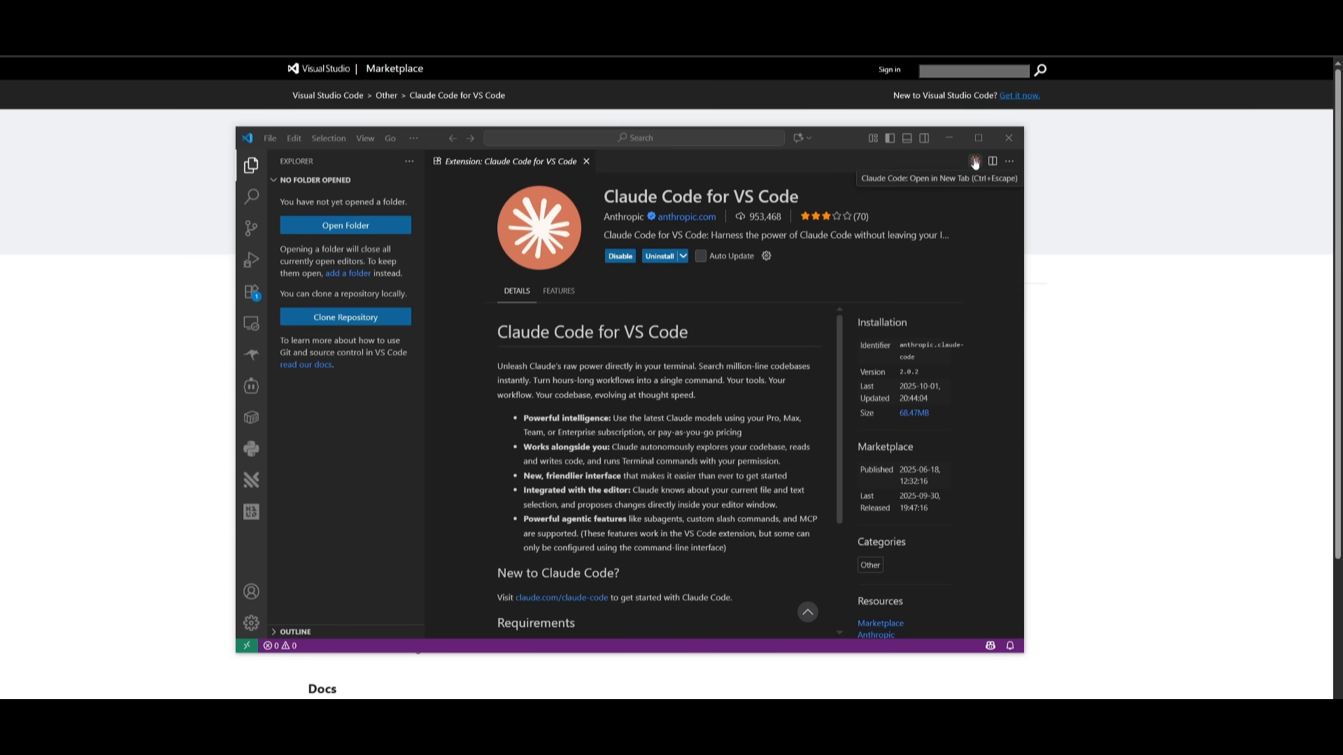
{"action": "left_click", "coordinate": [973, 161]}
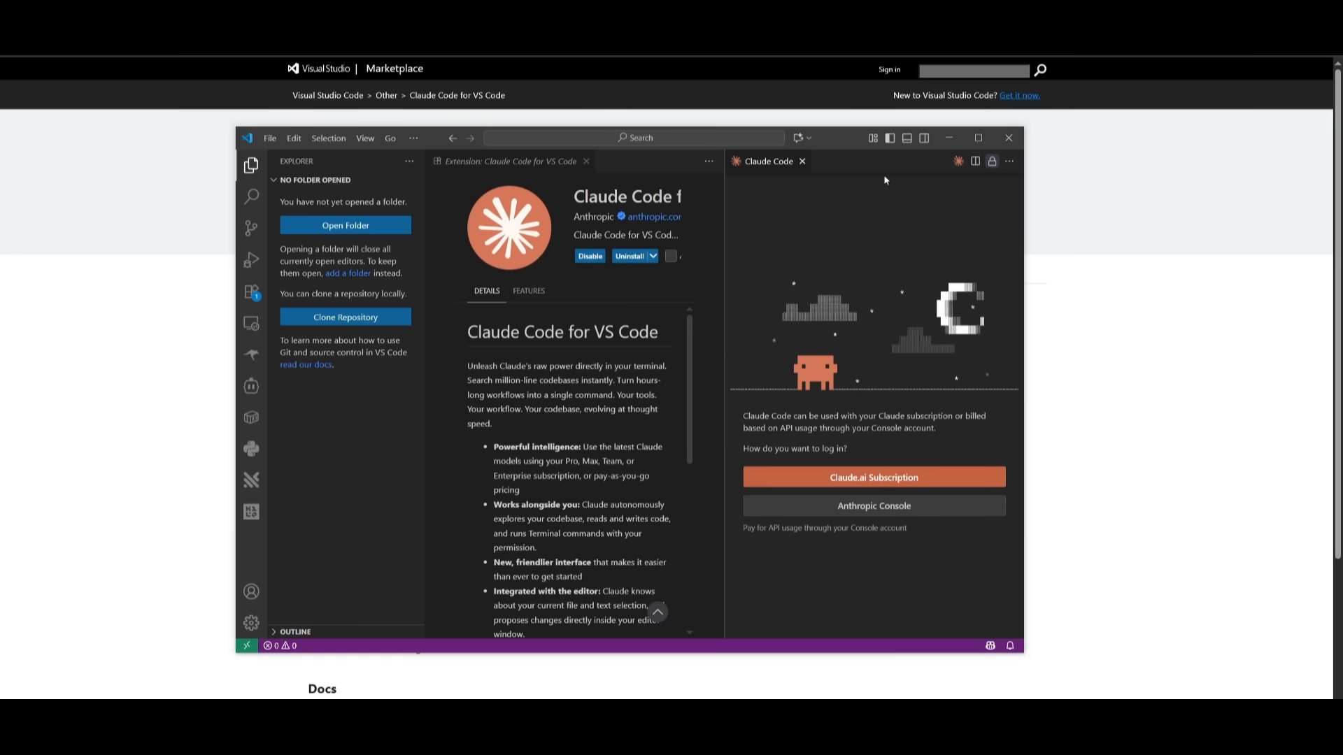
{"action": "mouse_move", "coordinate": [844, 319]}
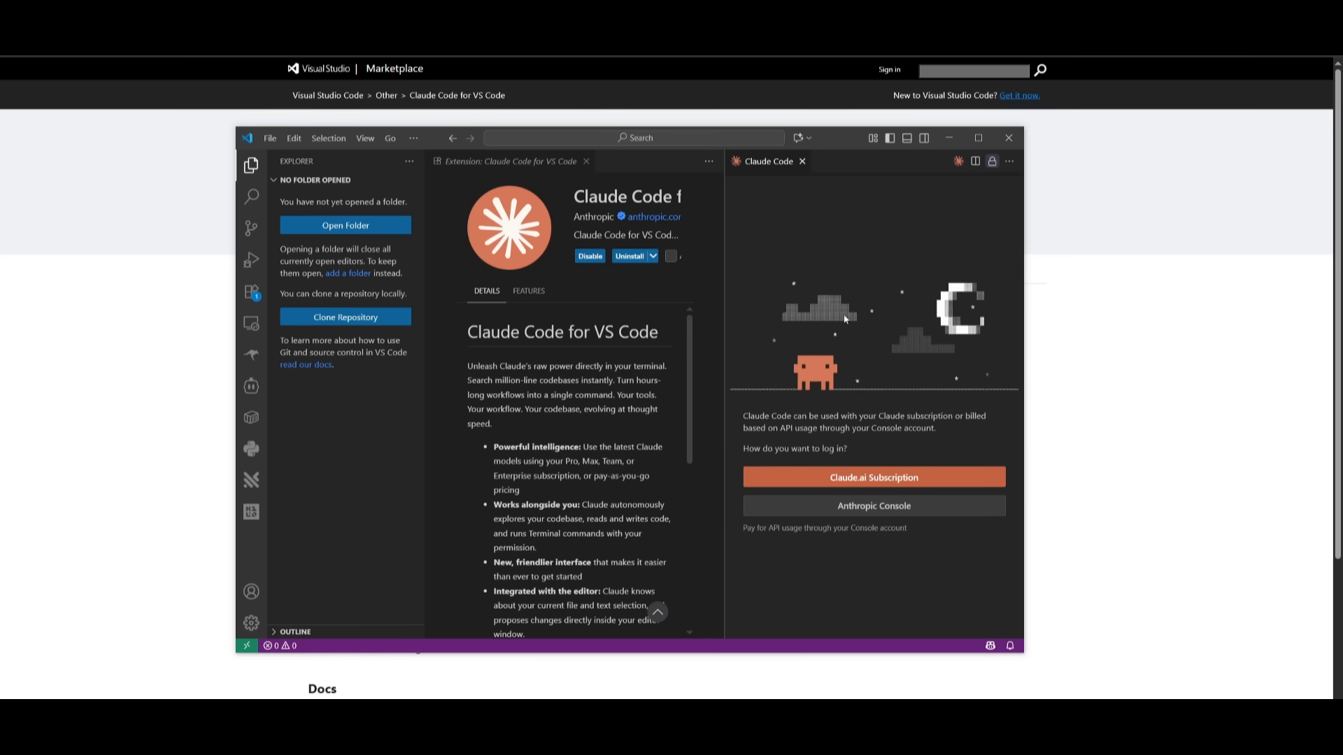
{"action": "mouse_move", "coordinate": [813, 328]}
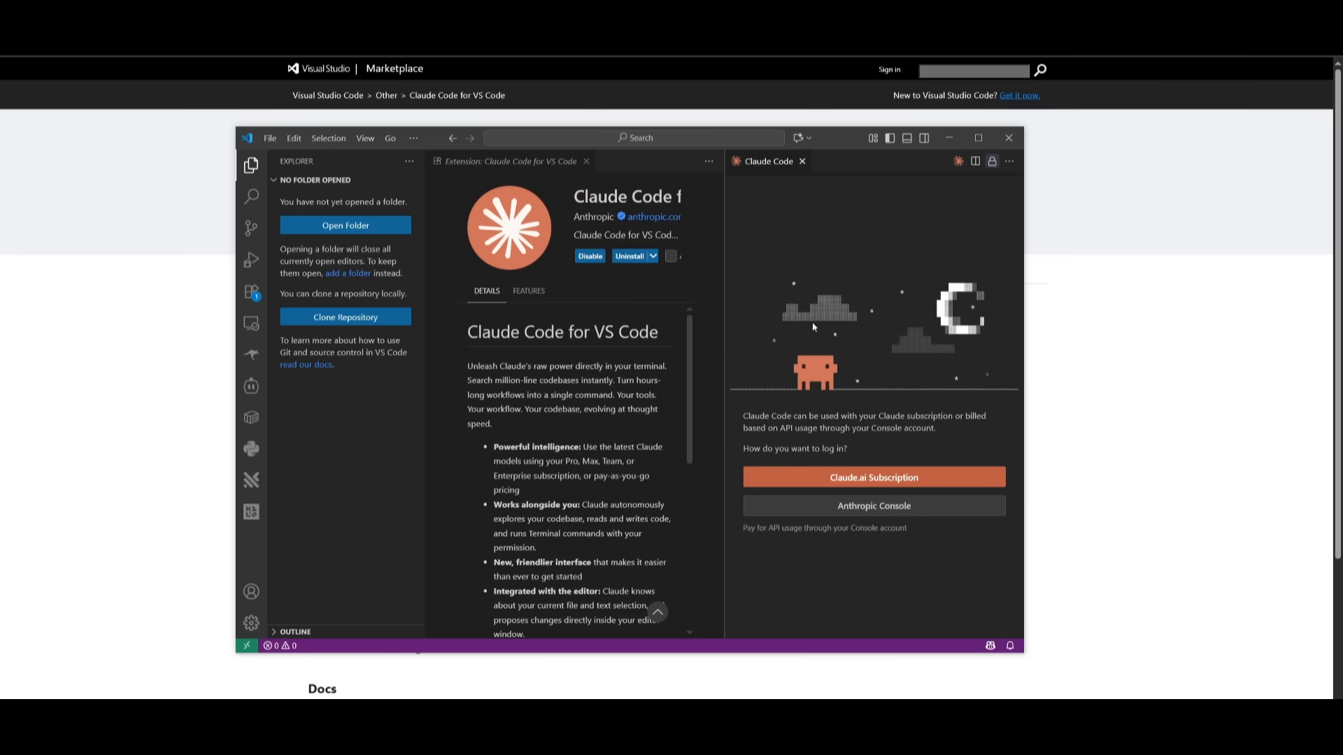
{"action": "mouse_move", "coordinate": [840, 420]}
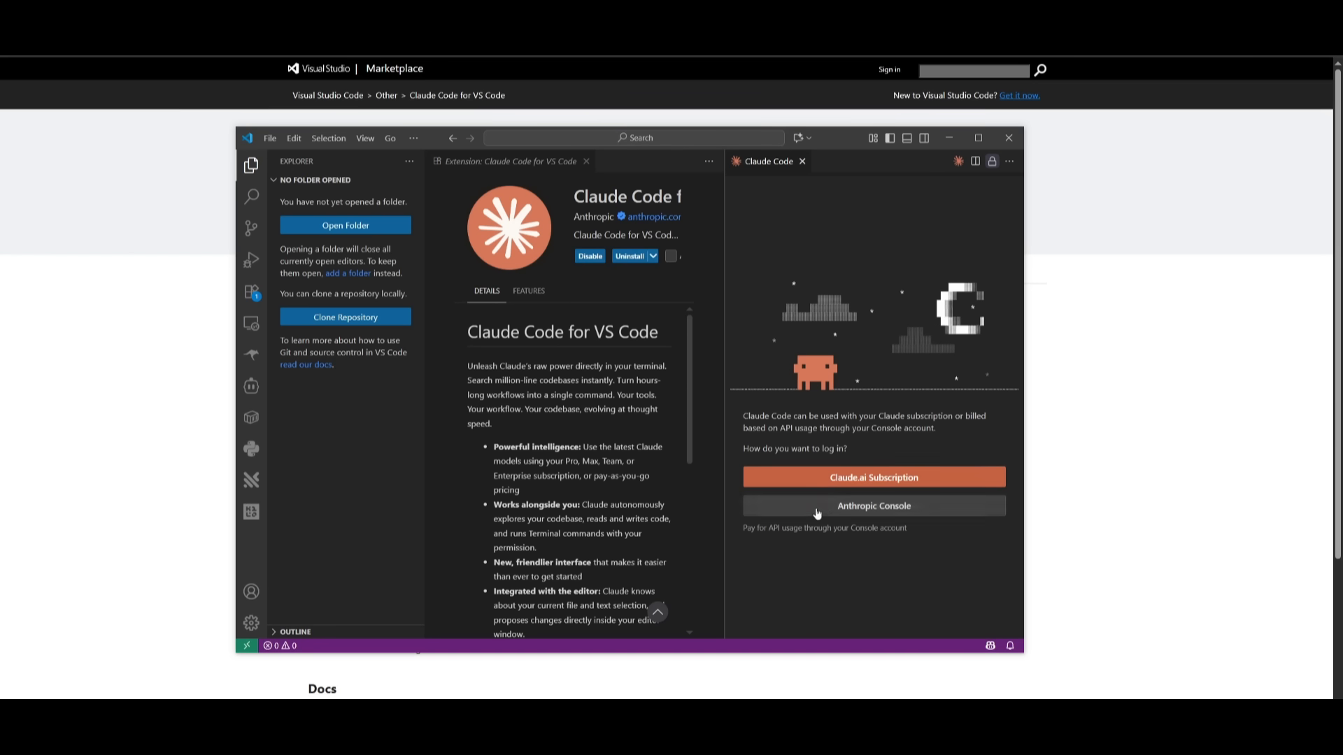
{"action": "mouse_move", "coordinate": [771, 523]}
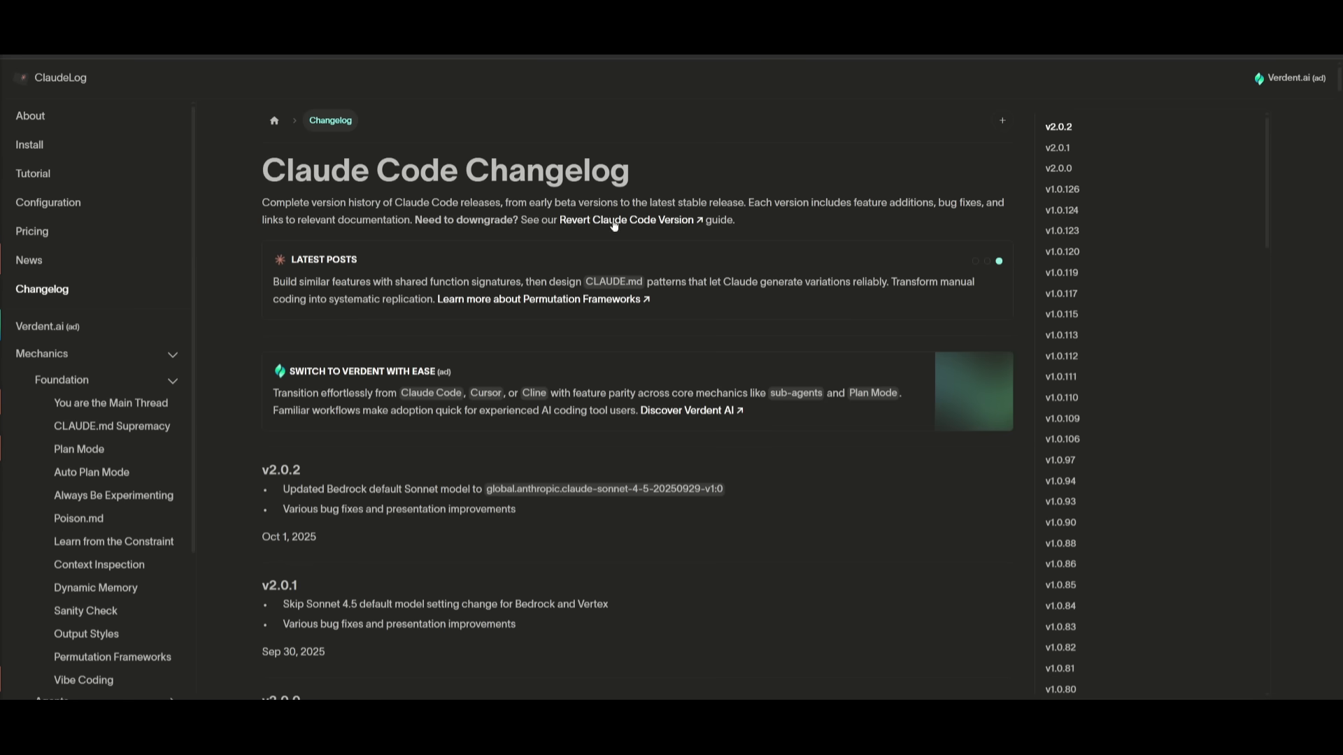
{"action": "mouse_move", "coordinate": [365, 220]}
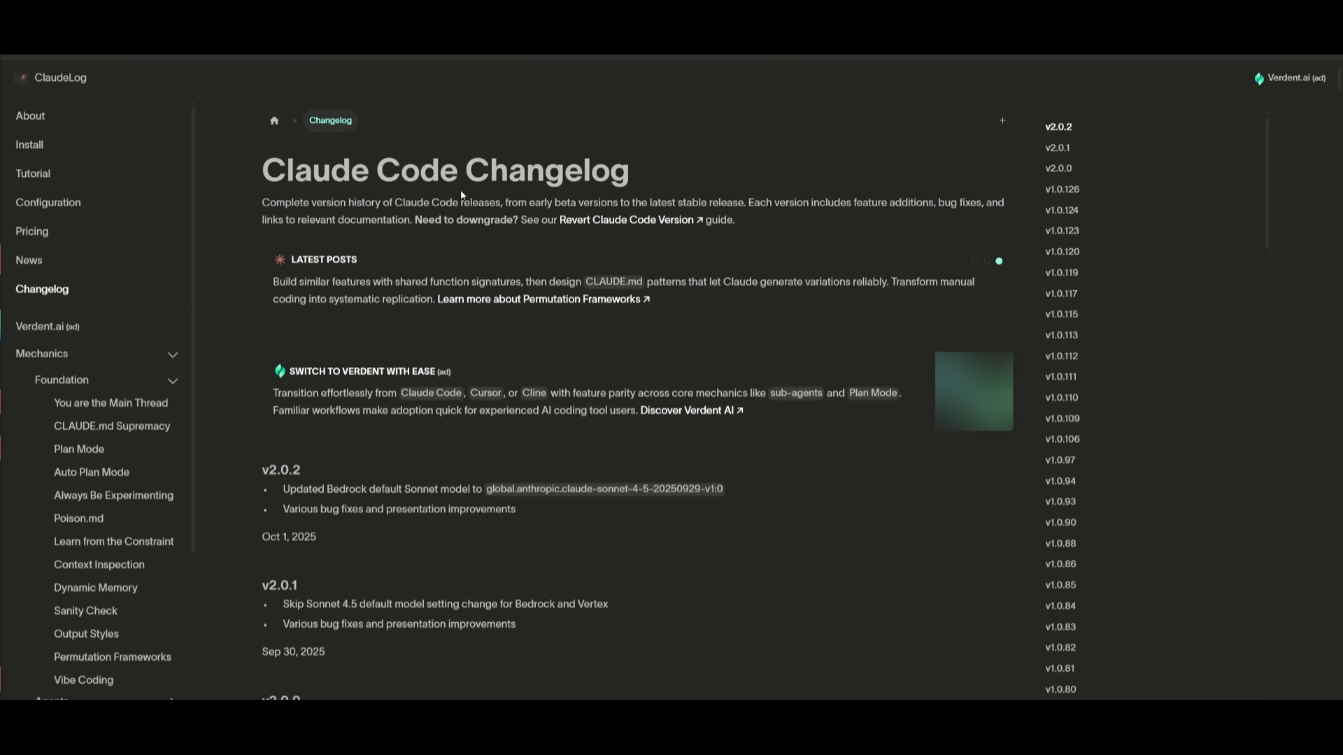
Scroll the ClaudeLog changelog to v2.0.0 and back, then open the Claude Code product page
{"action": "scroll", "scroll_direction": "down", "scroll_amount": 3}
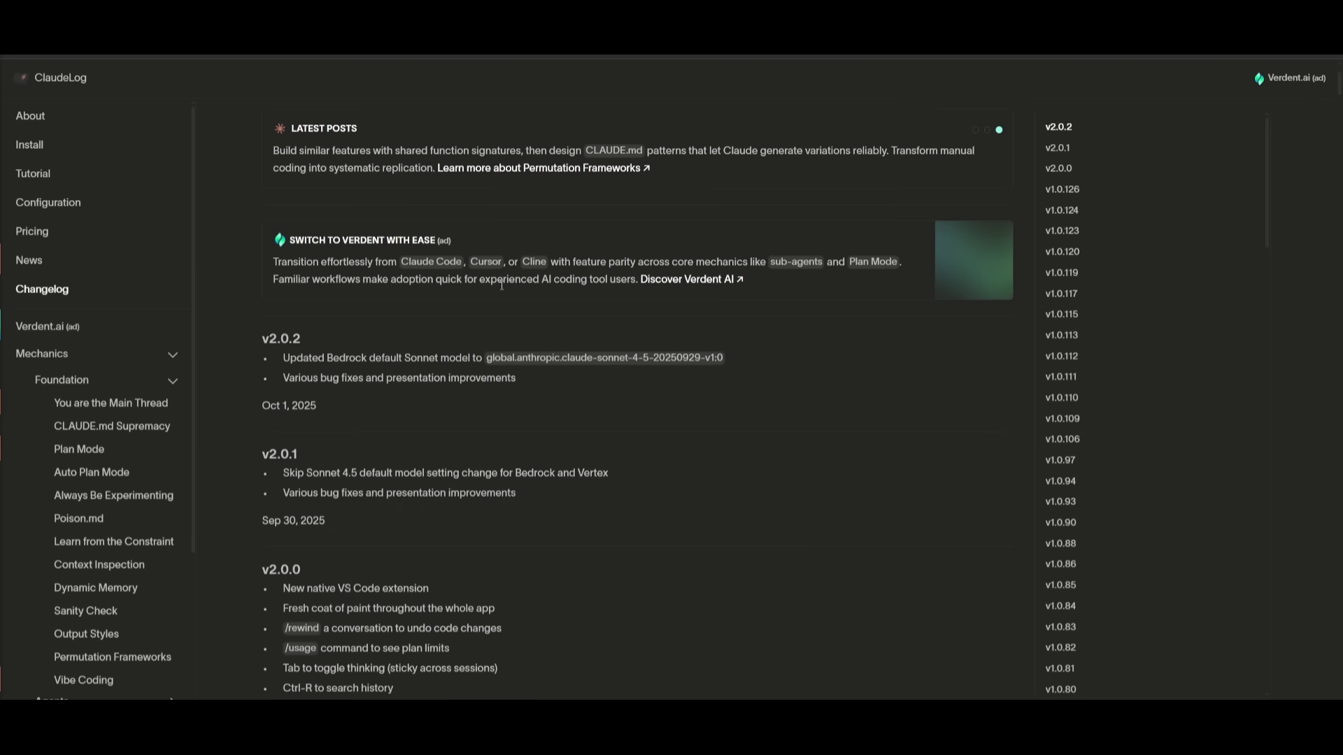
{"action": "mouse_move", "coordinate": [480, 291]}
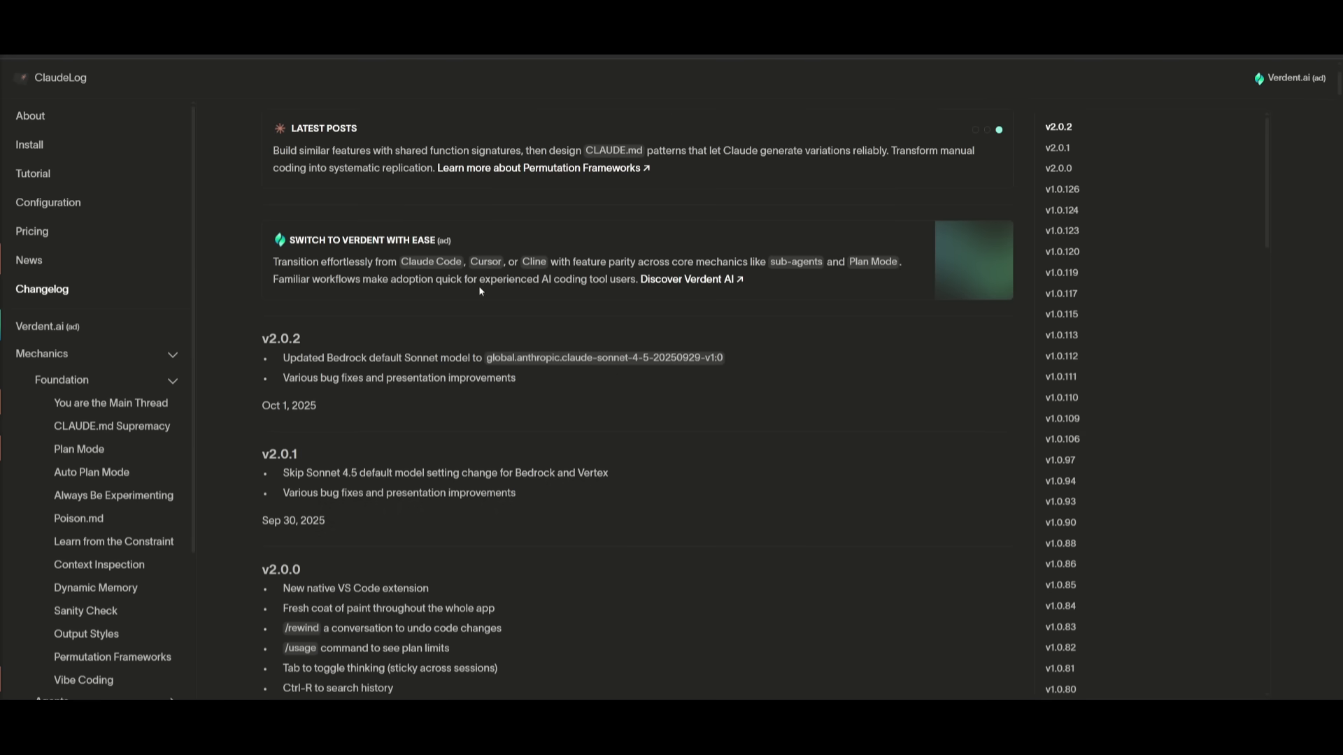
{"action": "mouse_move", "coordinate": [440, 298]}
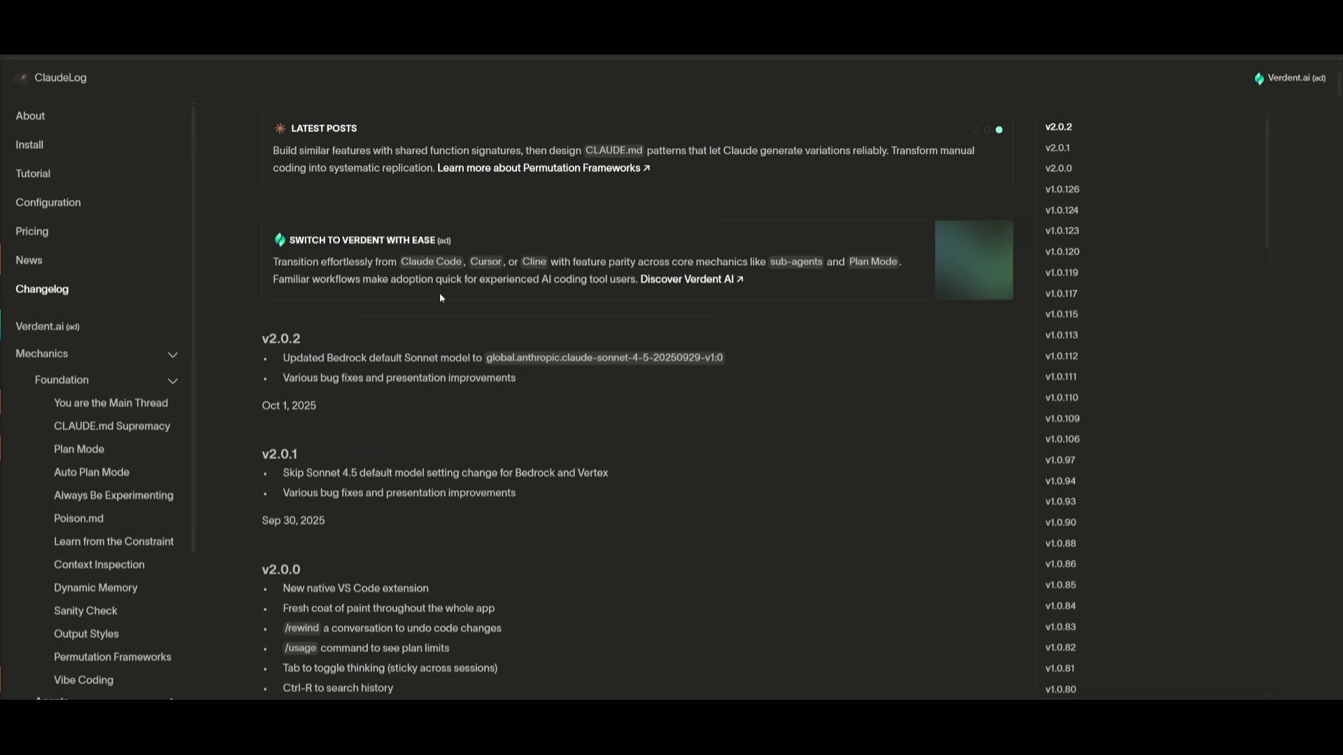
{"action": "scroll", "scroll_direction": "down", "scroll_amount": 3}
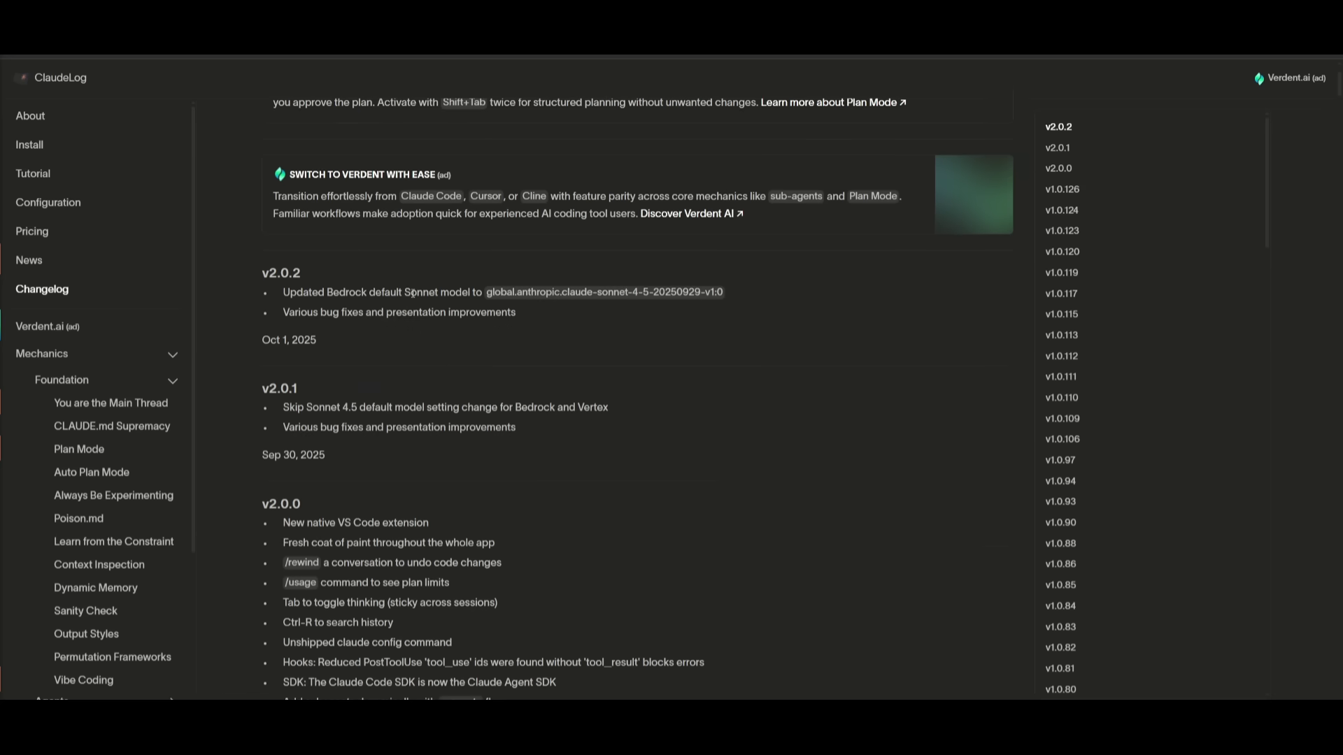
{"action": "scroll", "scroll_direction": "up", "scroll_amount": 3}
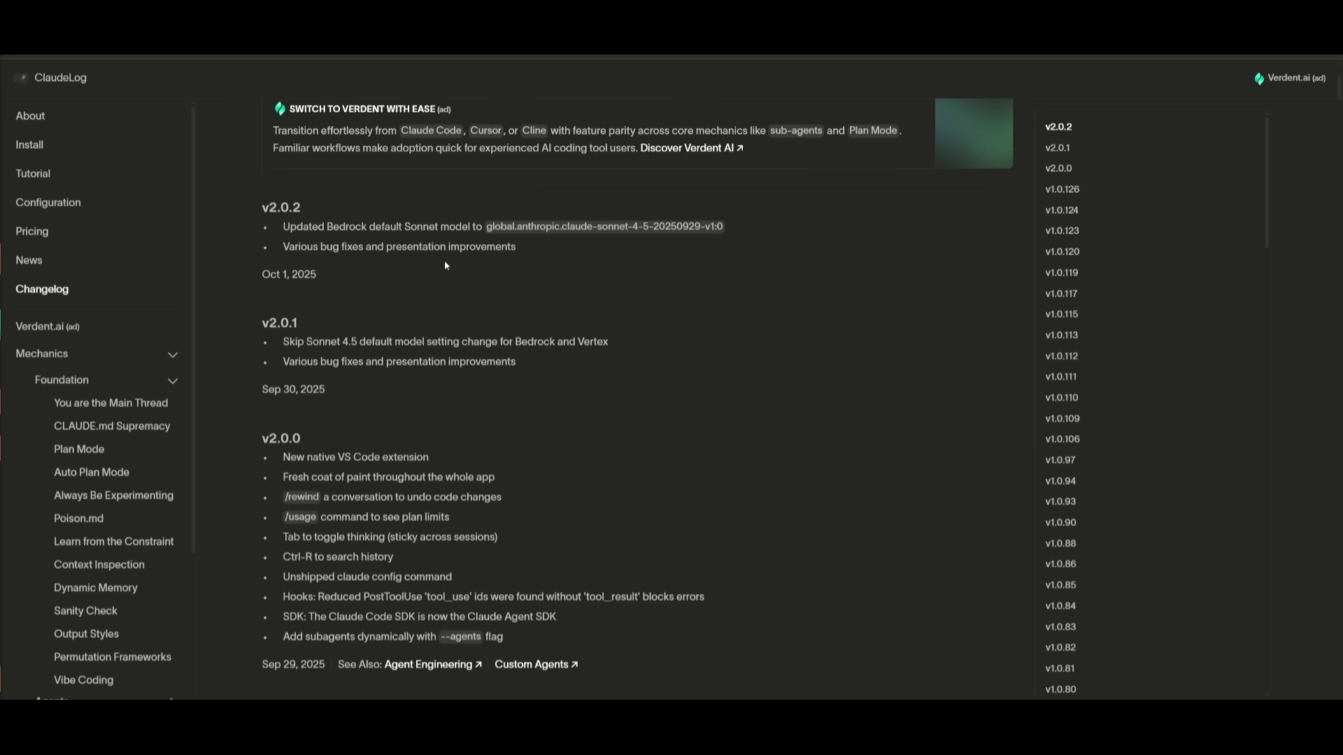
{"action": "mouse_move", "coordinate": [447, 286]}
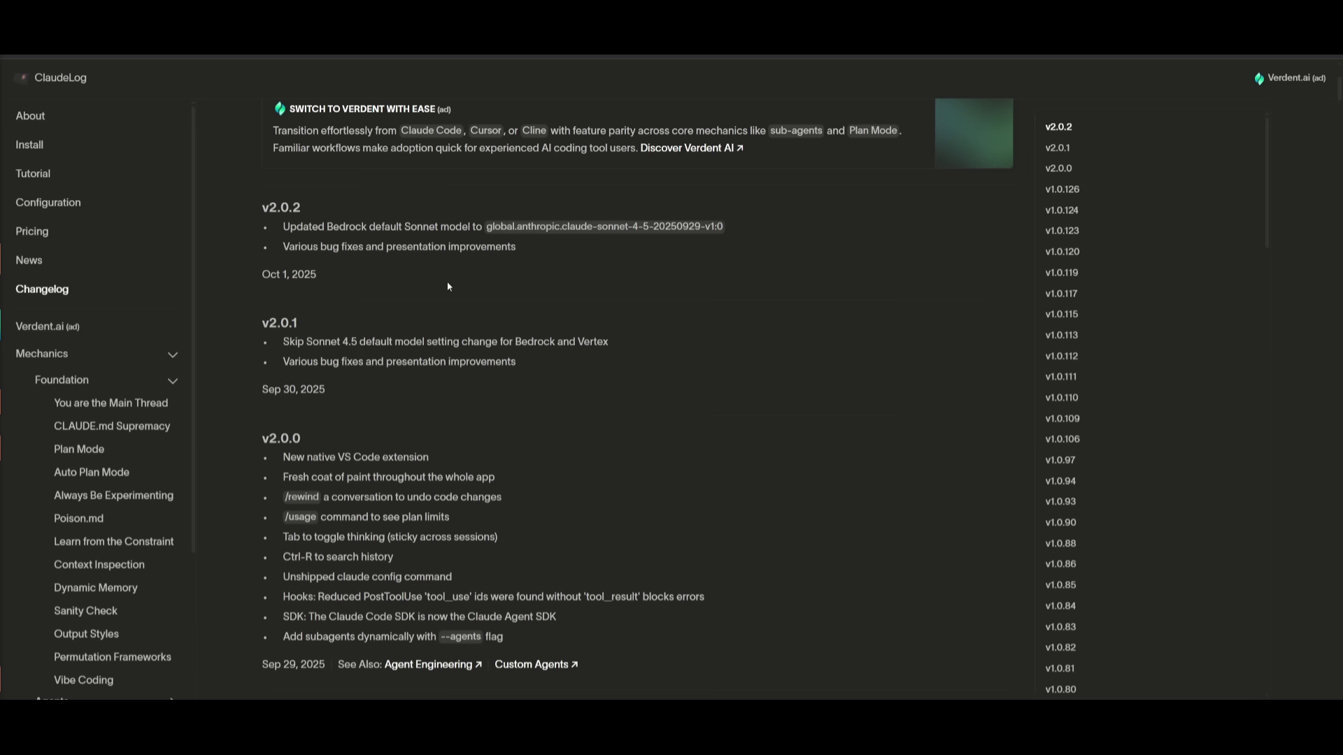
{"action": "scroll", "scroll_direction": "up", "scroll_amount": 3}
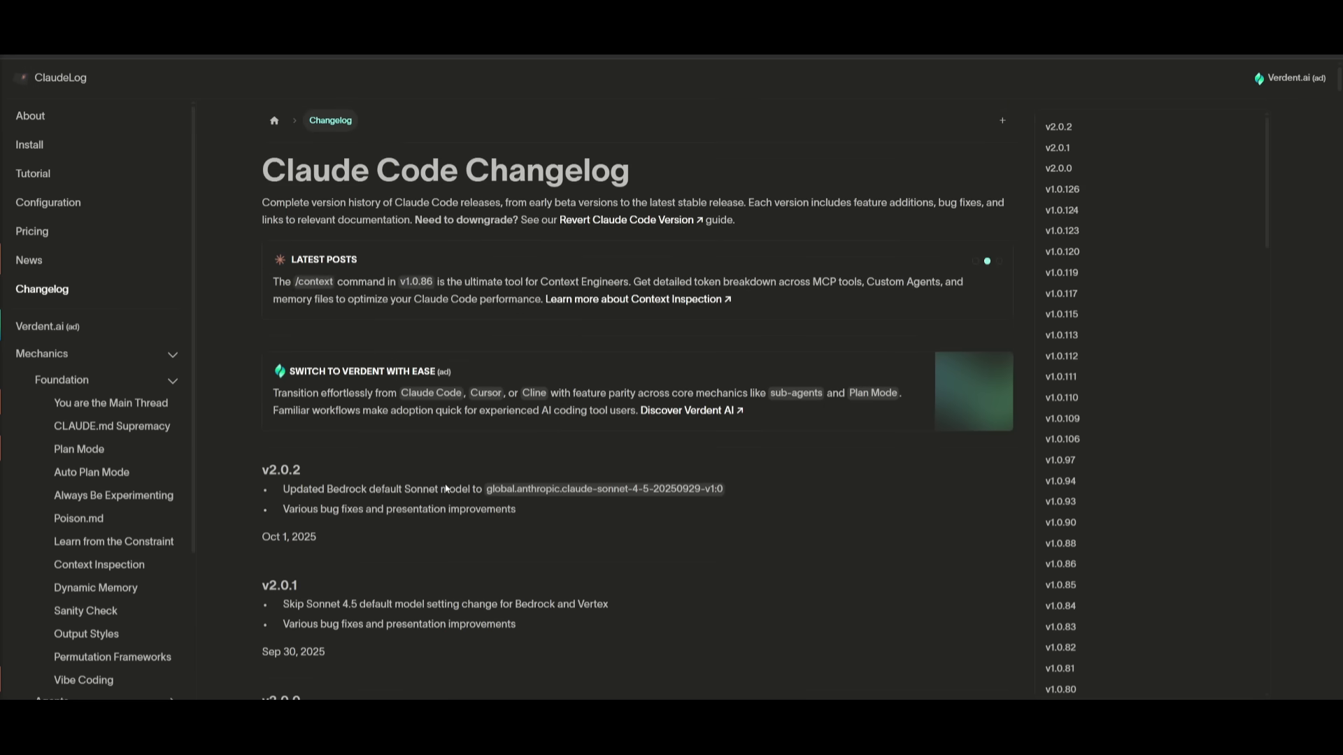
{"action": "left_click", "coordinate": [998, 260]}
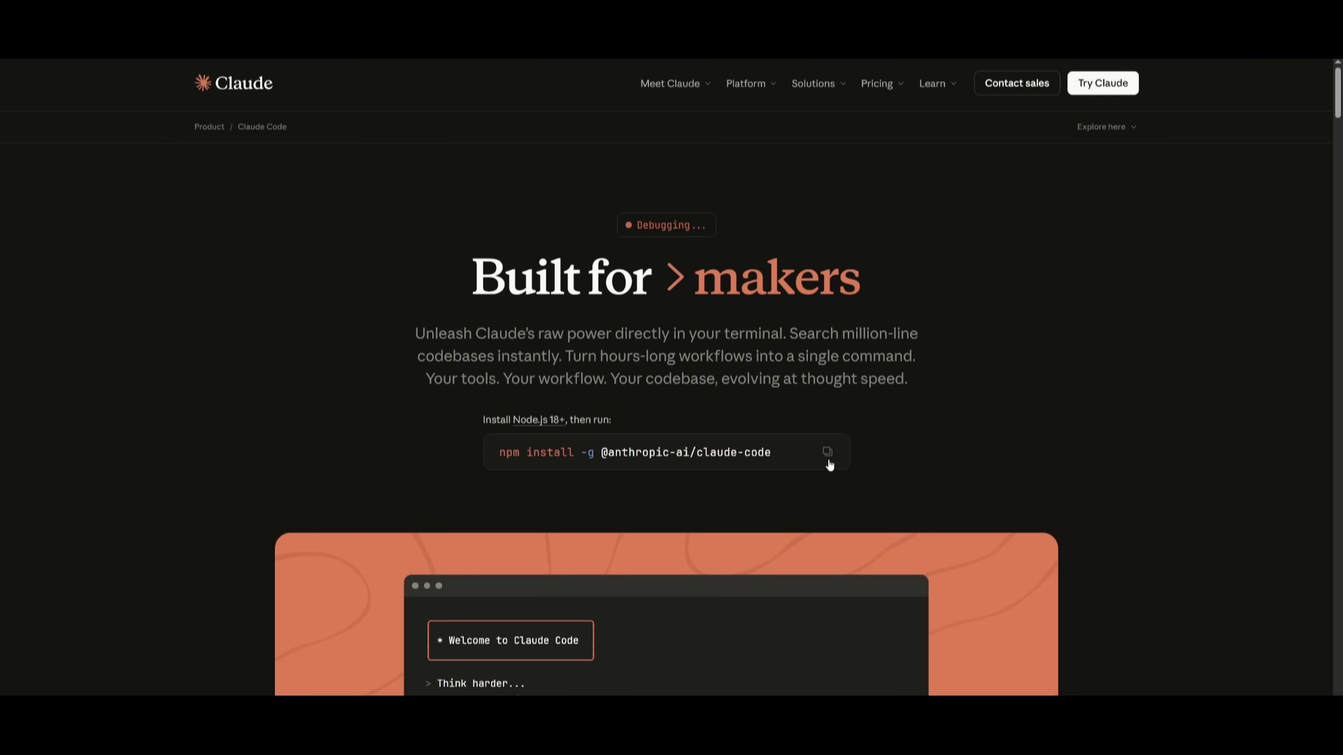
Copy the Claude Code npm install command and open a WSL Linux terminal
{"action": "left_click", "coordinate": [825, 453]}
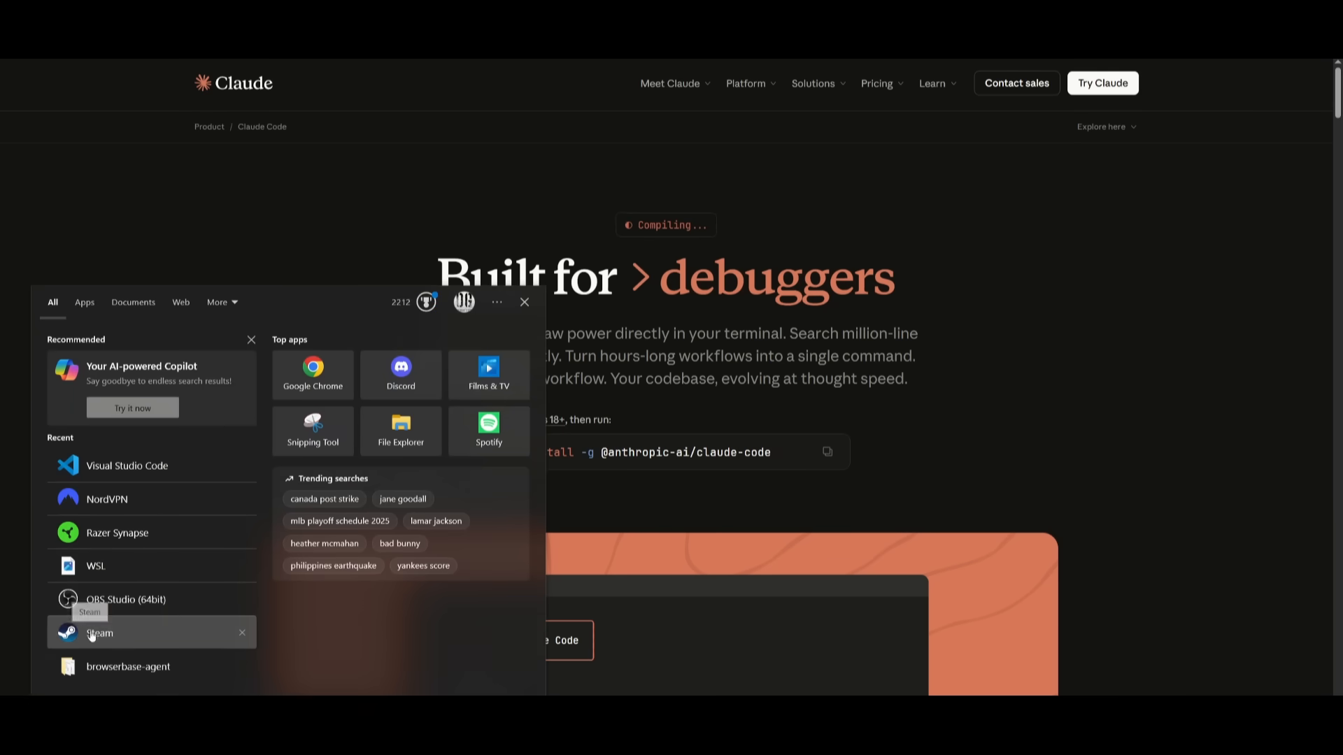
{"action": "left_click", "coordinate": [94, 565]}
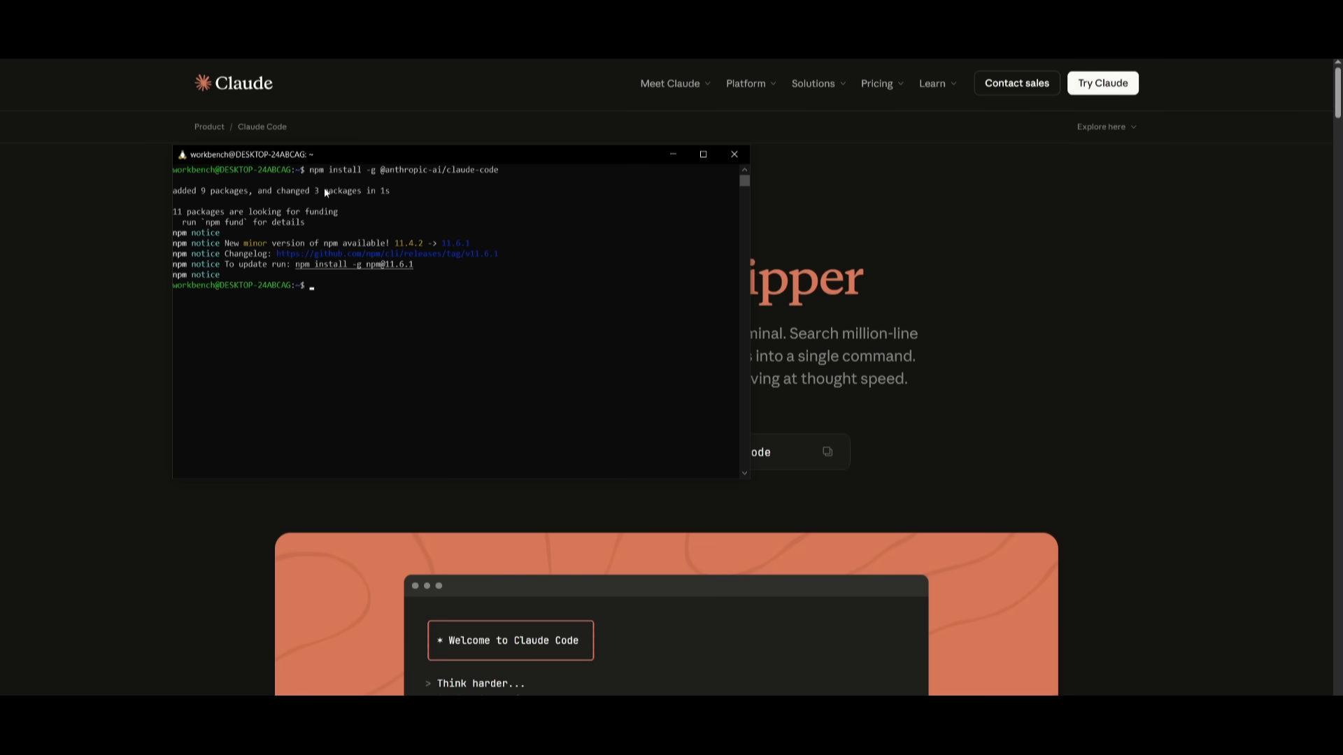
Launch claude, trust the home folder, and run /help to list commands
{"action": "type", "text": "claude"}
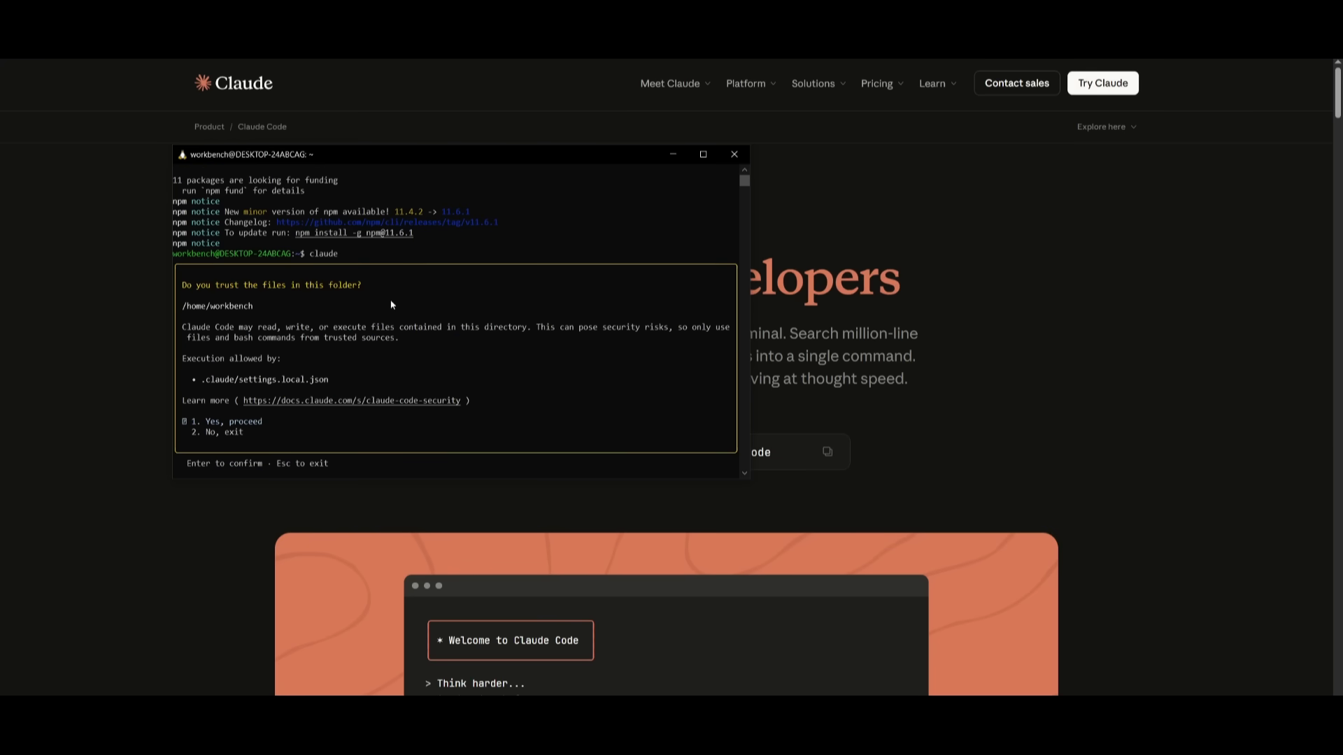
{"action": "key", "text": "Return"}
{"action": "type", "text": "/rewi"}
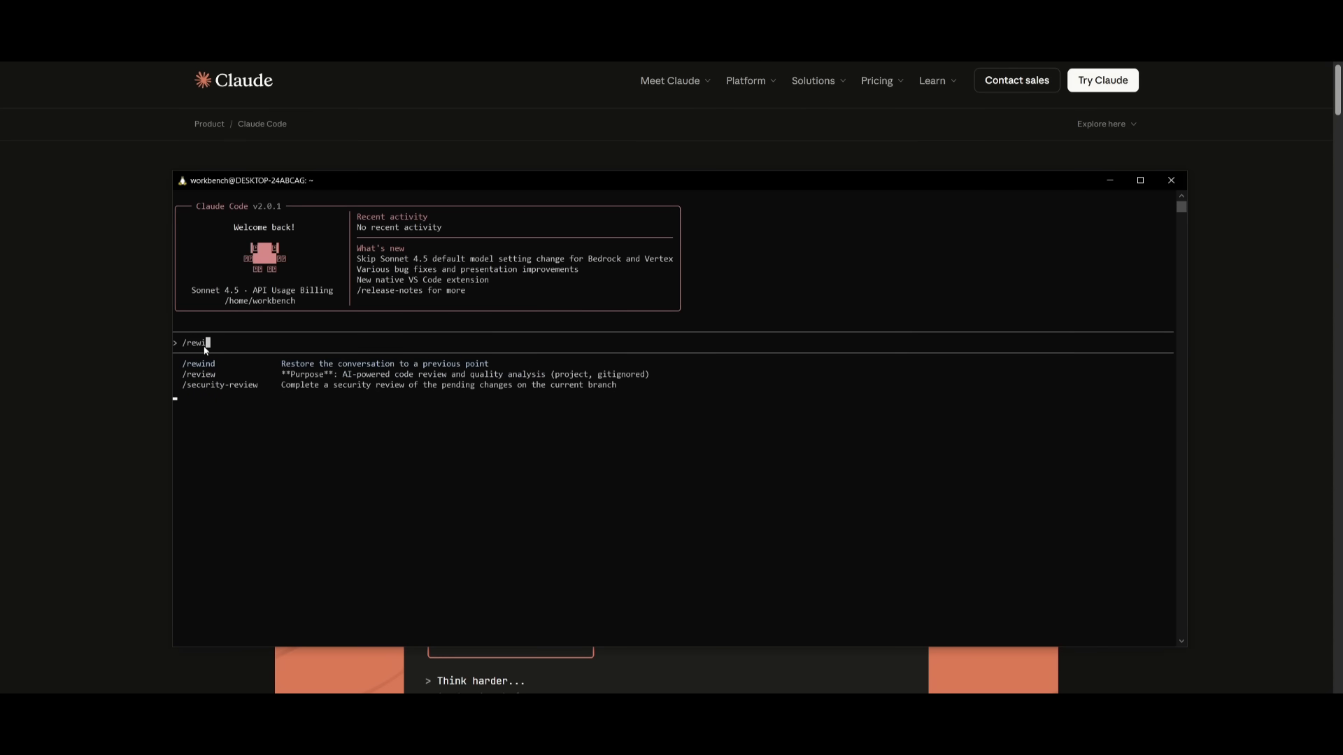
{"action": "key", "text": "Backspace"}
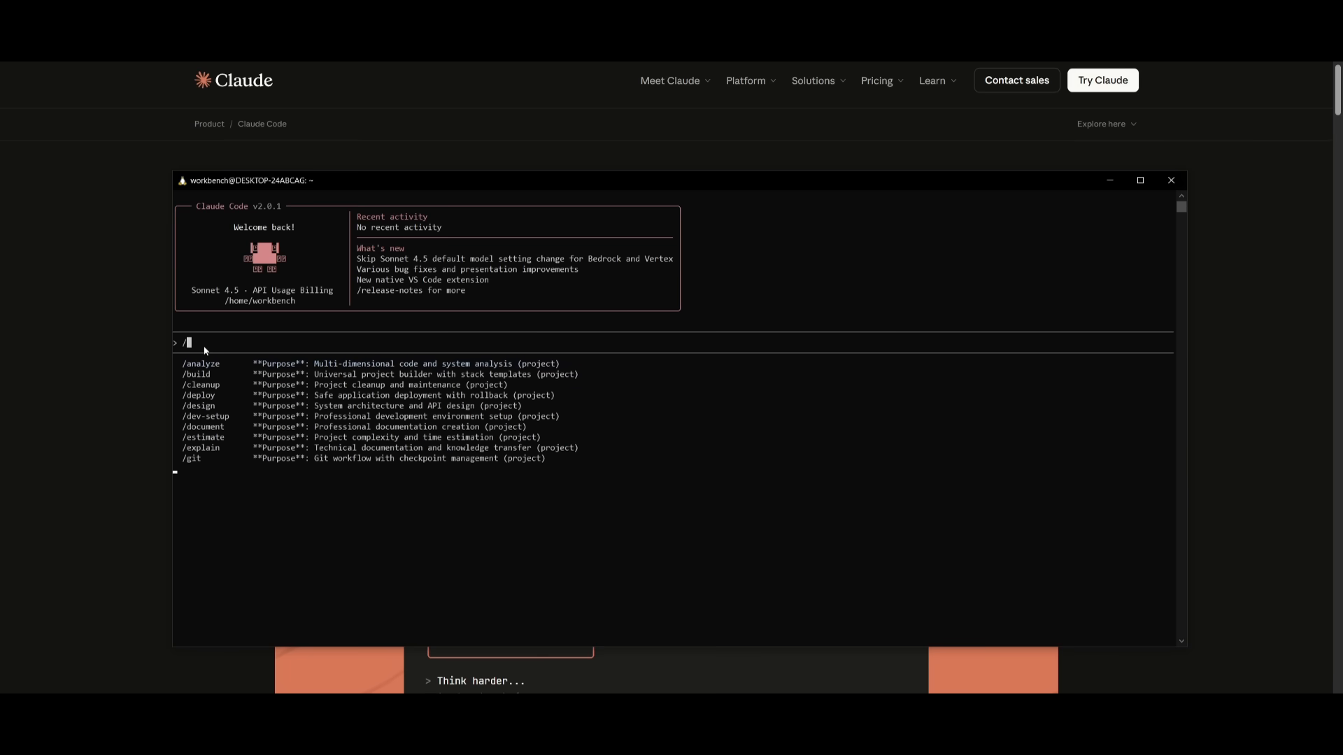
{"action": "type", "text": "help"}
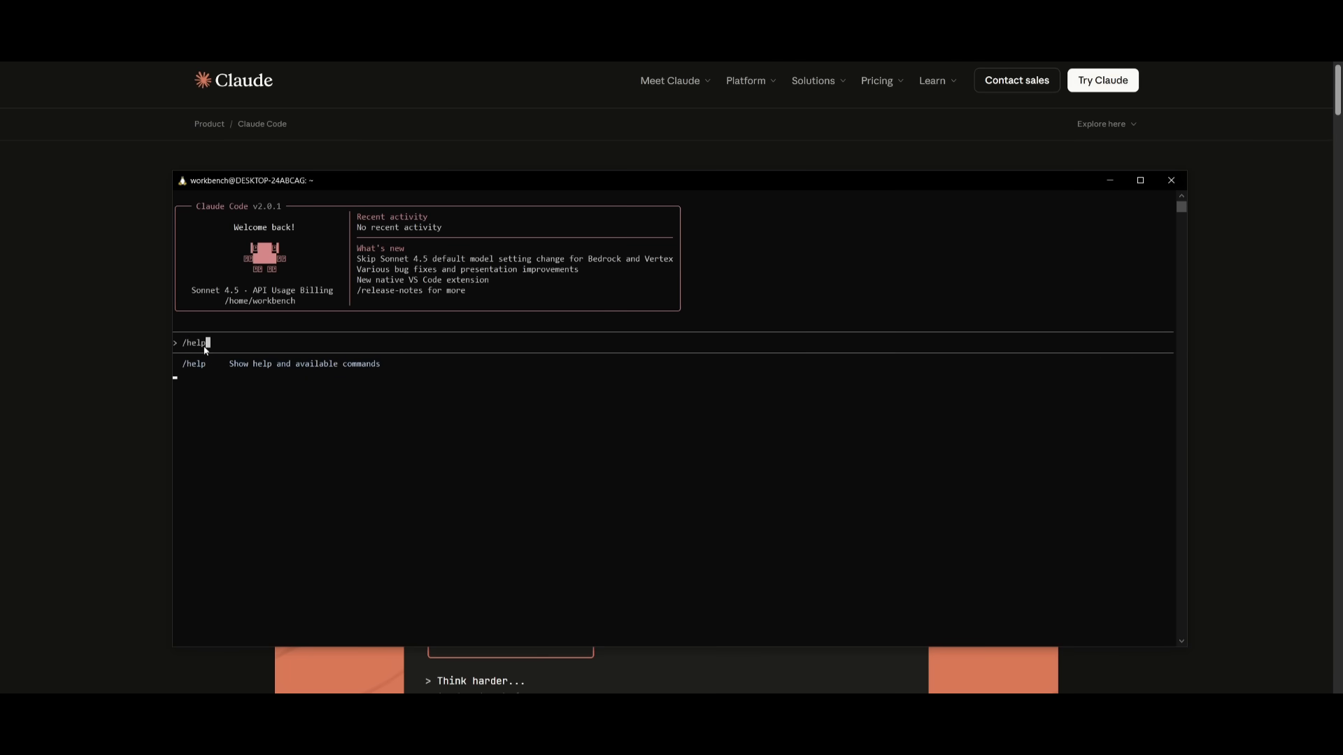
{"action": "key", "text": "Return"}
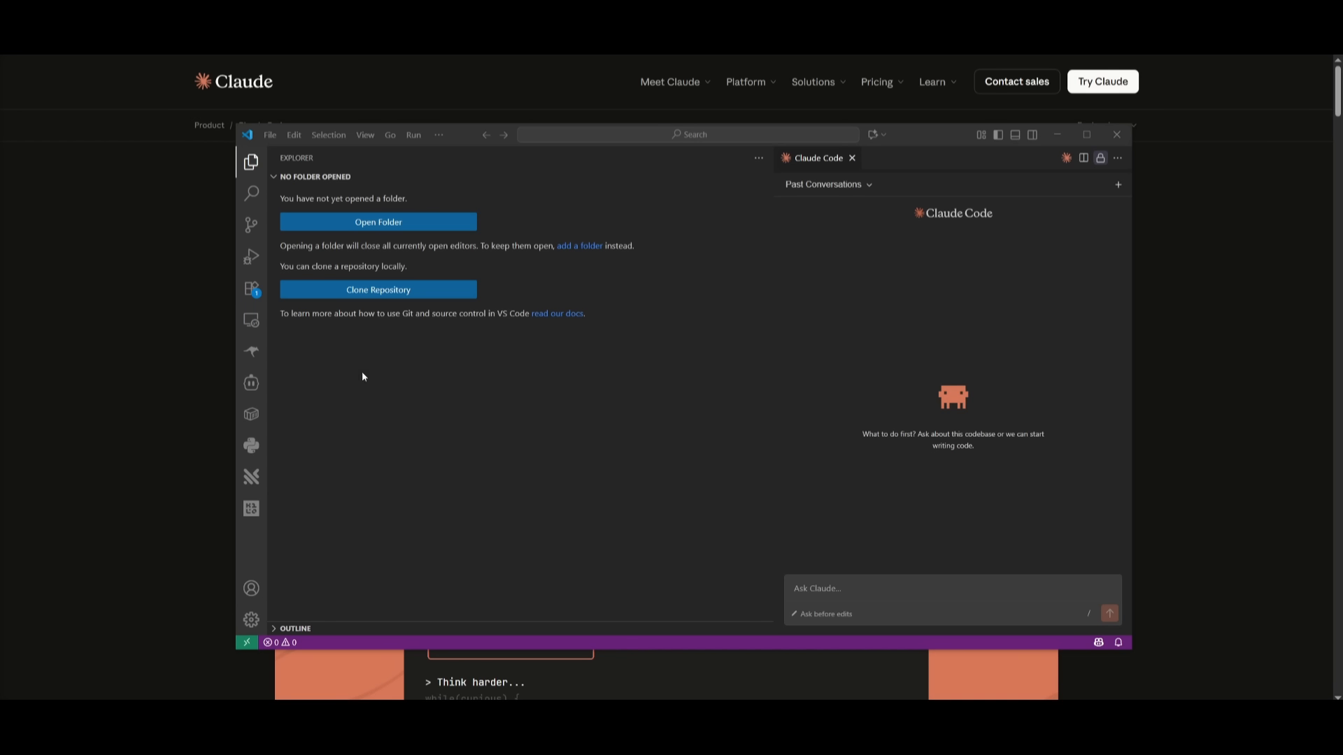
{"action": "mouse_move", "coordinate": [946, 341]}
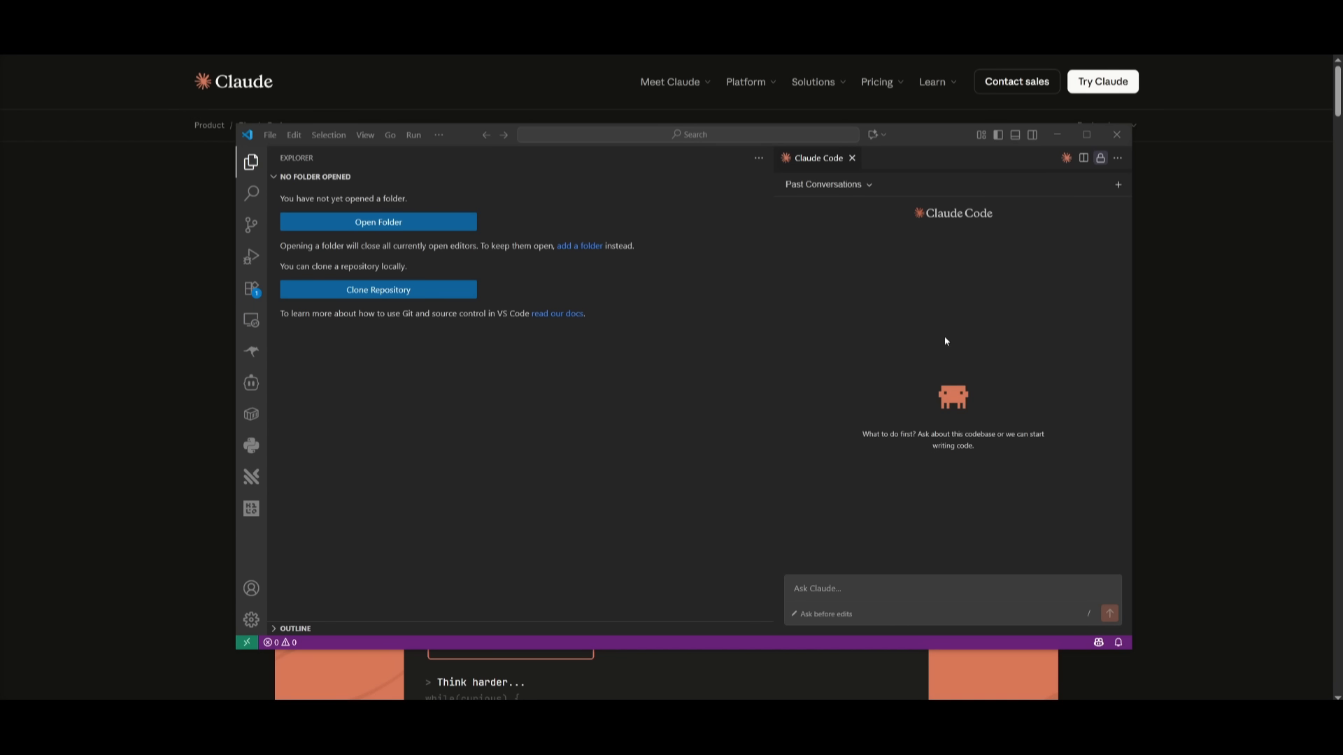
{"action": "mouse_move", "coordinate": [958, 351]}
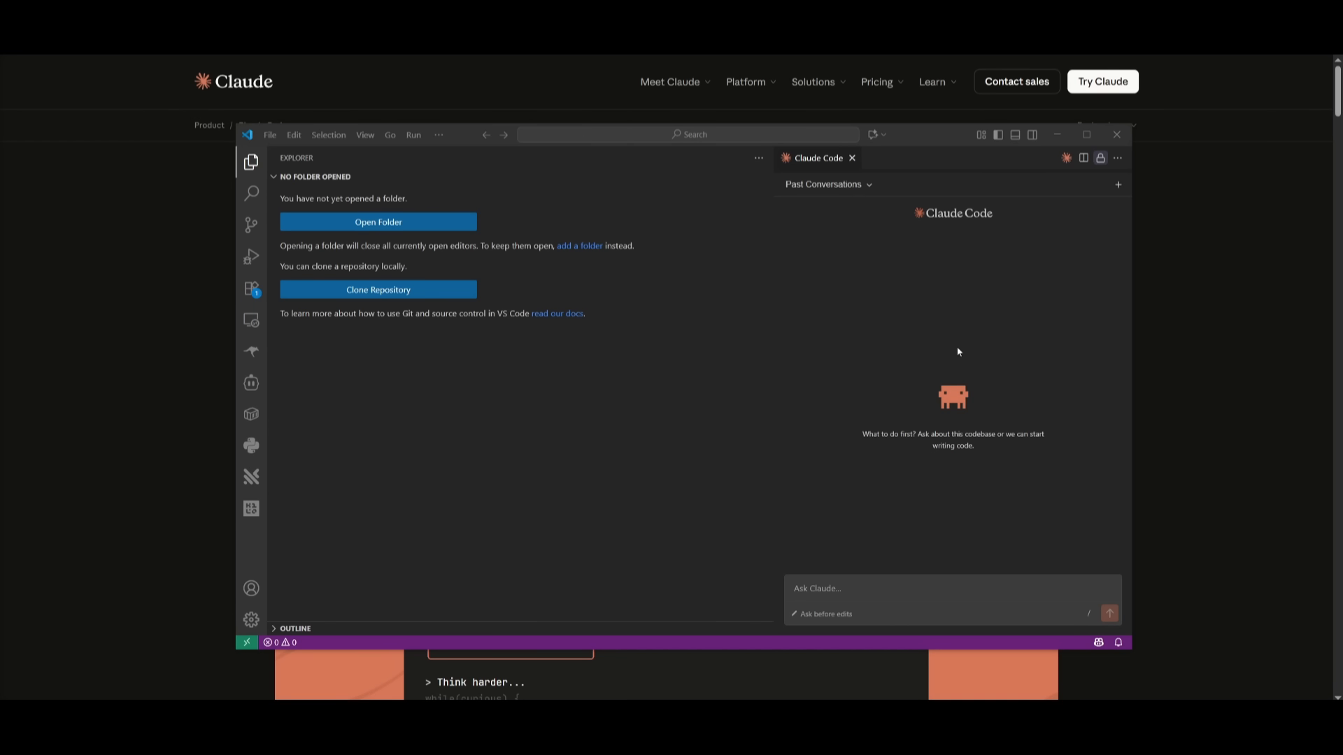
{"action": "mouse_move", "coordinate": [942, 387]}
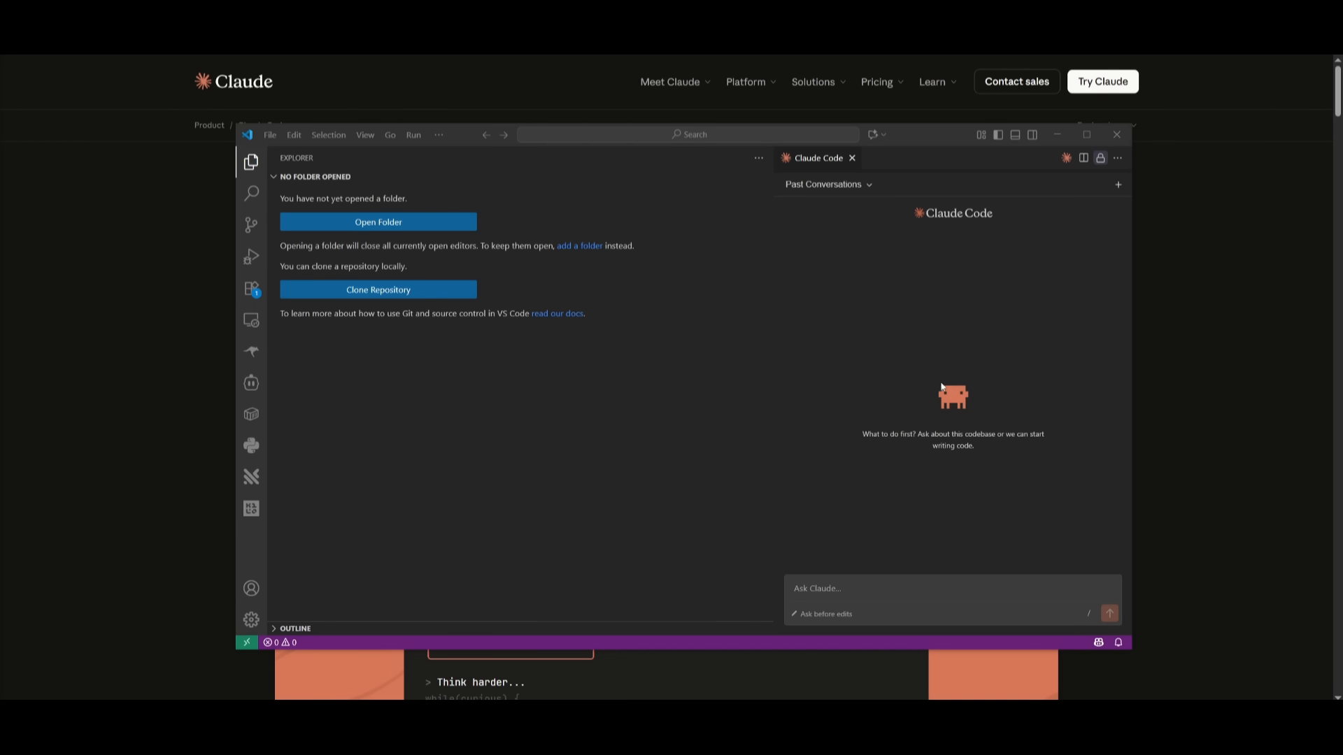
{"action": "mouse_move", "coordinate": [914, 340]}
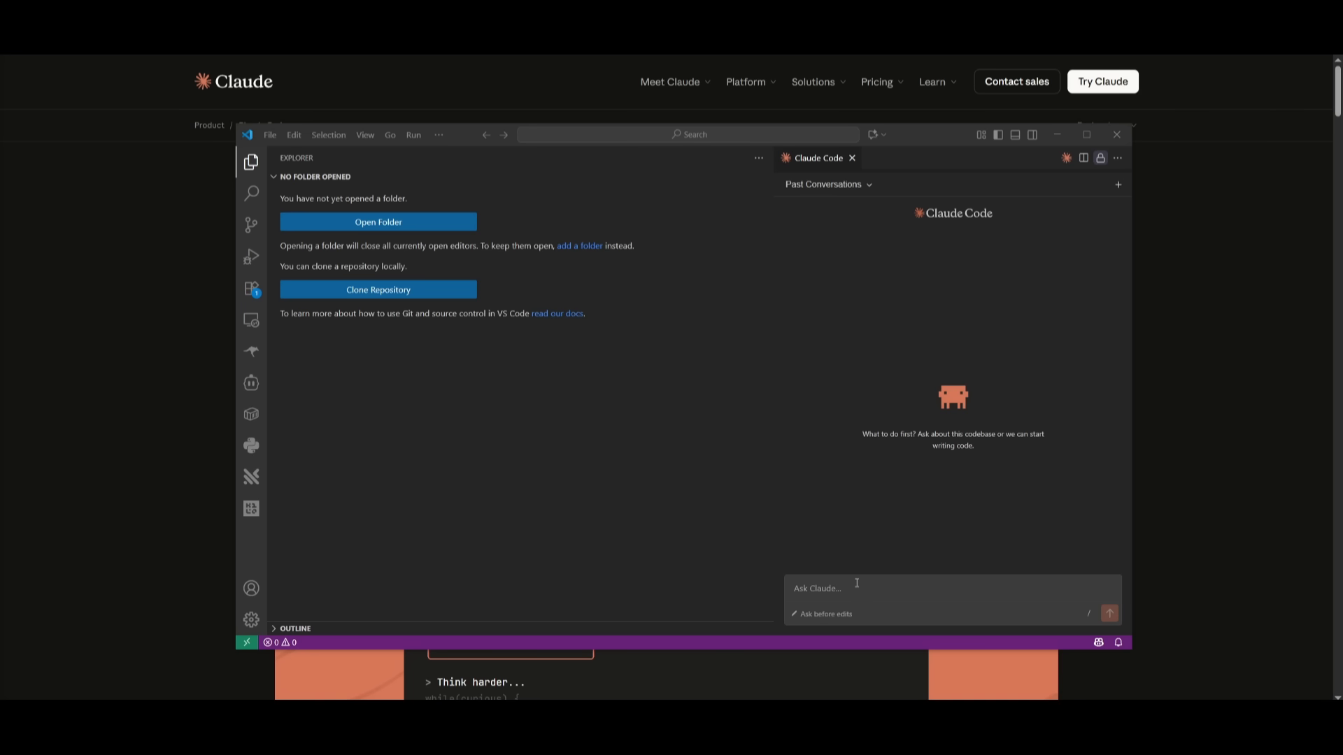
{"action": "mouse_move", "coordinate": [843, 574]}
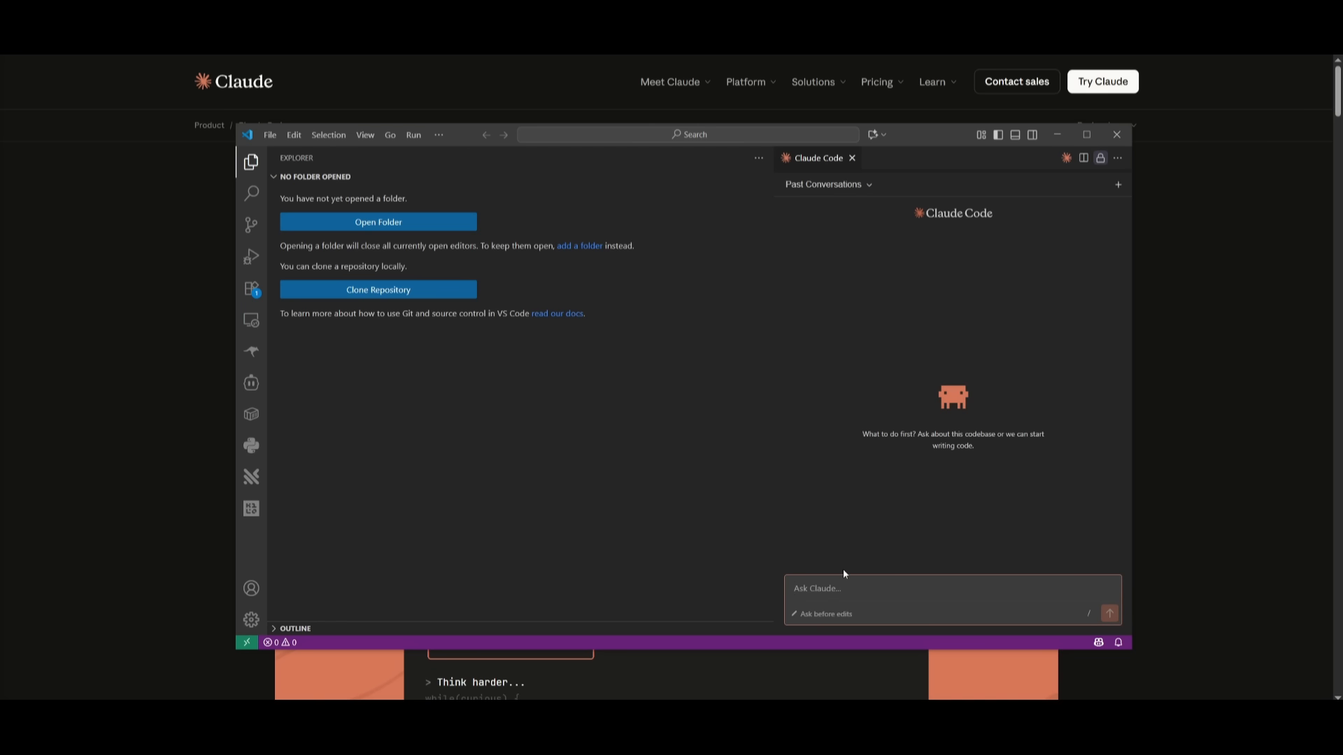
Send 'create me a browser based os' to the Claude Code panel
{"action": "type", "text": "create me"}
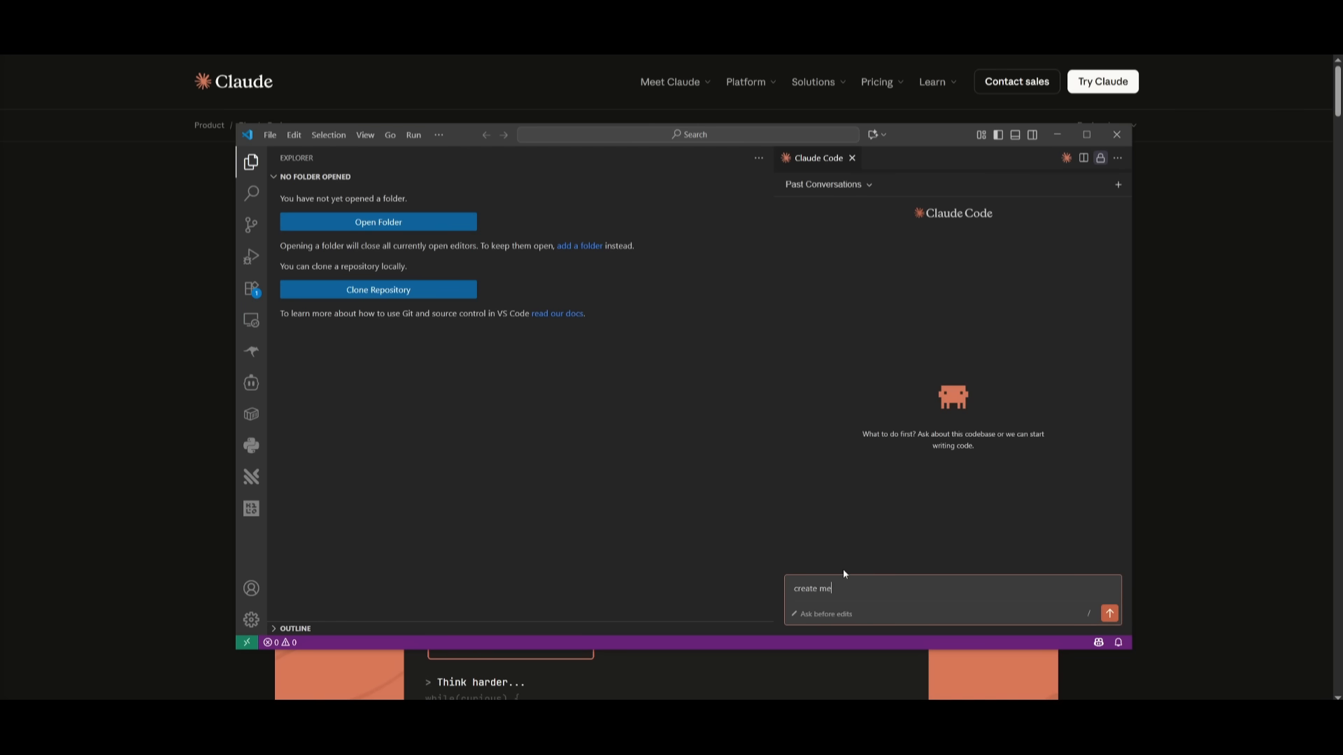
{"action": "type", "text": "a browser based"}
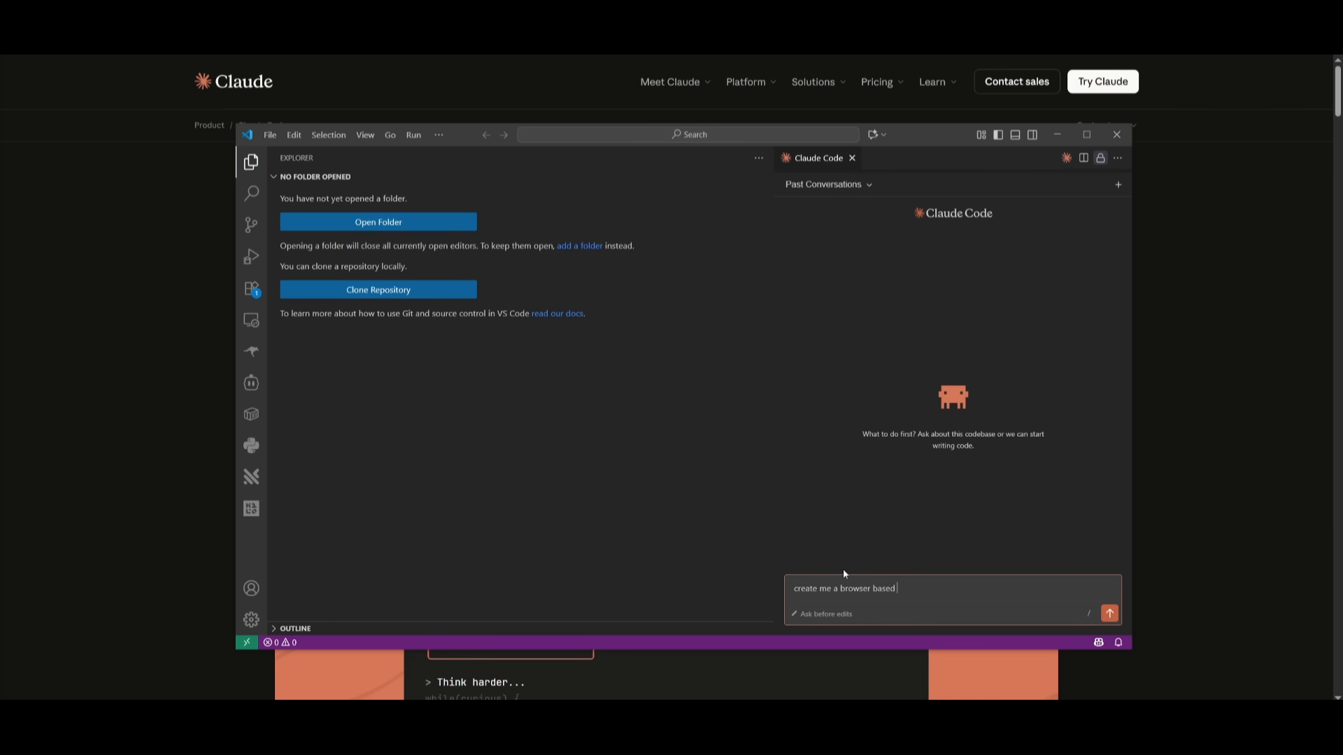
{"action": "left_click", "coordinate": [1110, 613]}
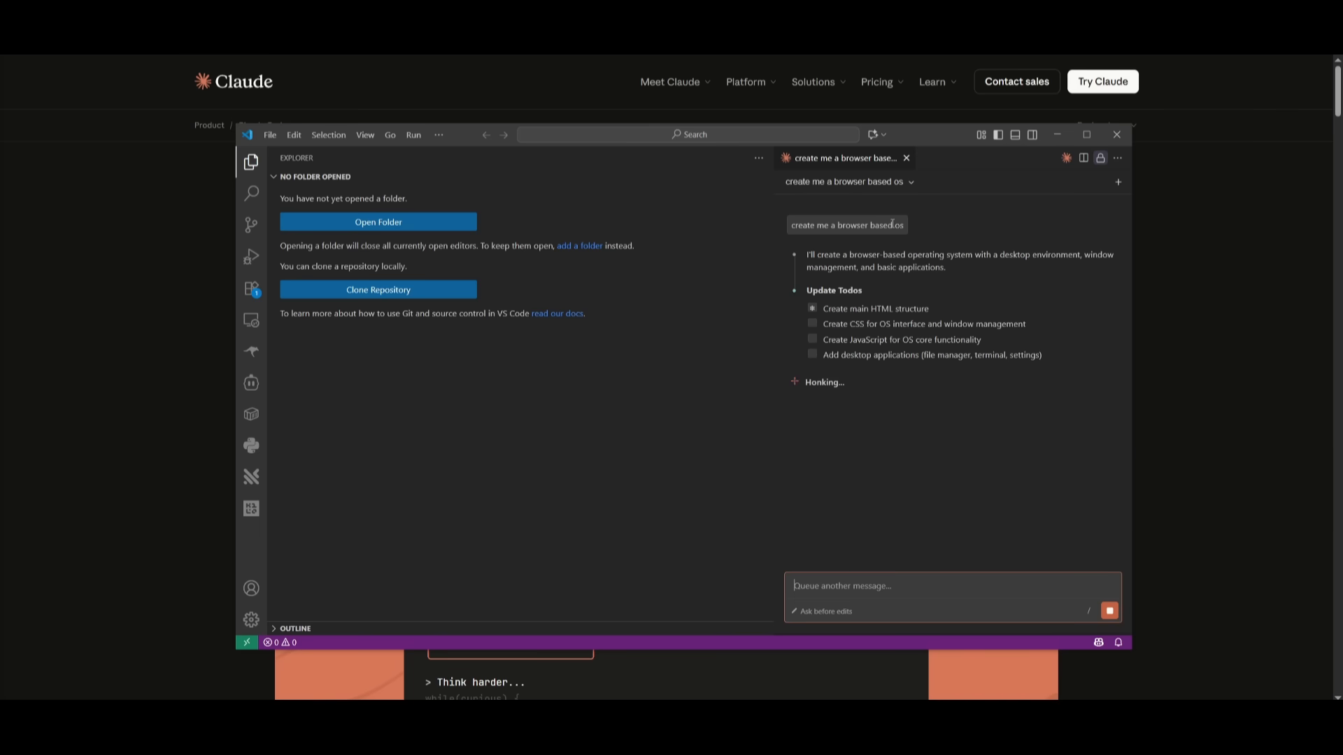
{"action": "mouse_move", "coordinate": [251, 508]}
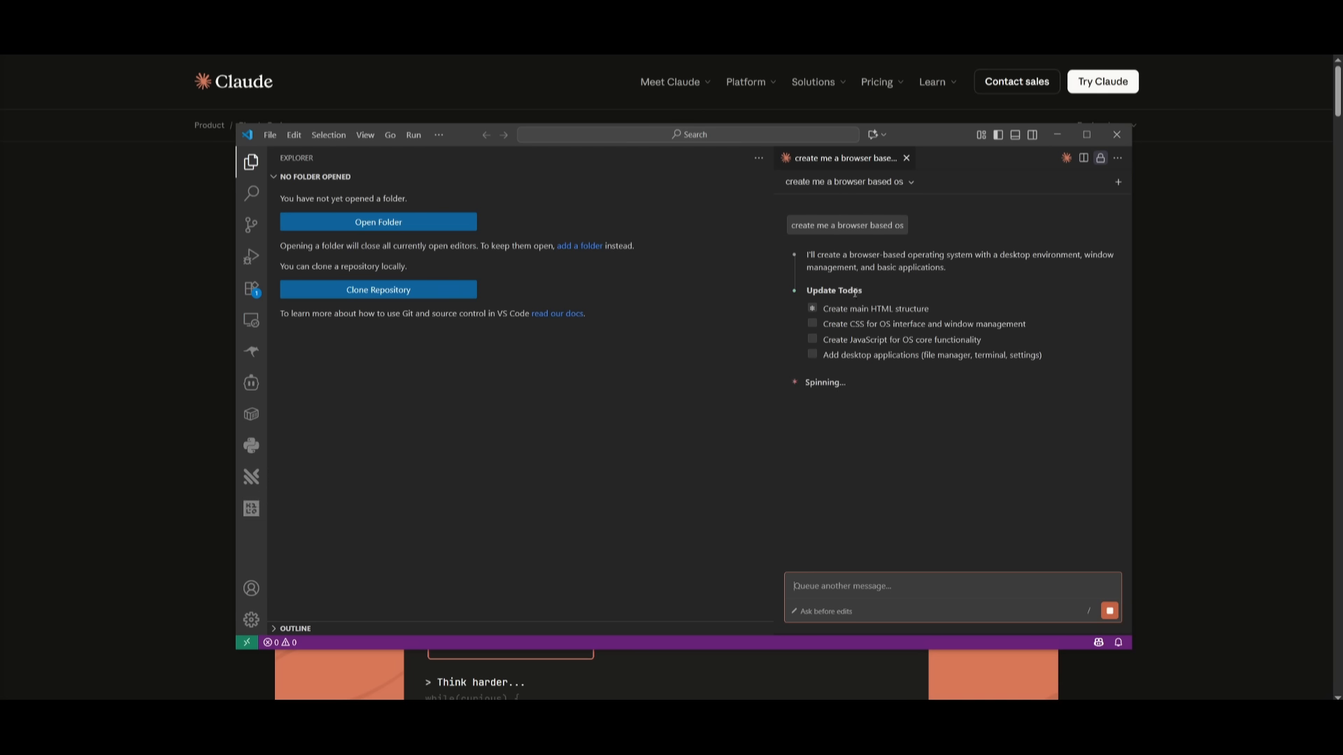
{"action": "mouse_move", "coordinate": [871, 306]}
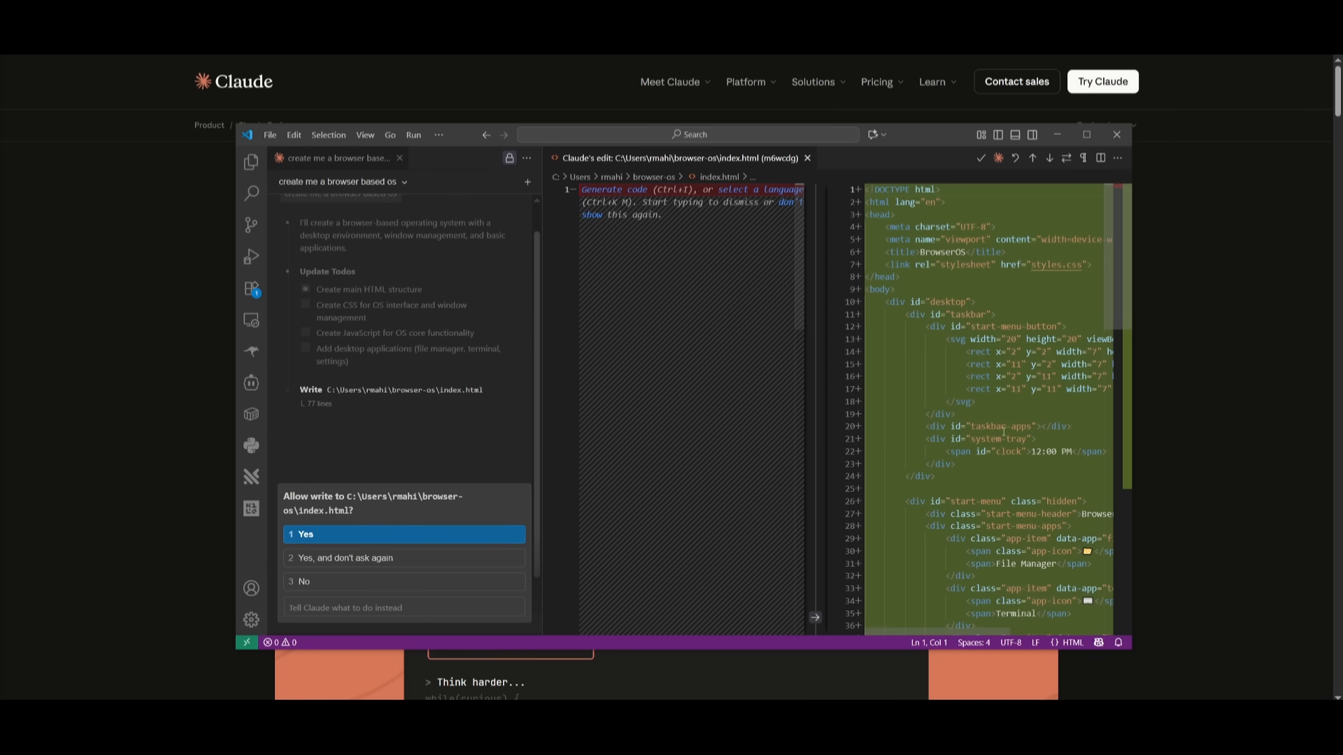
{"action": "mouse_move", "coordinate": [184, 523]}
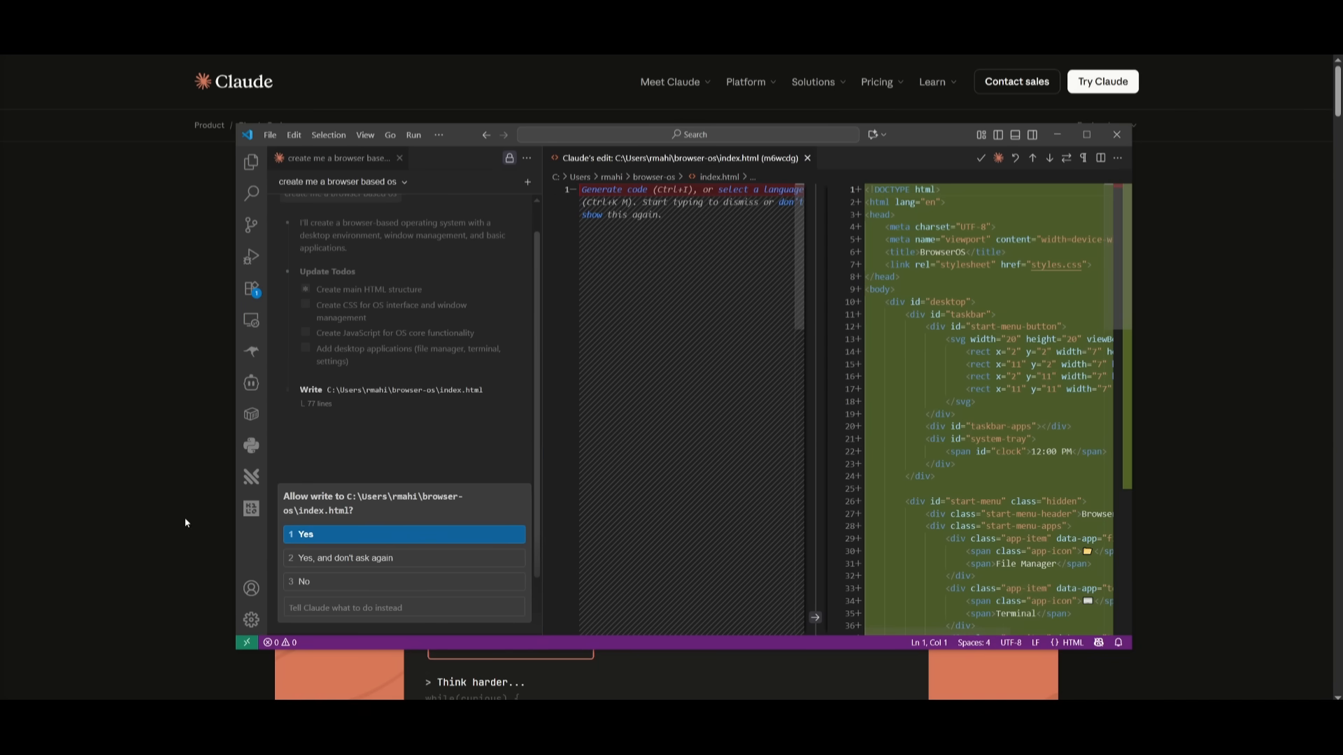
Approve Claude Code's proposed index.html write by choosing 1 Yes
{"action": "left_click", "coordinate": [404, 534]}
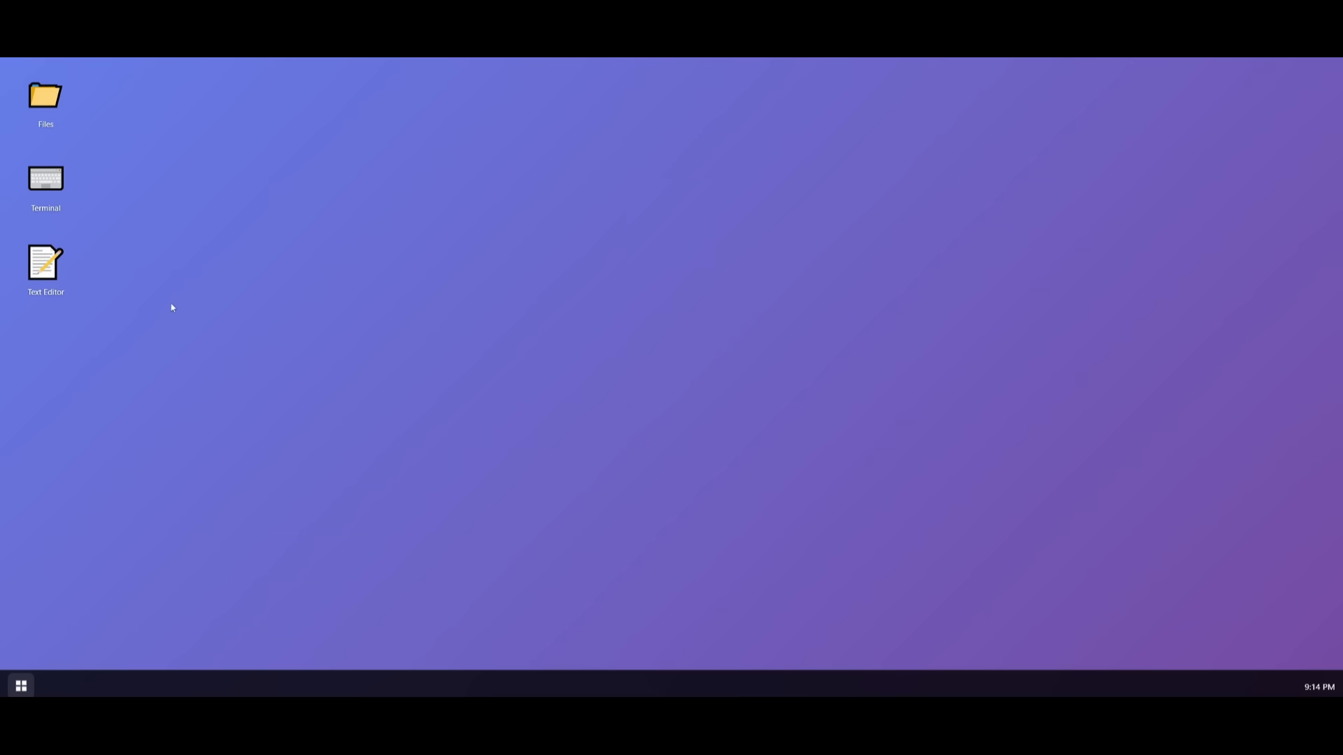
{"action": "mouse_move", "coordinate": [111, 179]}
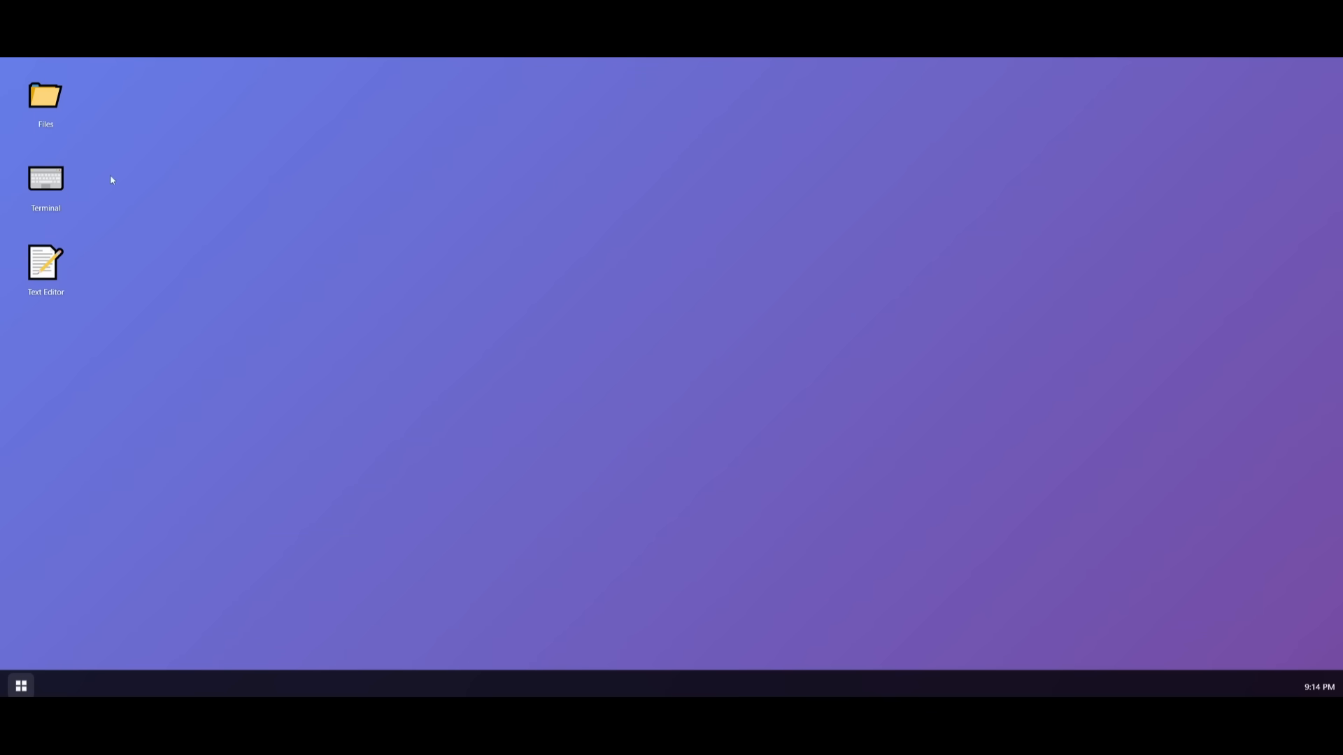
{"action": "mouse_move", "coordinate": [403, 429]}
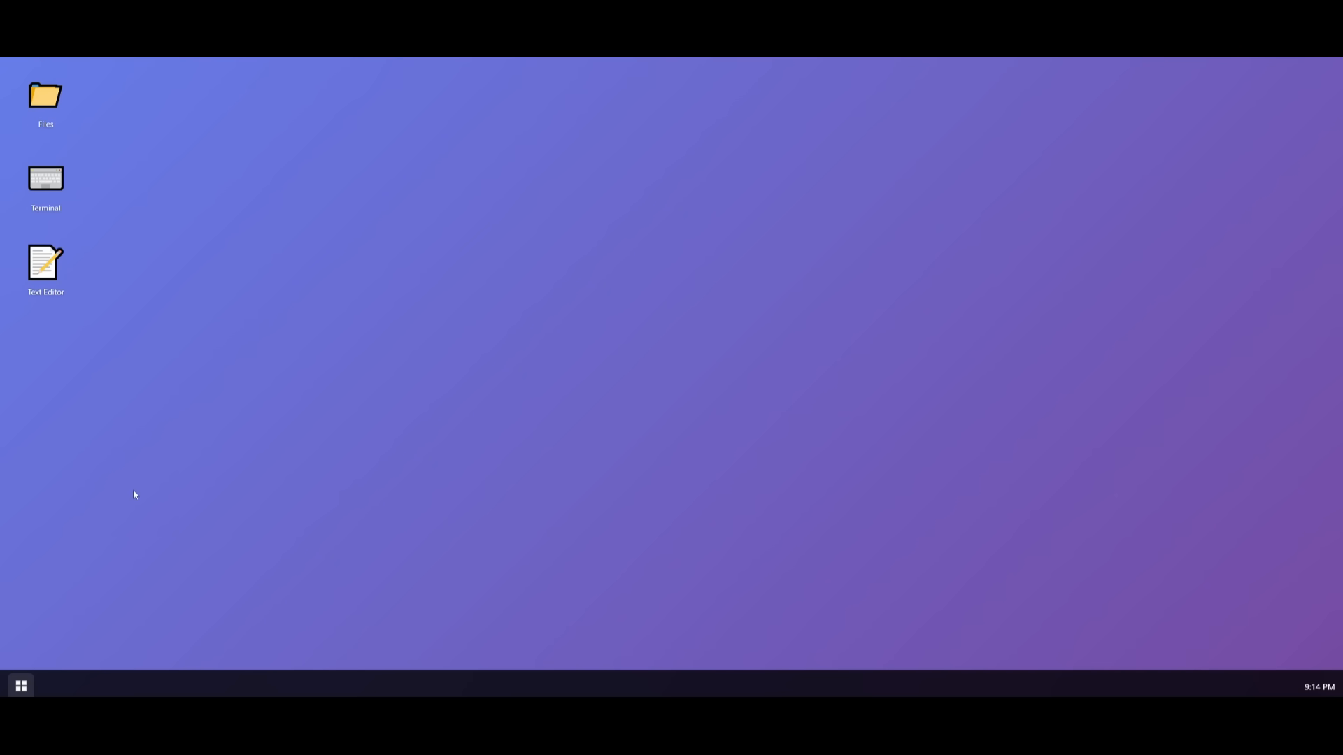
{"action": "mouse_move", "coordinate": [152, 550]}
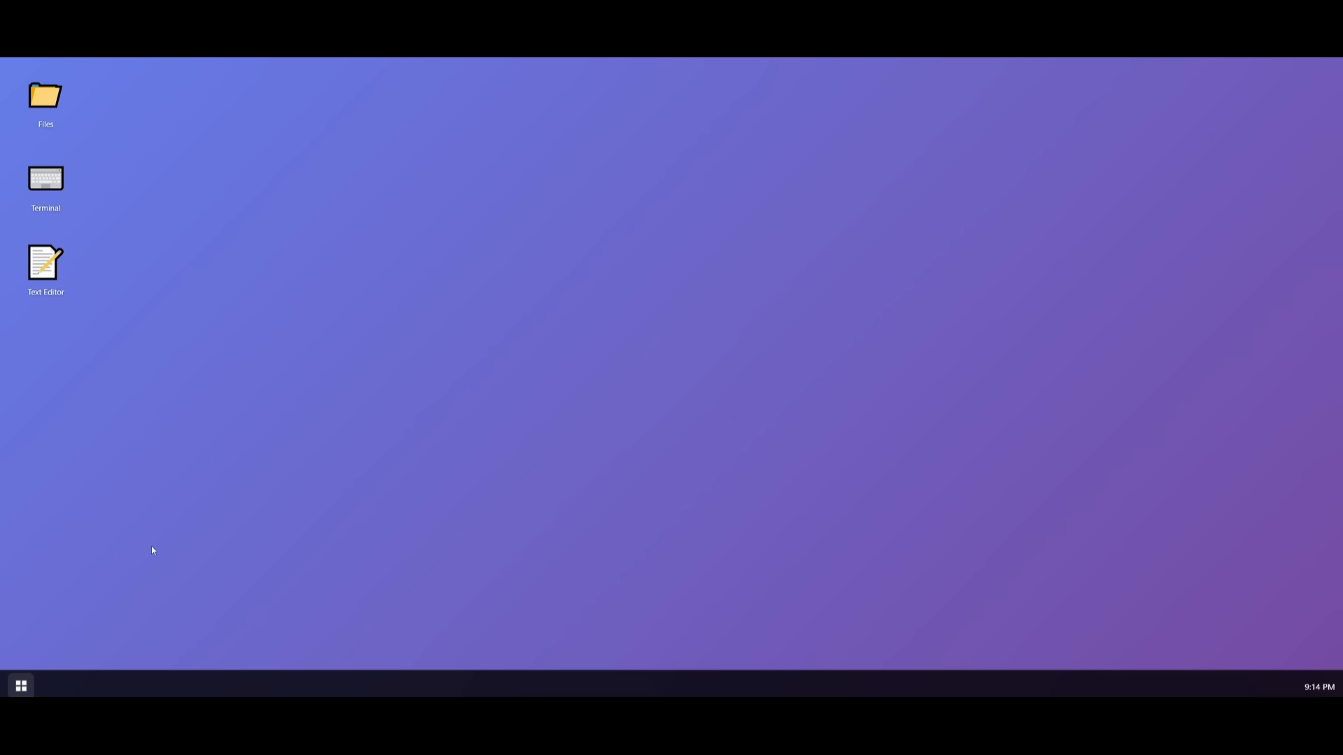
Launch the Files and Text Editor apps from the BrowserOS desktop and focus the editor
{"action": "double_click", "coordinate": [45, 94]}
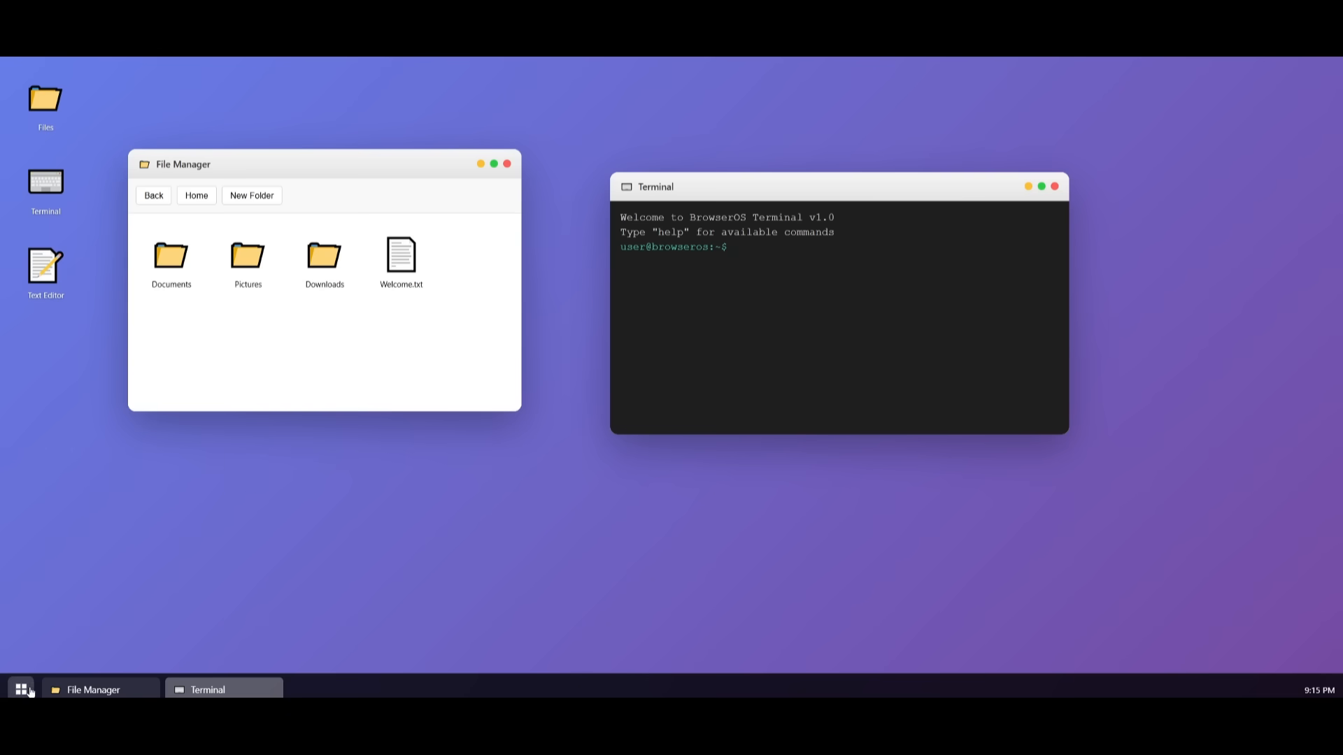
{"action": "double_click", "coordinate": [45, 267]}
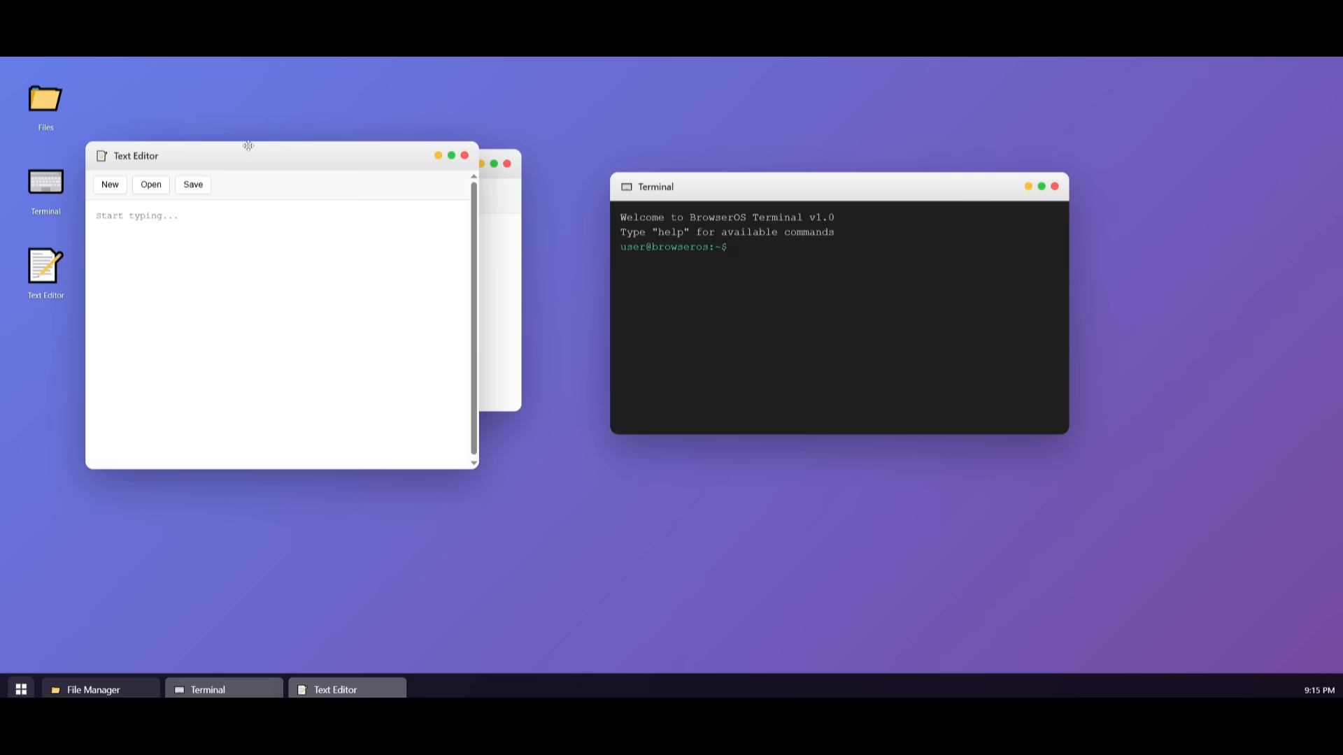
{"action": "left_click", "coordinate": [93, 690]}
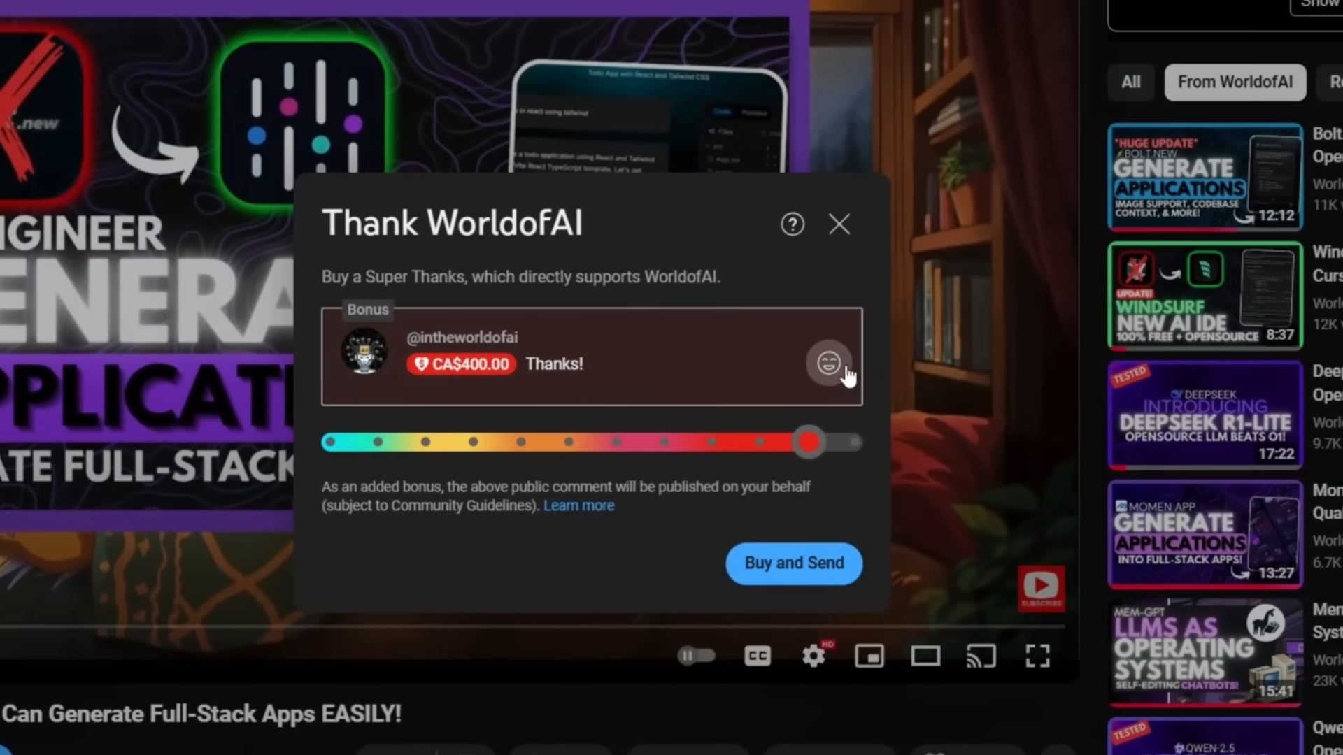
Dismiss the Super Thanks offer and view WorldofAI's channel membership tiers
{"action": "left_click", "coordinate": [837, 224]}
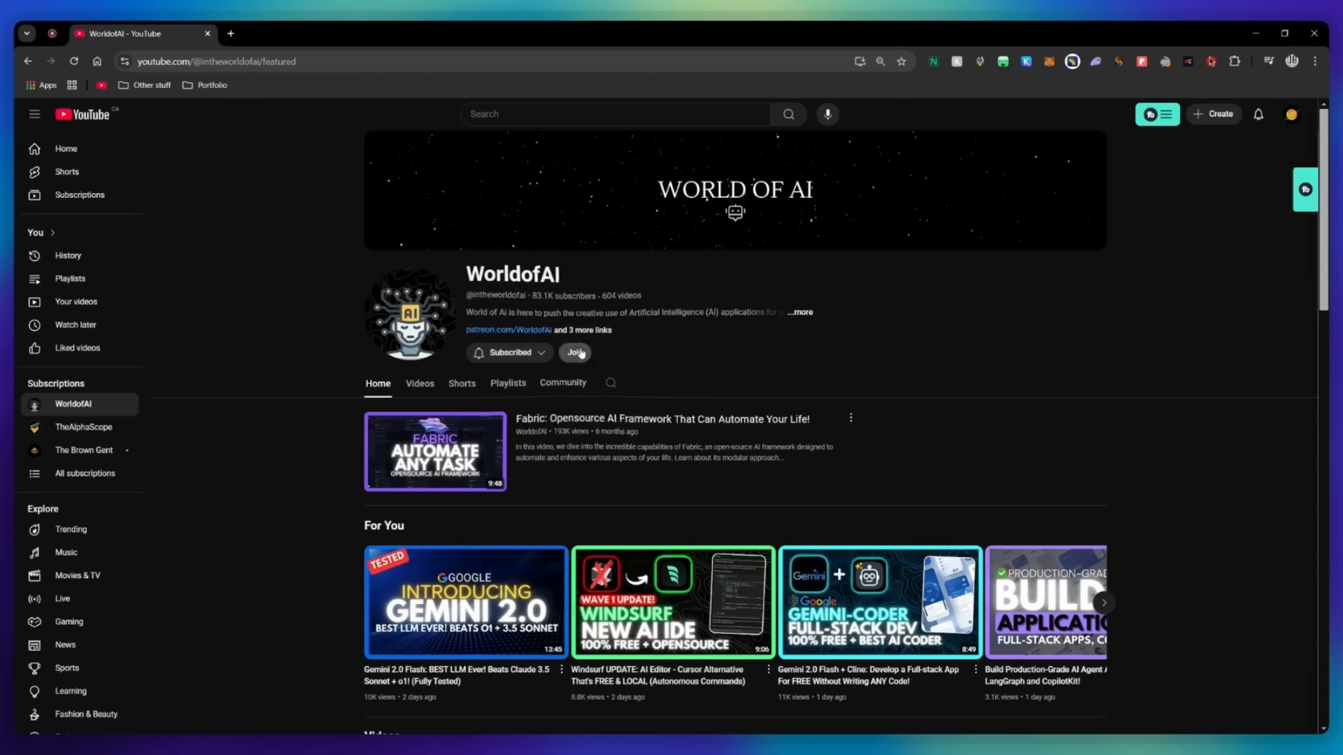
{"action": "left_click", "coordinate": [574, 352]}
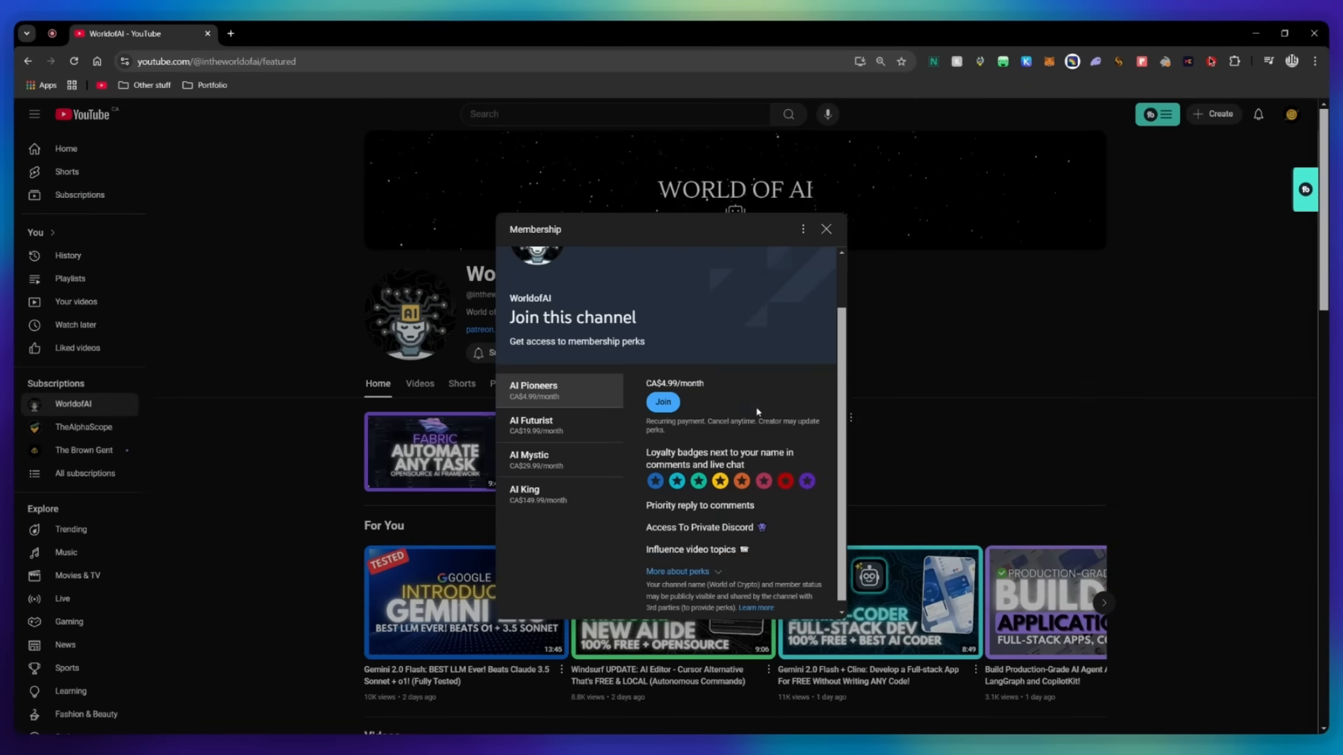
{"action": "left_click", "coordinate": [531, 426]}
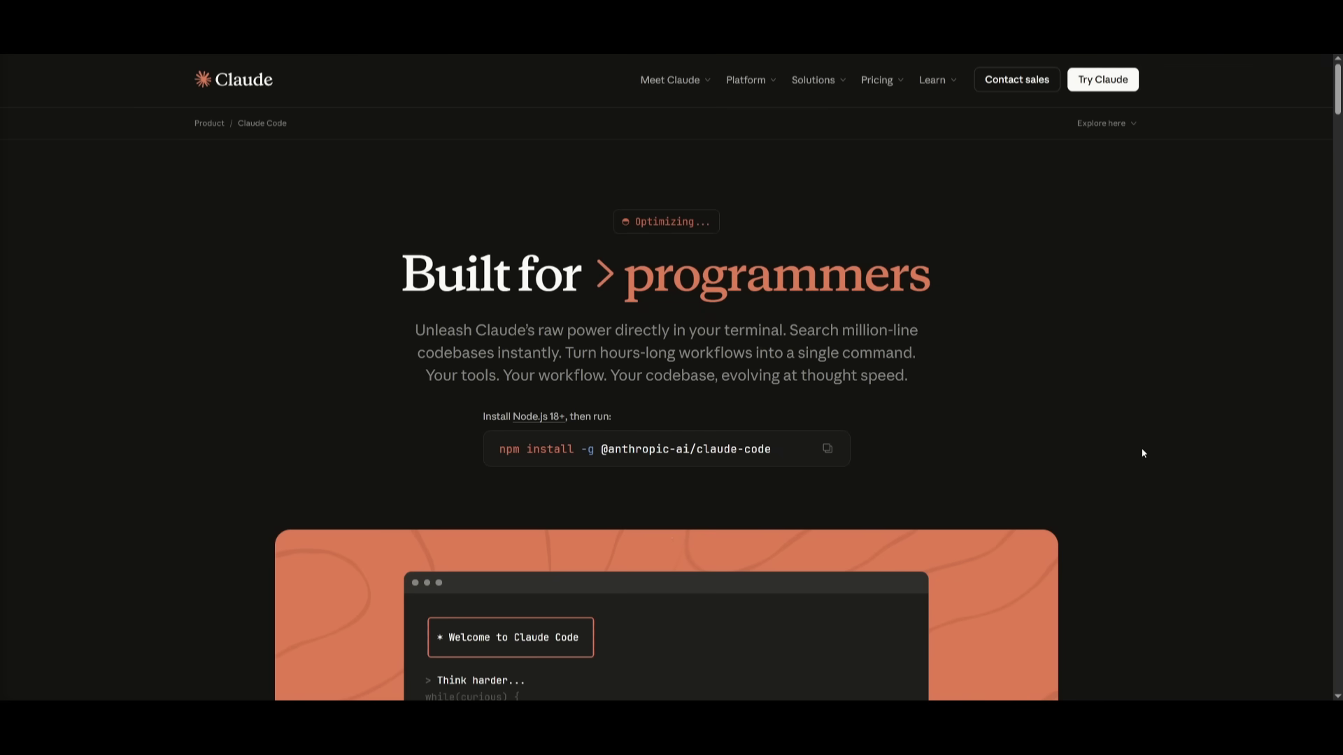
{"action": "mouse_move", "coordinate": [1013, 359]}
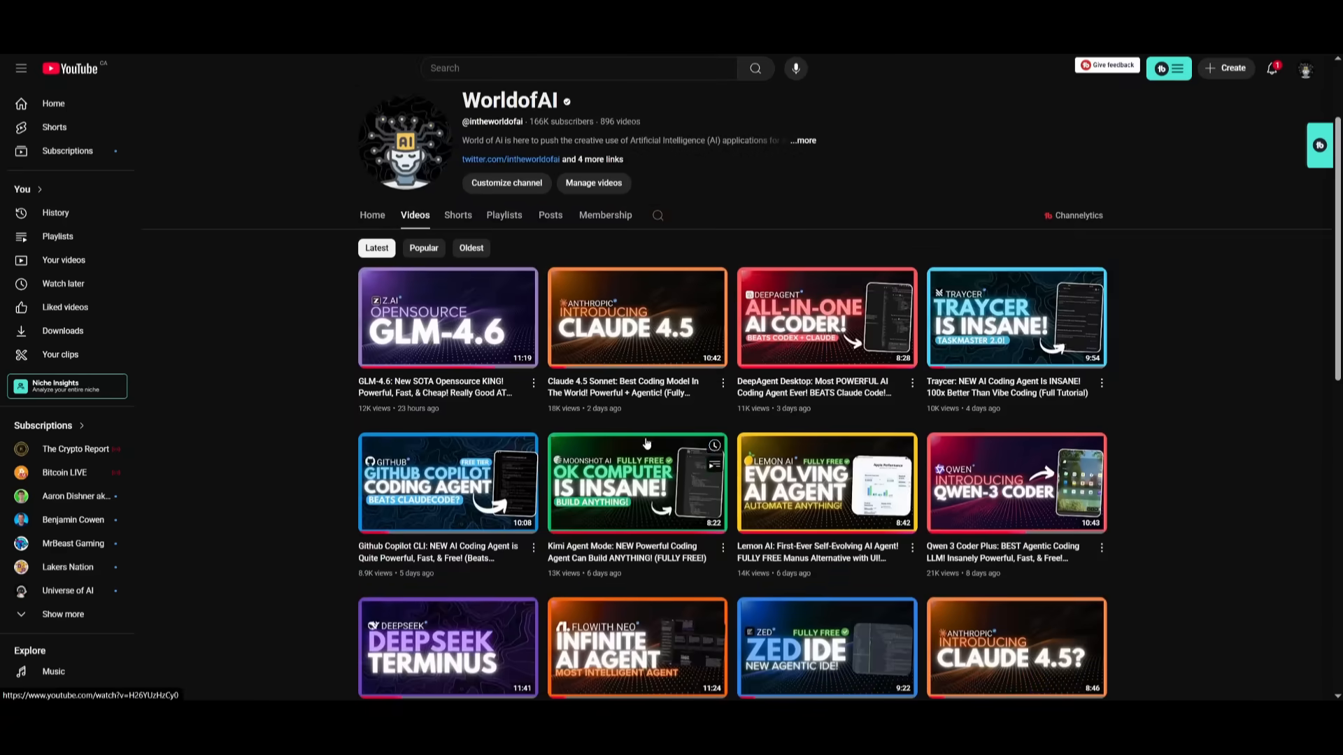
Scroll through the grid of WorldofAI's uploaded AI coding videos
{"action": "scroll", "scroll_direction": "down", "scroll_amount": 3}
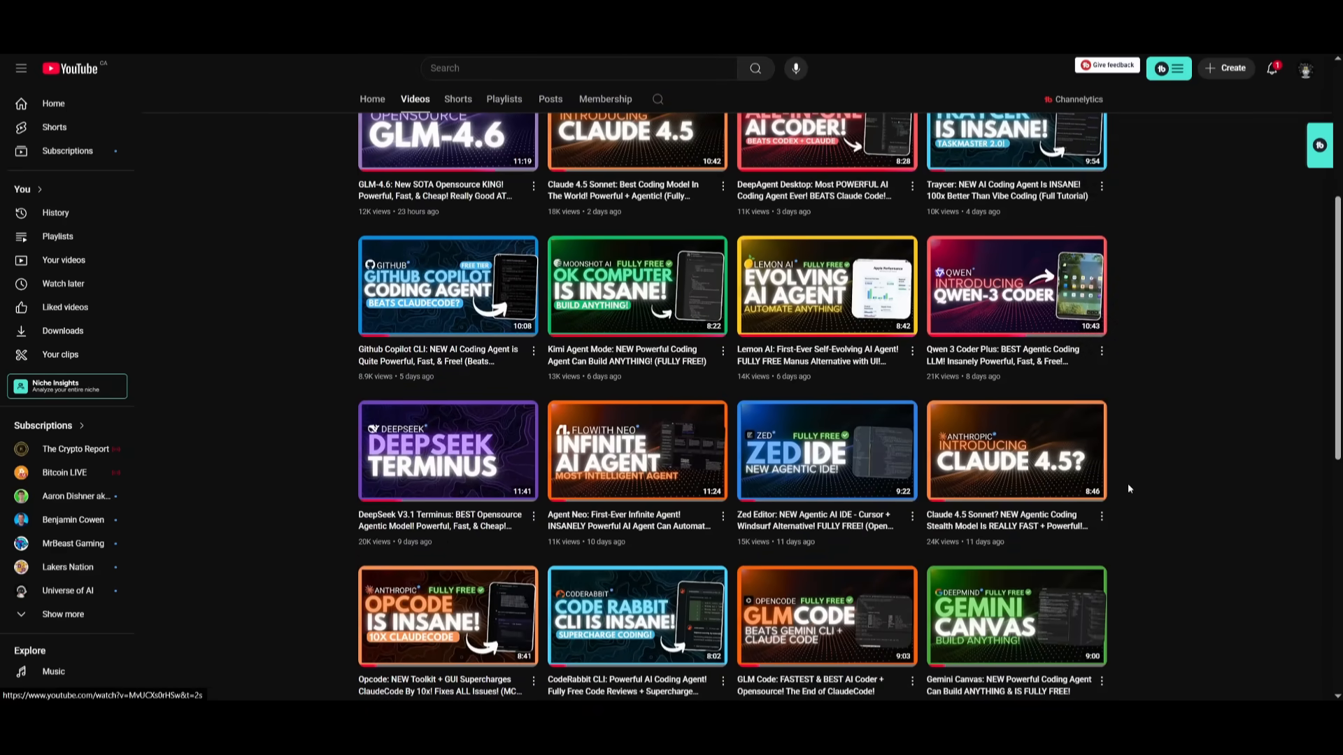
{"action": "scroll", "scroll_direction": "down", "scroll_amount": 3}
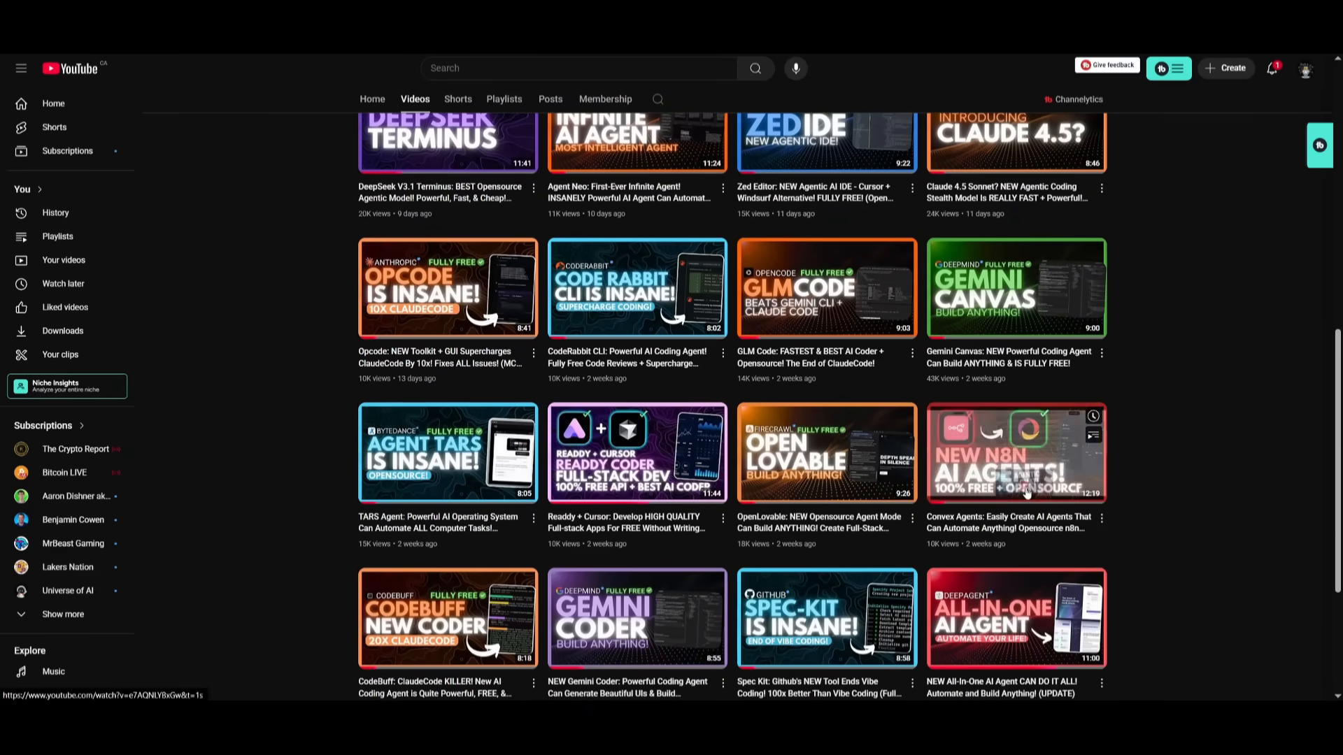
{"action": "scroll", "scroll_direction": "down", "scroll_amount": 3}
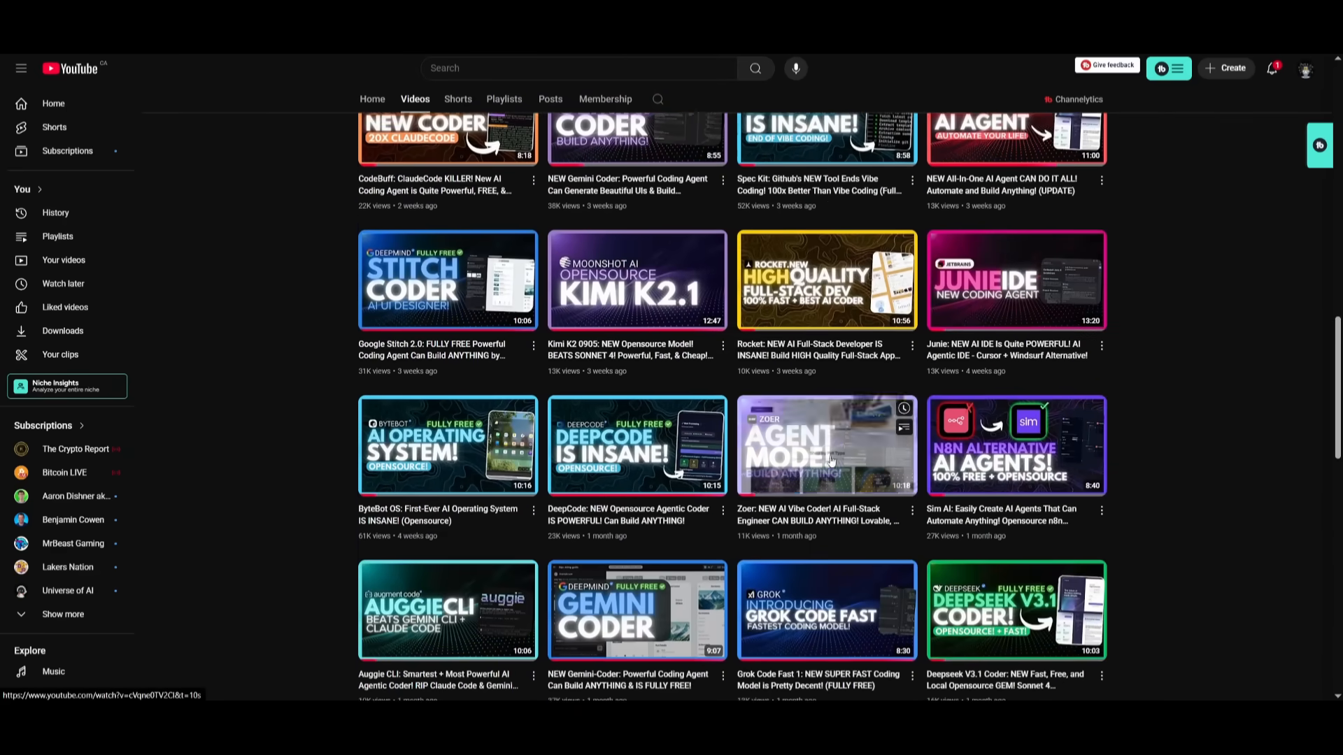
{"action": "scroll", "scroll_direction": "down", "scroll_amount": 3}
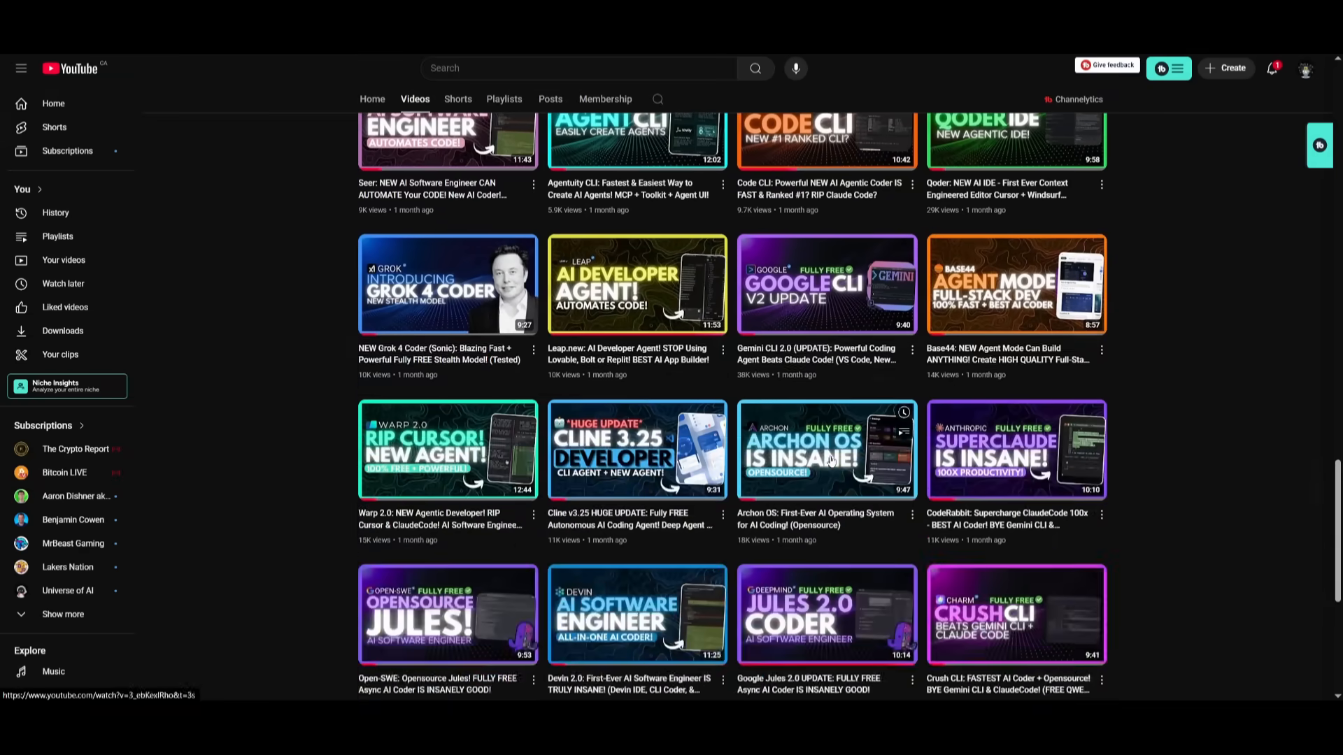
{"action": "scroll", "scroll_direction": "down", "scroll_amount": 3}
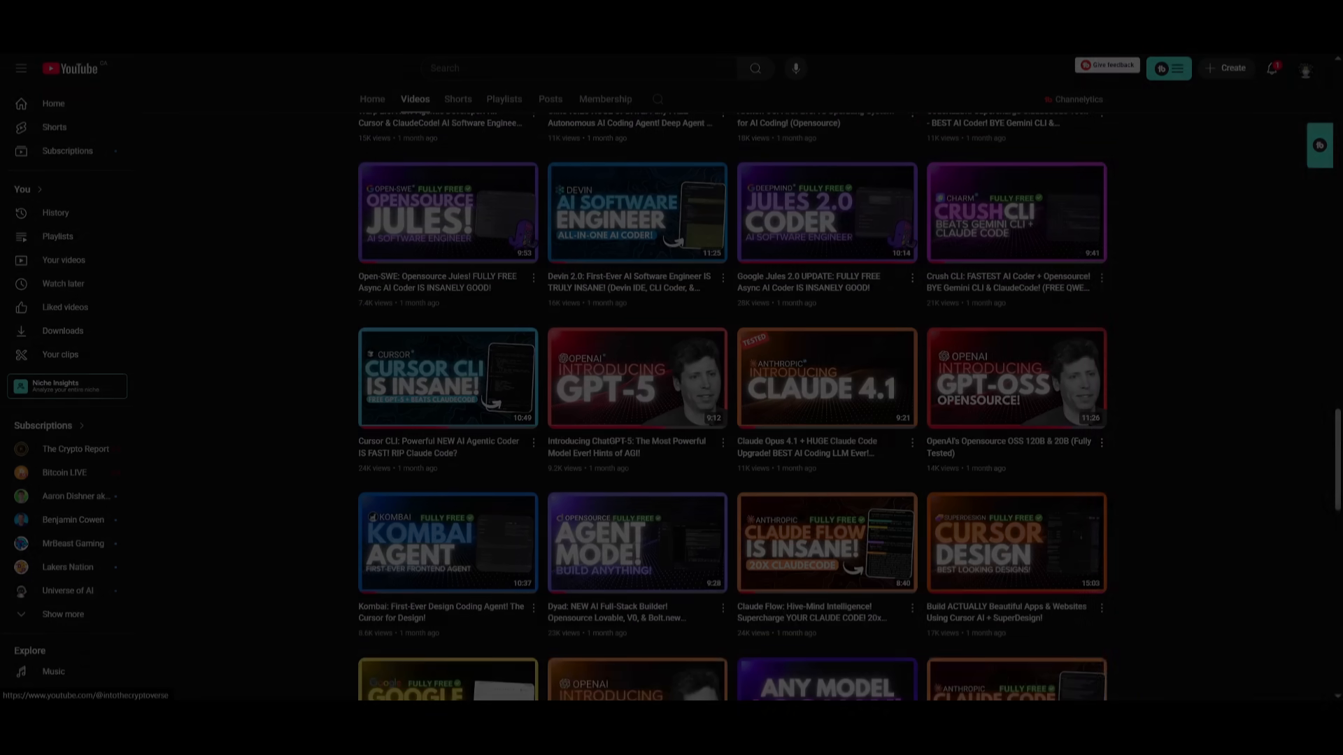